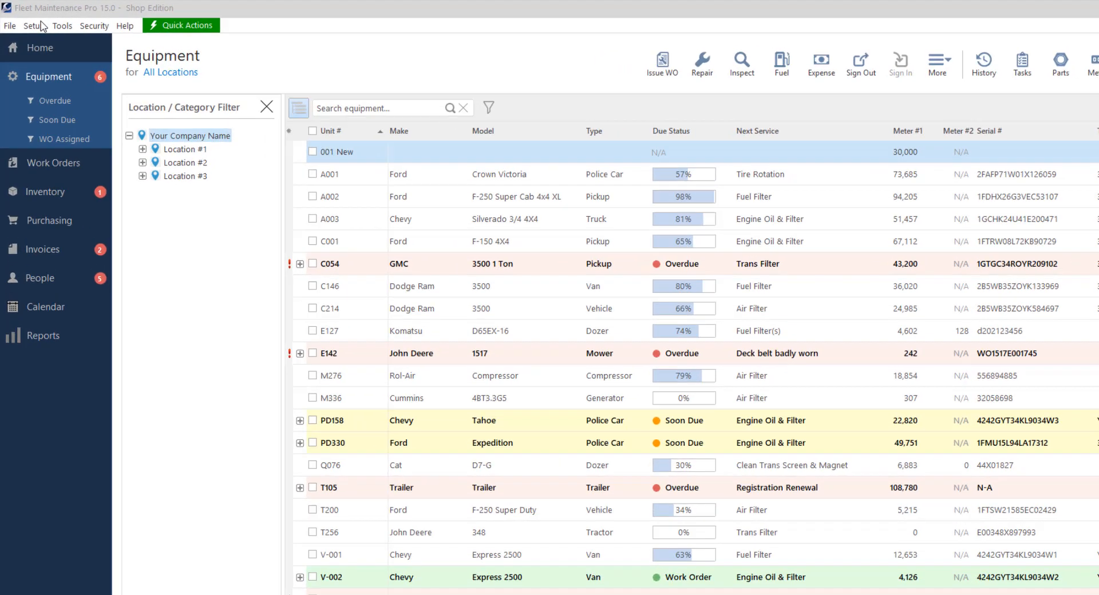
Open the PM schedule templates and review the Compressors, Generators and Cars & Trucks services.
{"action": "left_click", "coordinate": [36, 25]}
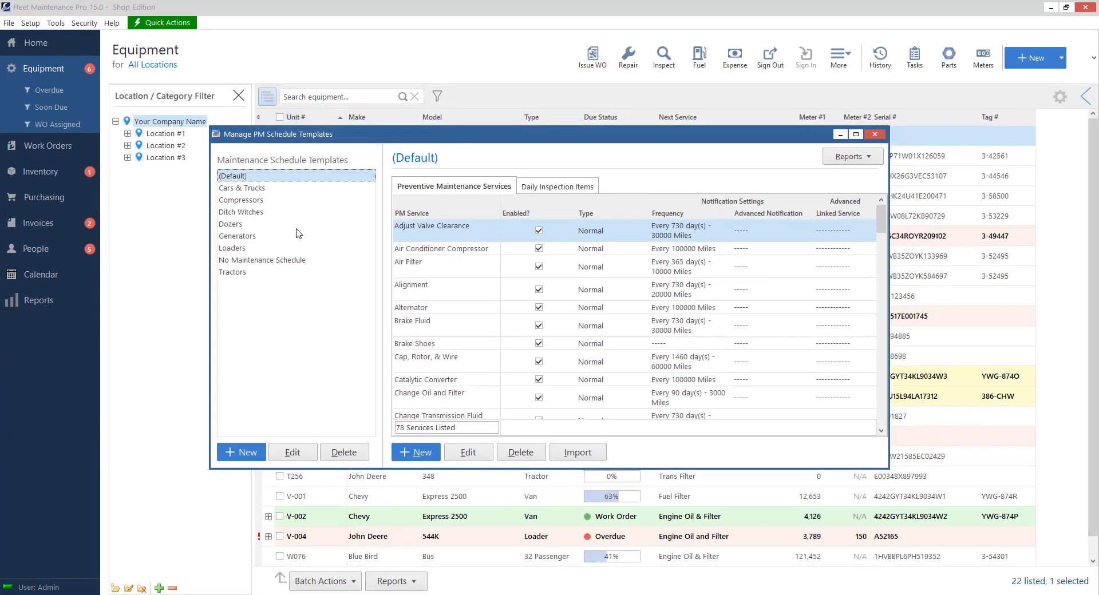
{"action": "left_click", "coordinate": [241, 199]}
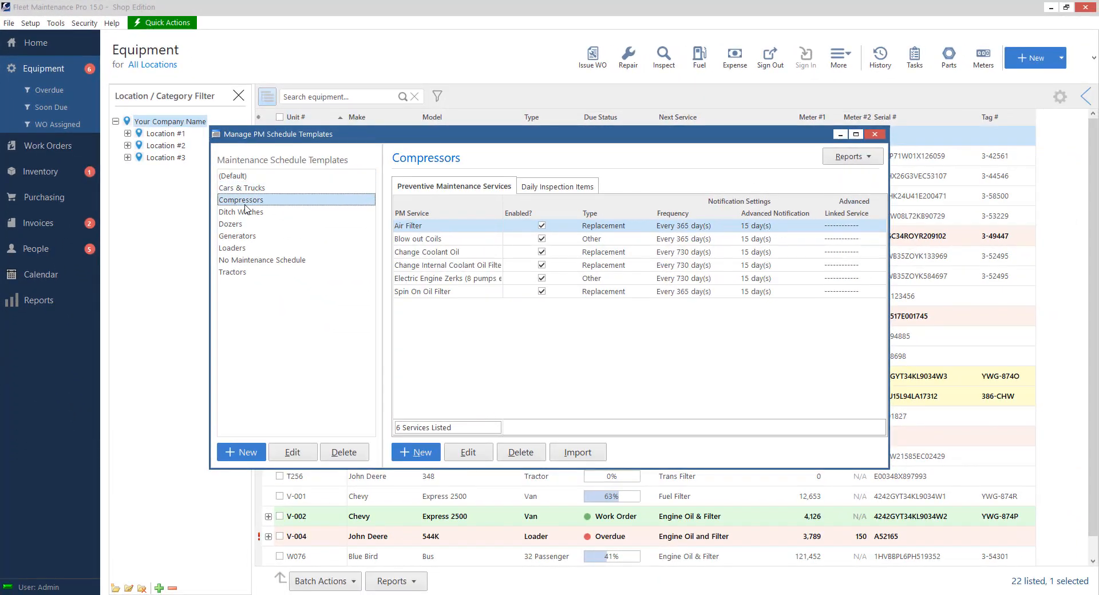
{"action": "left_click", "coordinate": [237, 236]}
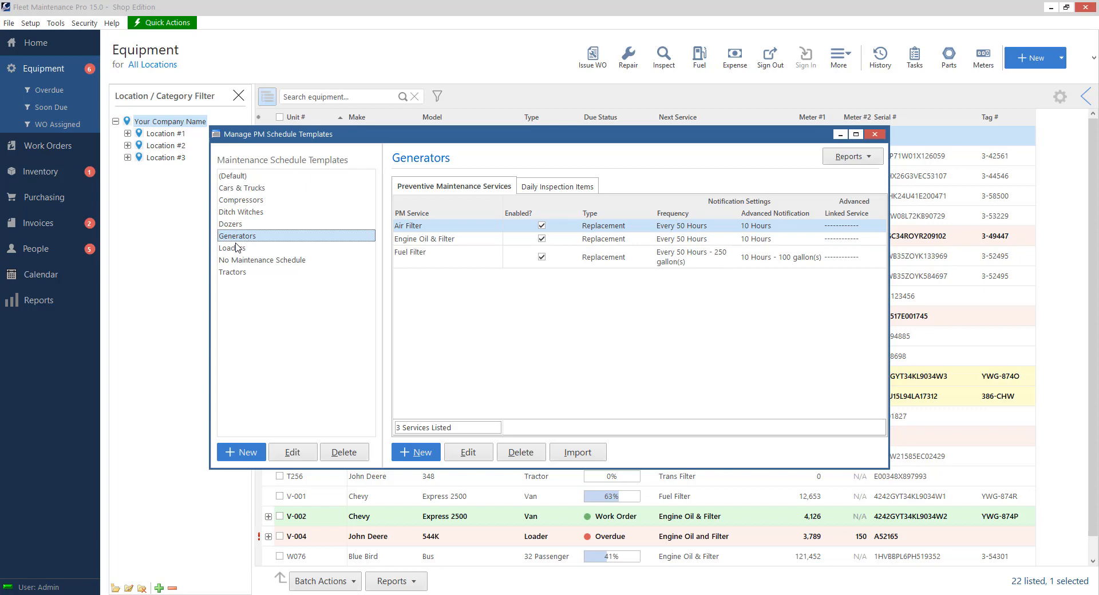
{"action": "left_click", "coordinate": [242, 188]}
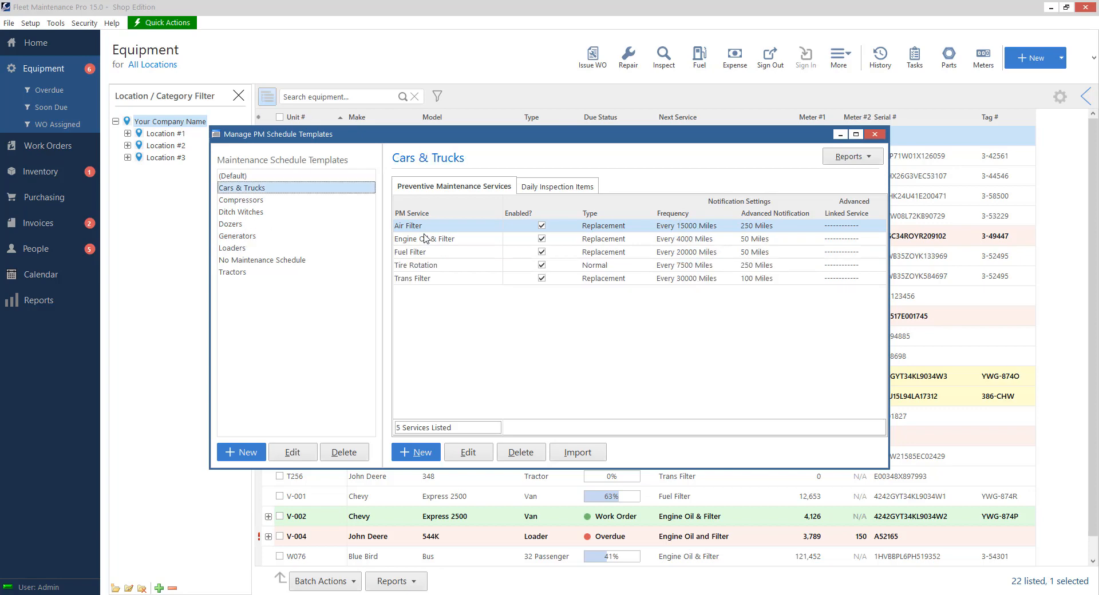
{"action": "mouse_move", "coordinate": [426, 229]}
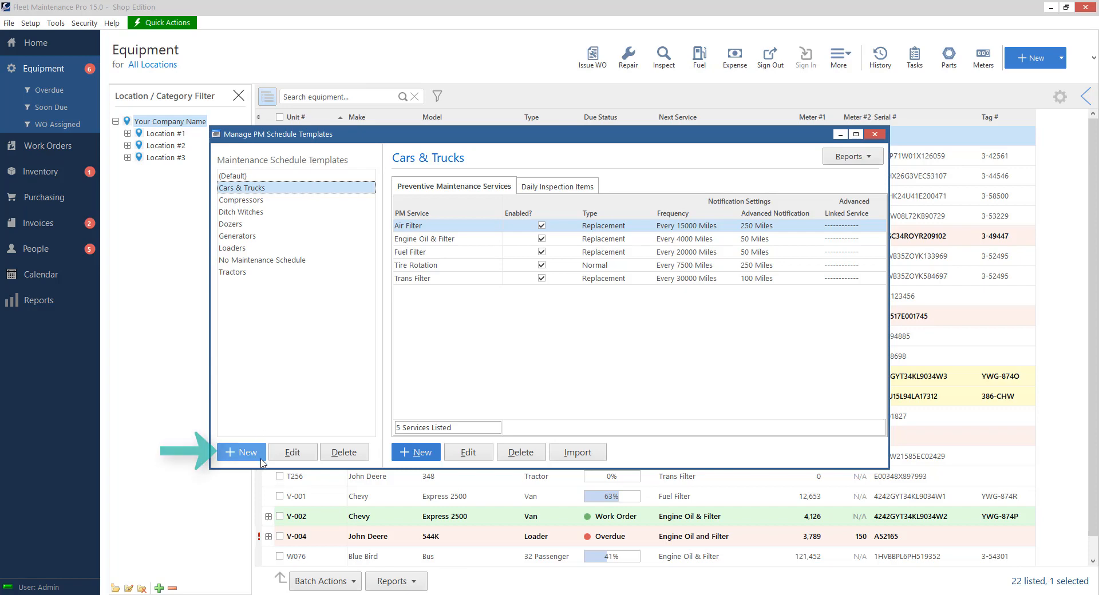
Create and save 'New PM Schedule Template', leaving secondary meter tracking off.
{"action": "left_click", "coordinate": [241, 452]}
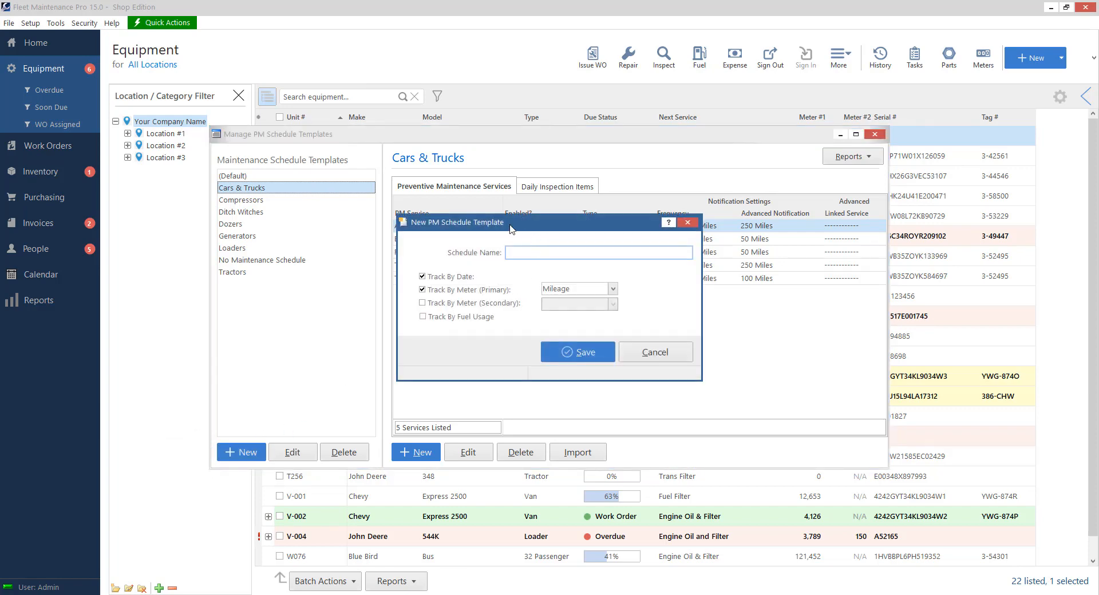
{"action": "left_click", "coordinate": [599, 252]}
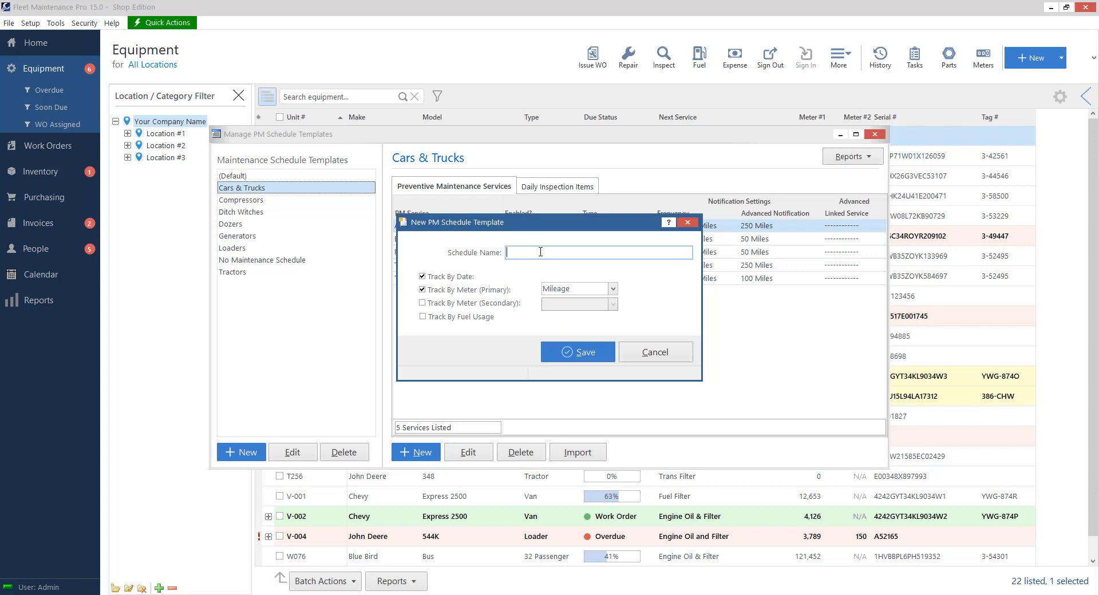
{"action": "type", "text": "New P M"}
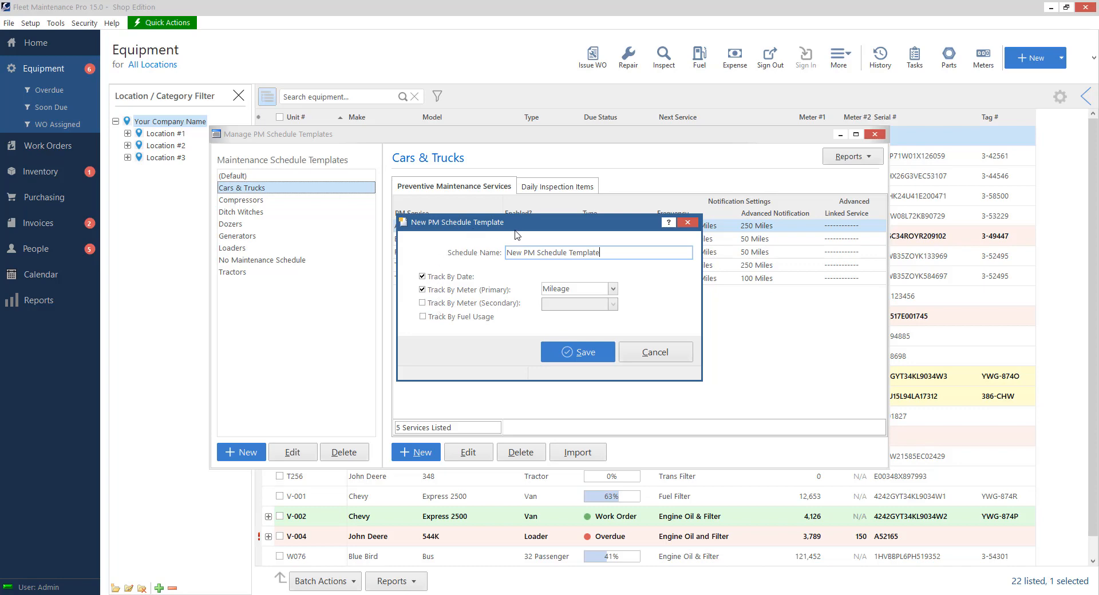
{"action": "mouse_move", "coordinate": [580, 229]}
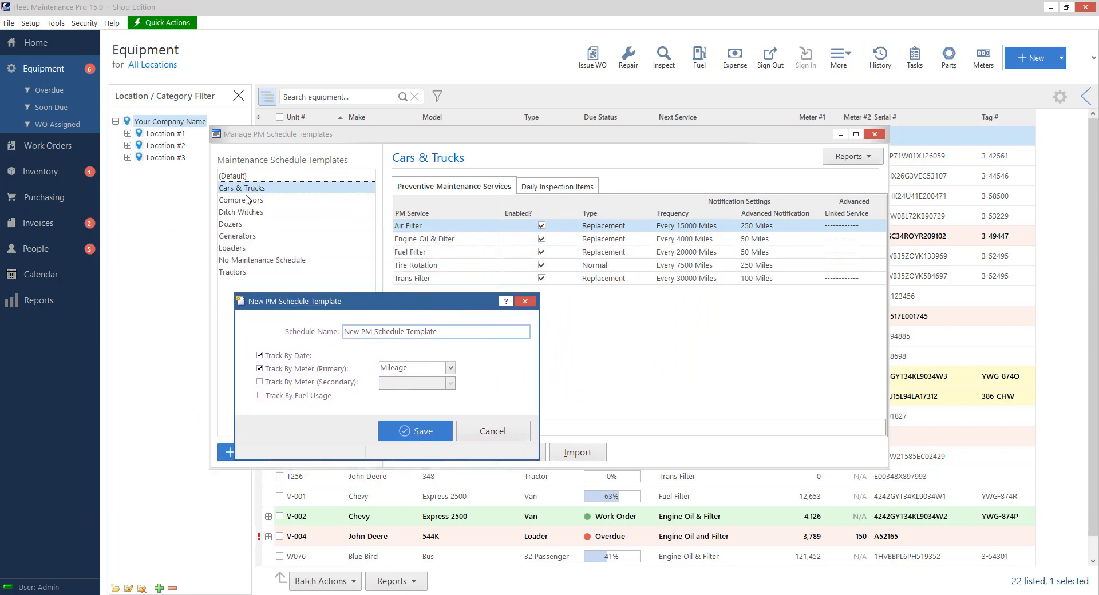
{"action": "mouse_move", "coordinate": [690, 182]}
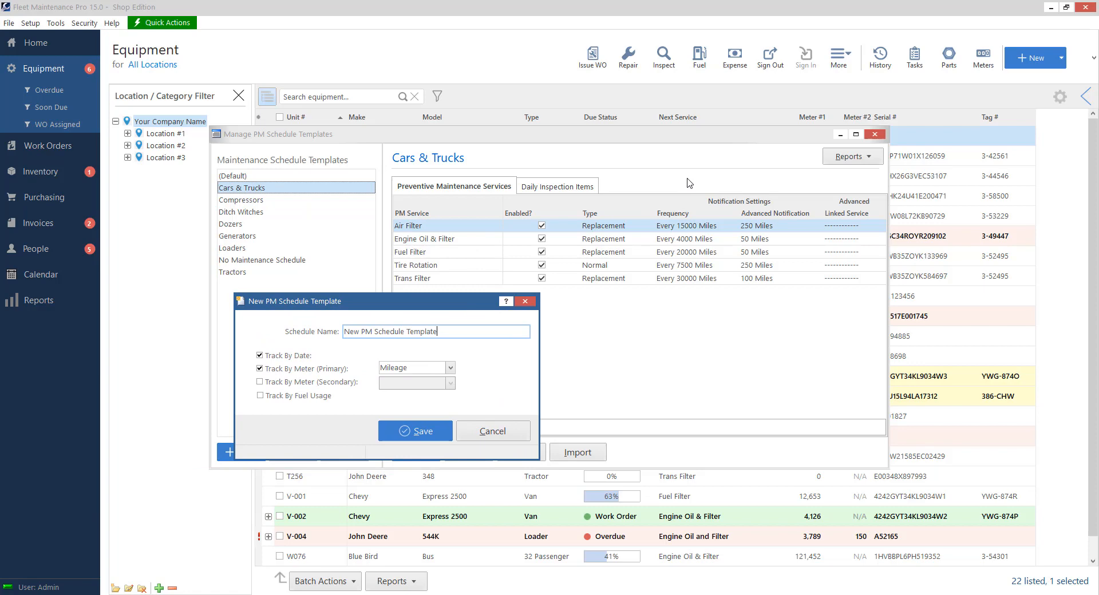
{"action": "mouse_move", "coordinate": [491, 306]}
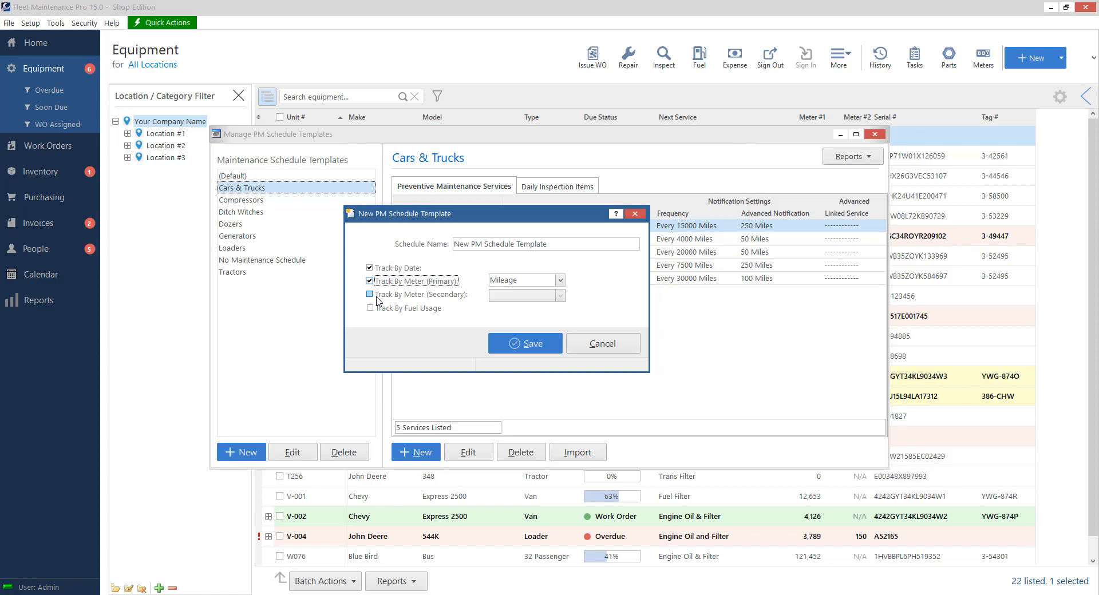
{"action": "left_click", "coordinate": [369, 294]}
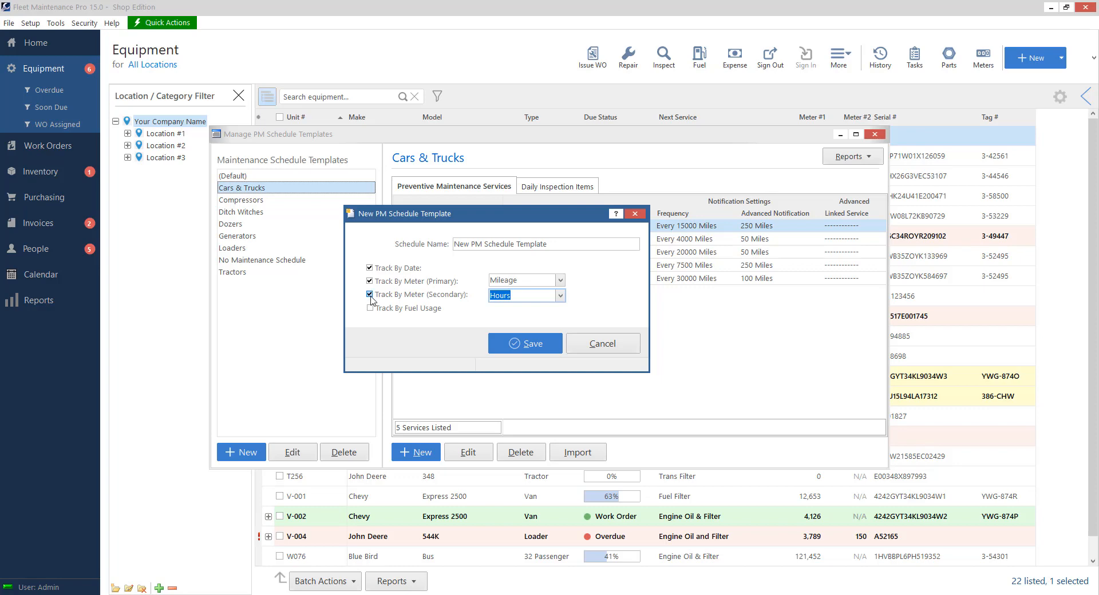
{"action": "left_click", "coordinate": [370, 295]}
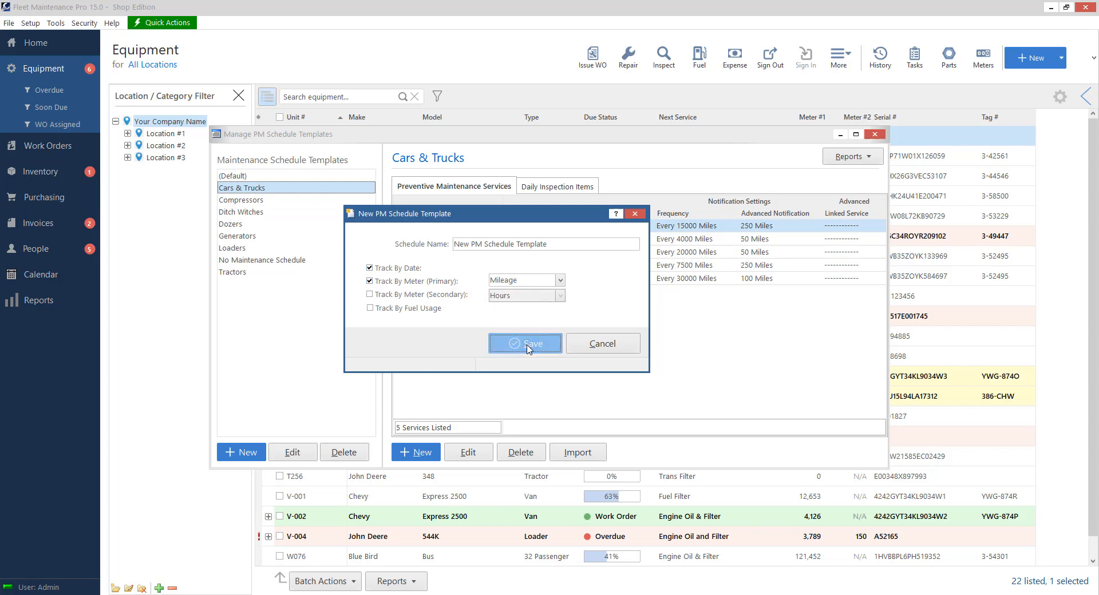
{"action": "left_click", "coordinate": [525, 343]}
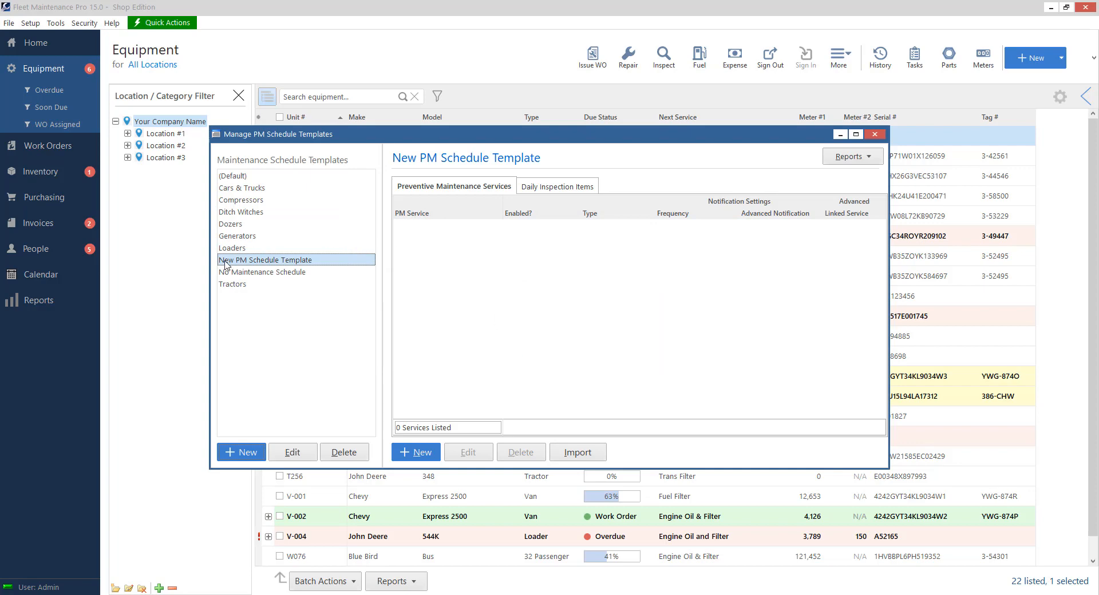
{"action": "mouse_move", "coordinate": [288, 280]}
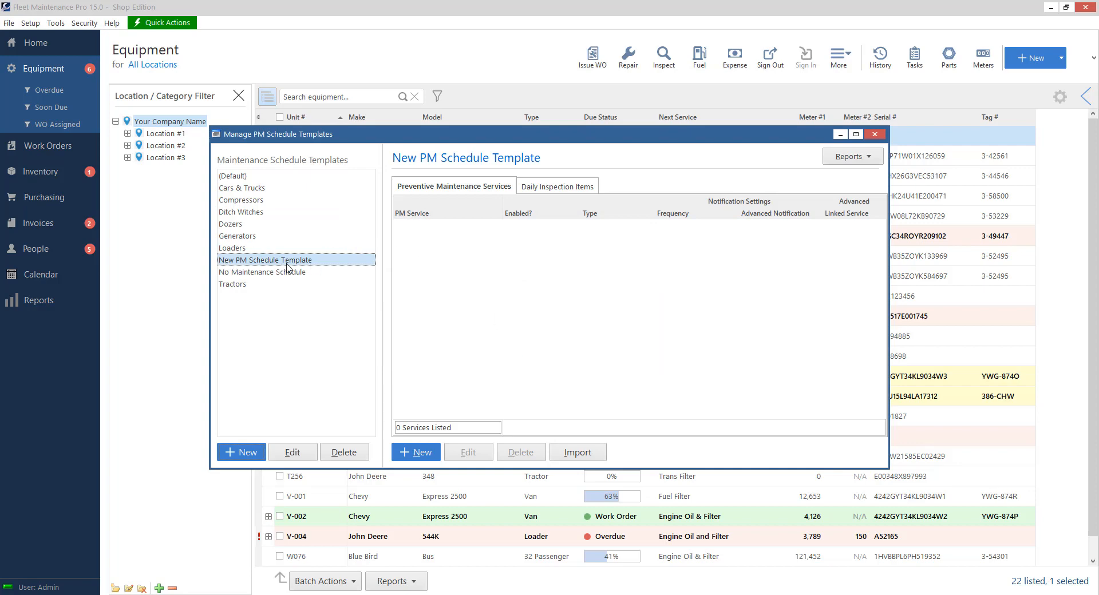
{"action": "mouse_move", "coordinate": [708, 258]}
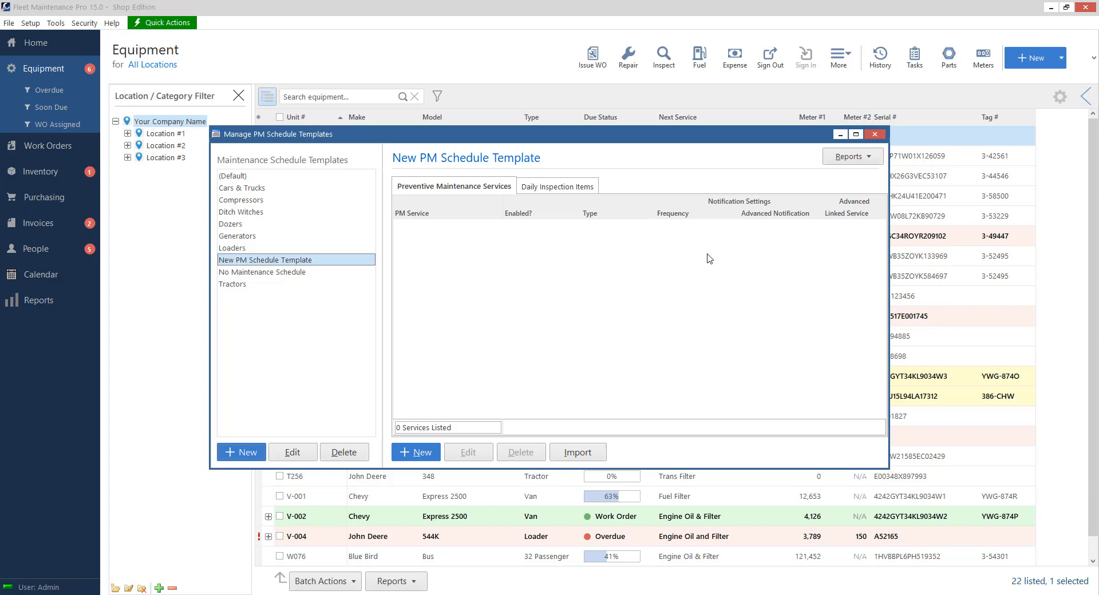
{"action": "mouse_move", "coordinate": [693, 240]}
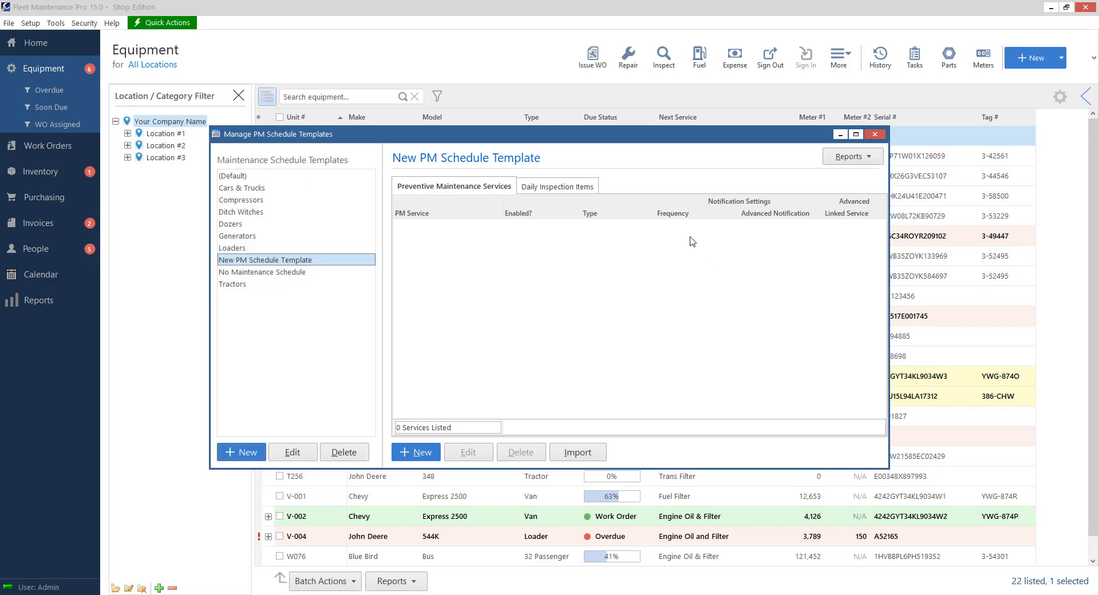
{"action": "mouse_move", "coordinate": [450, 440]}
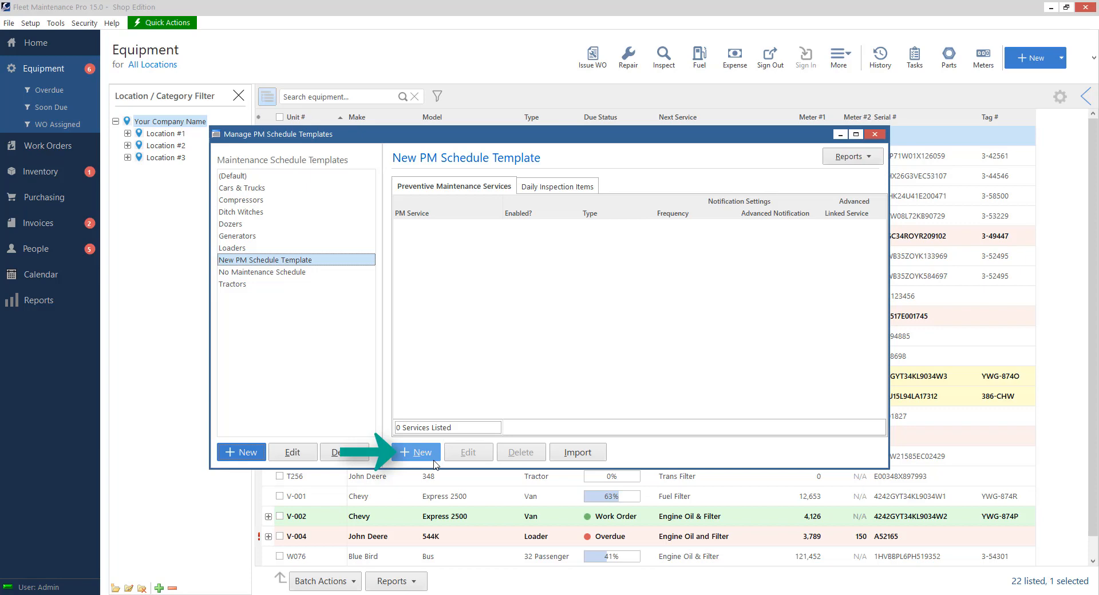
Add an 'Air Filter' service with Normal type, NORMAL priority, and Enabled Yes.
{"action": "left_click", "coordinate": [417, 452]}
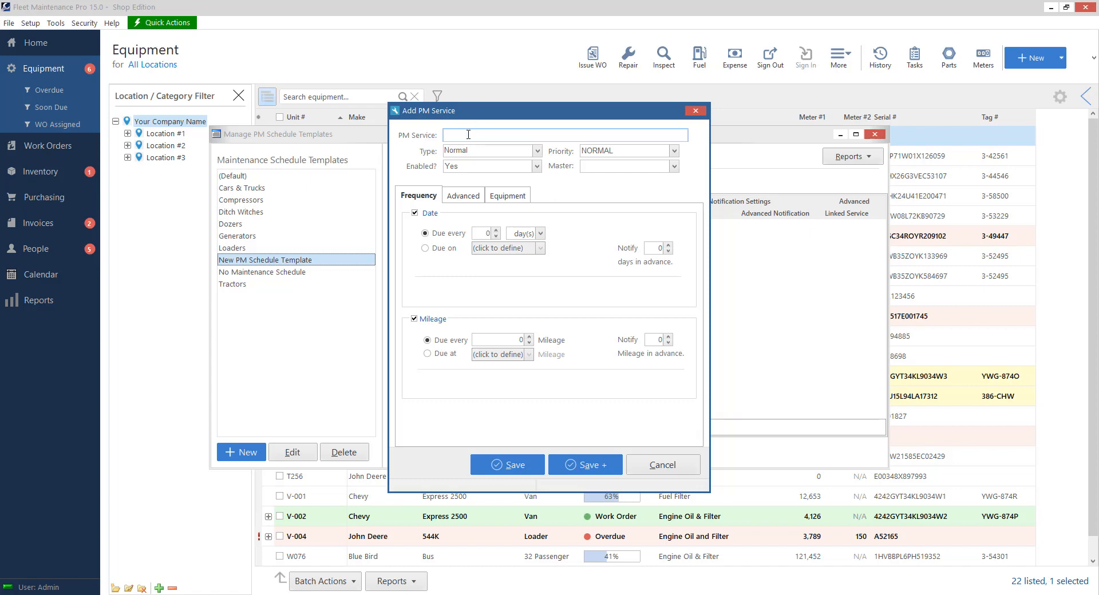
{"action": "type", "text": "Air Filter"}
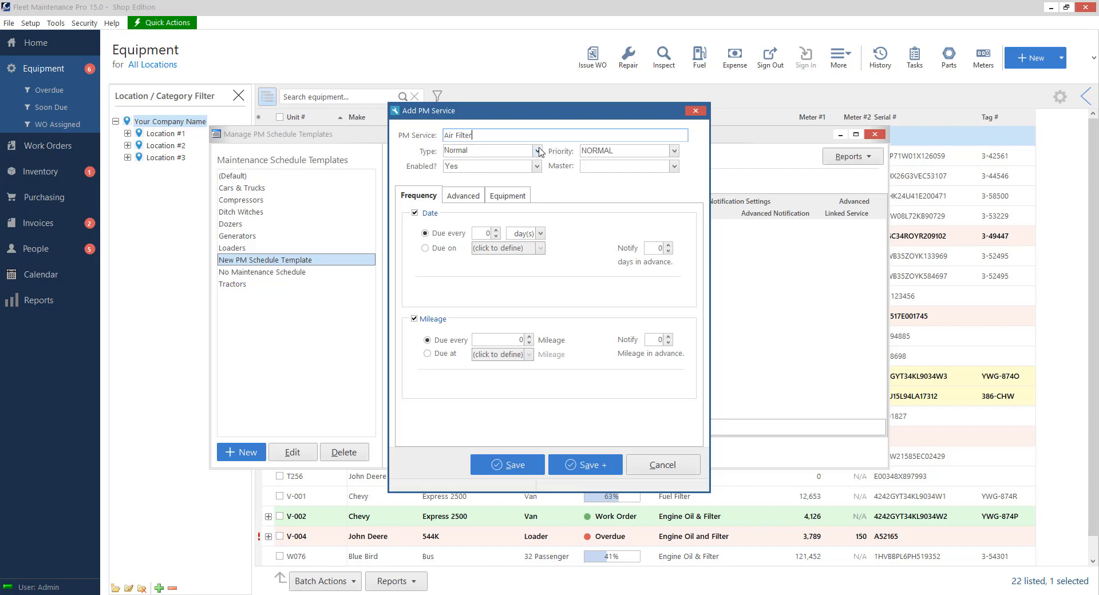
{"action": "left_click", "coordinate": [536, 150]}
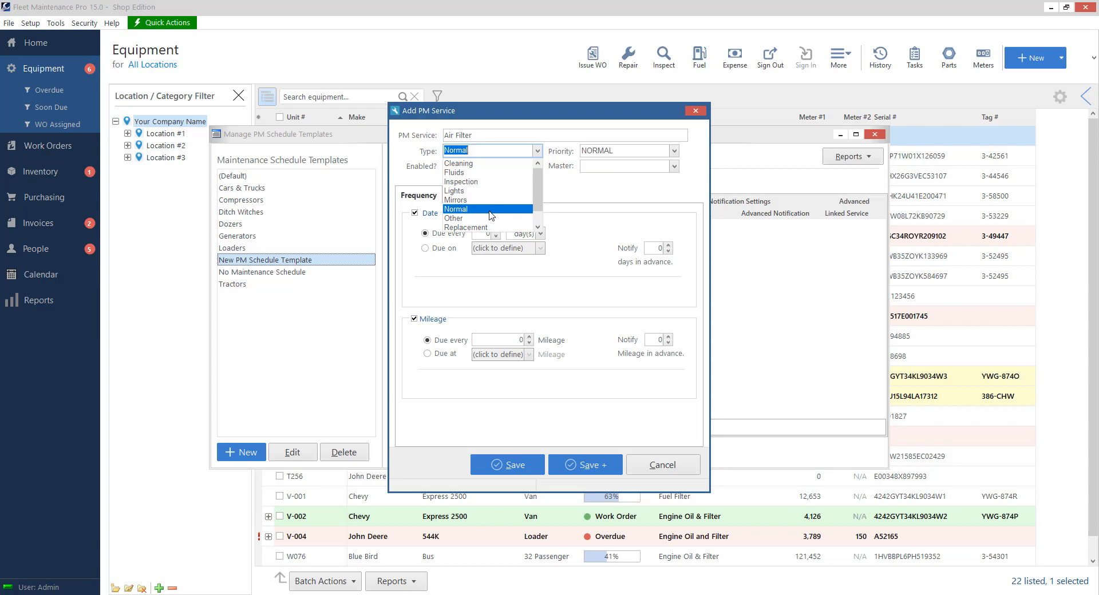
{"action": "mouse_move", "coordinate": [458, 172]}
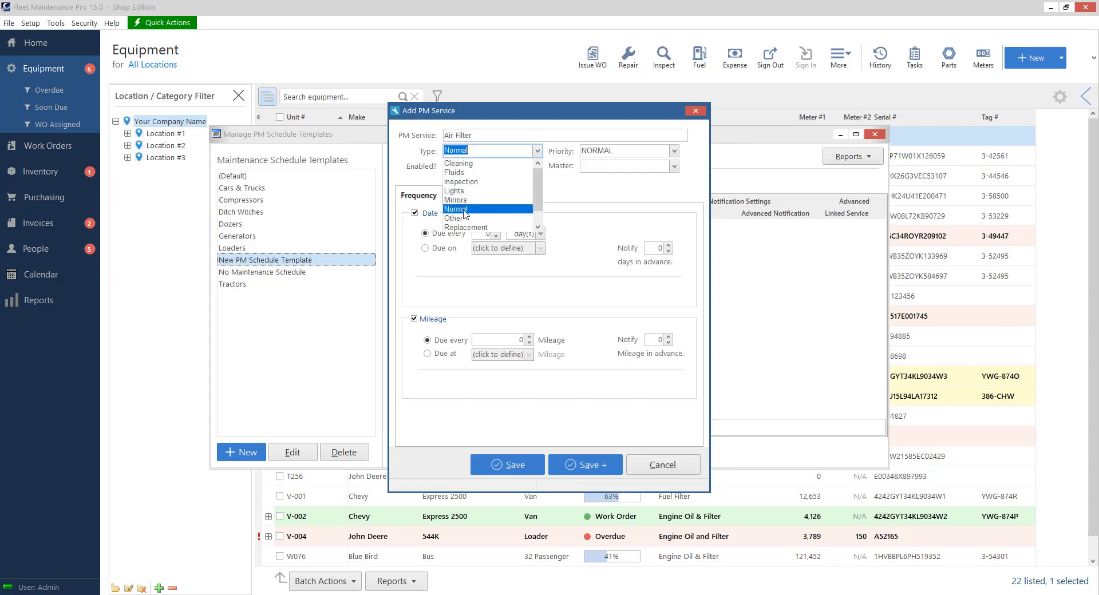
{"action": "left_click", "coordinate": [456, 209]}
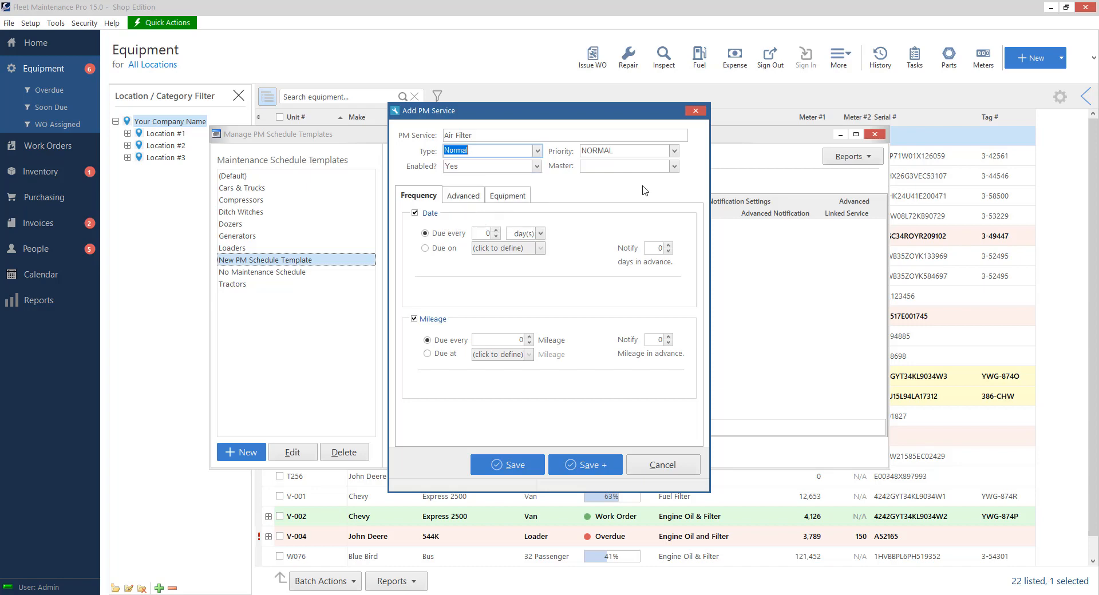
{"action": "left_click", "coordinate": [674, 151]}
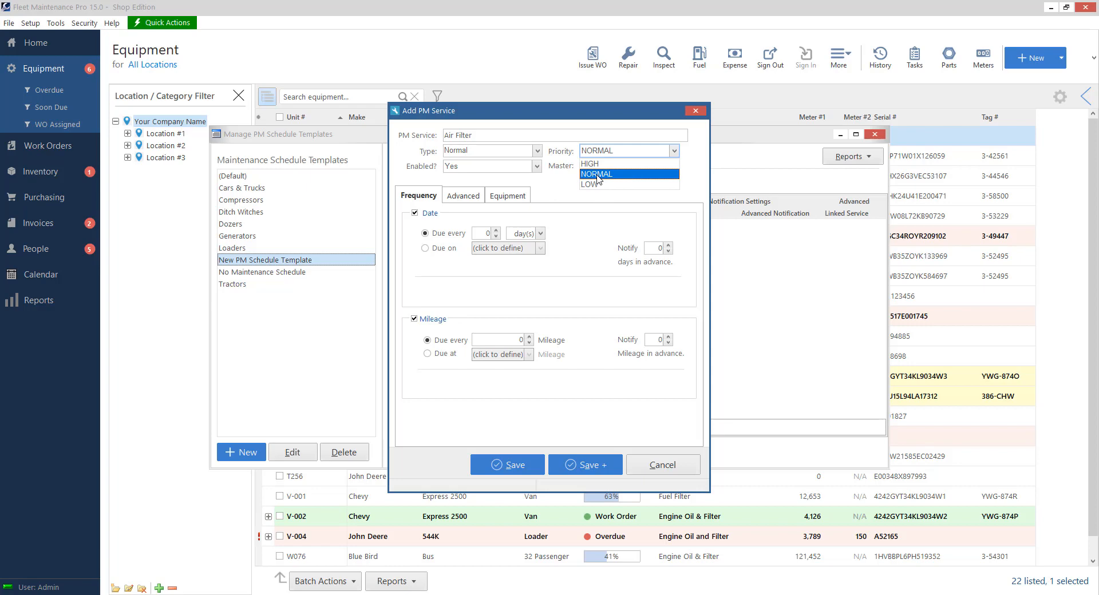
{"action": "left_click", "coordinate": [596, 174]}
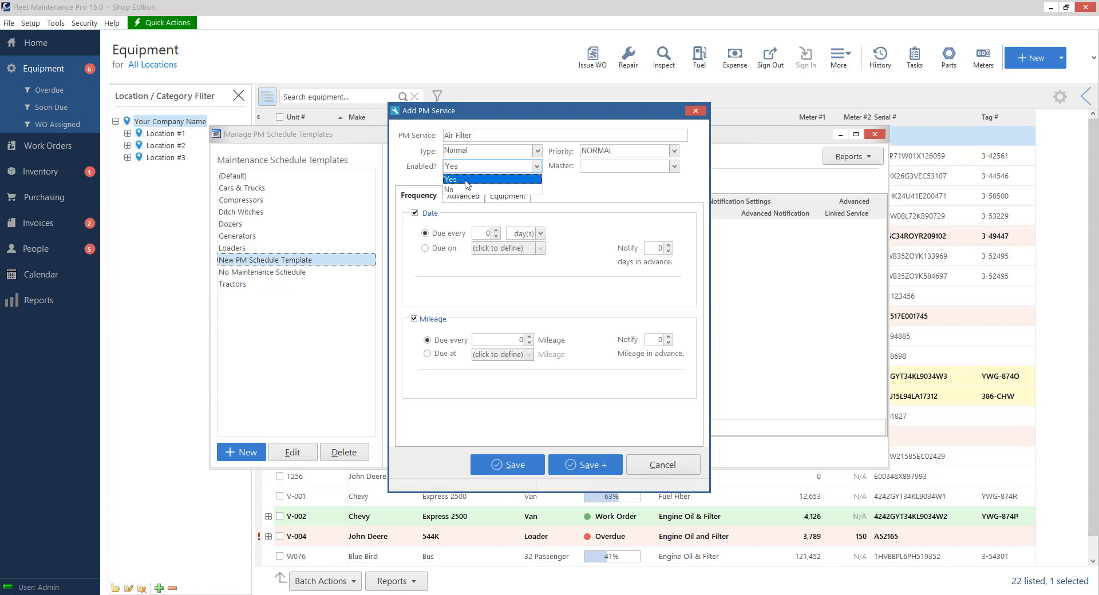
{"action": "left_click", "coordinate": [450, 180]}
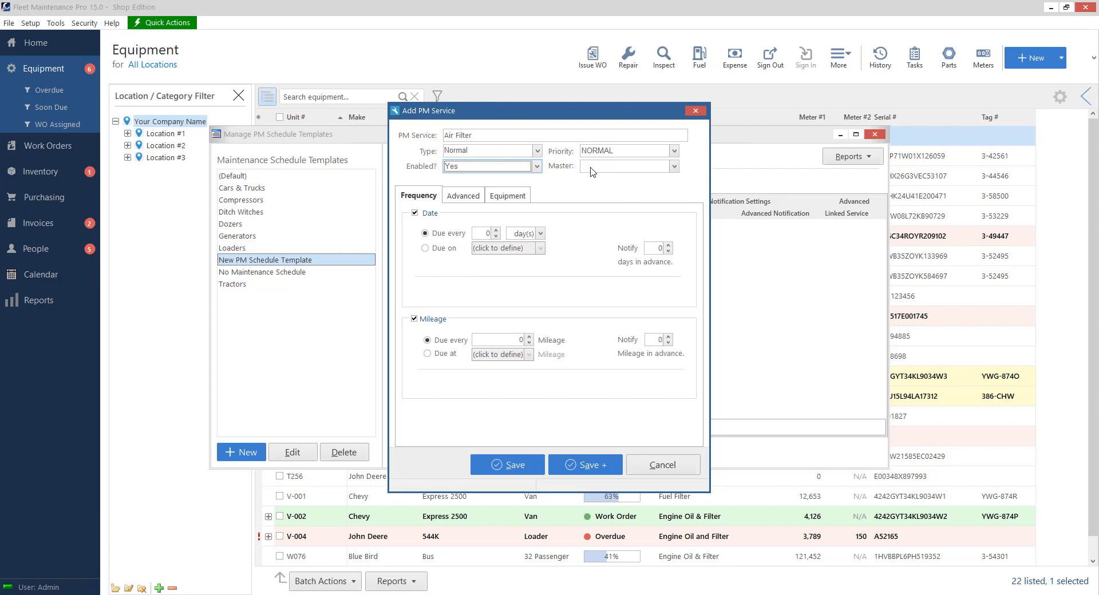
{"action": "mouse_move", "coordinate": [642, 180]}
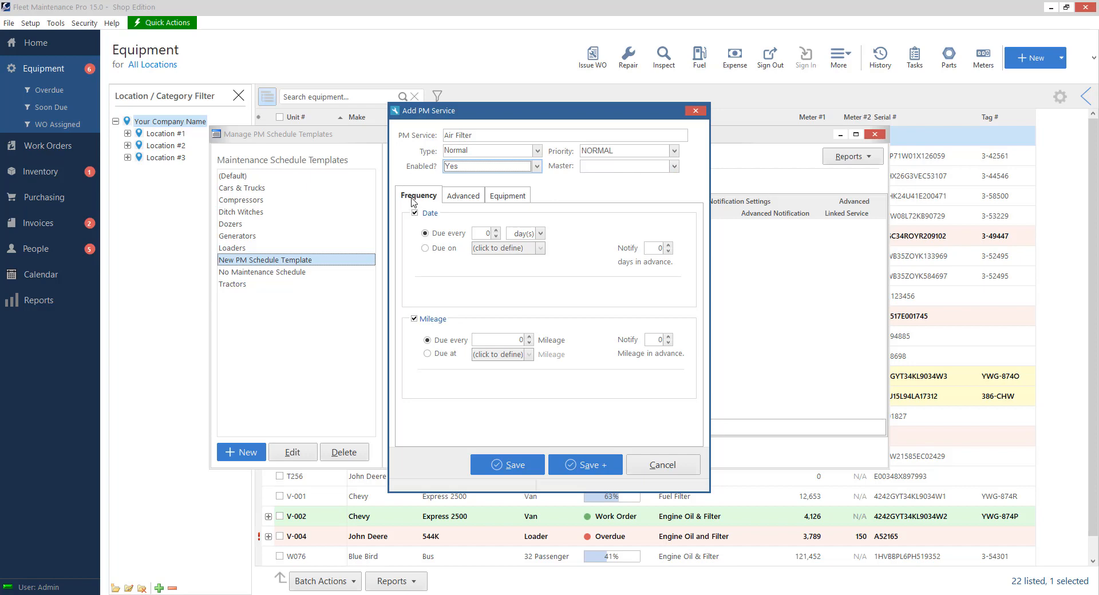
Drop date scheduling and set Air Filter due every 3000 miles, notifying 500 miles ahead.
{"action": "left_click", "coordinate": [415, 213]}
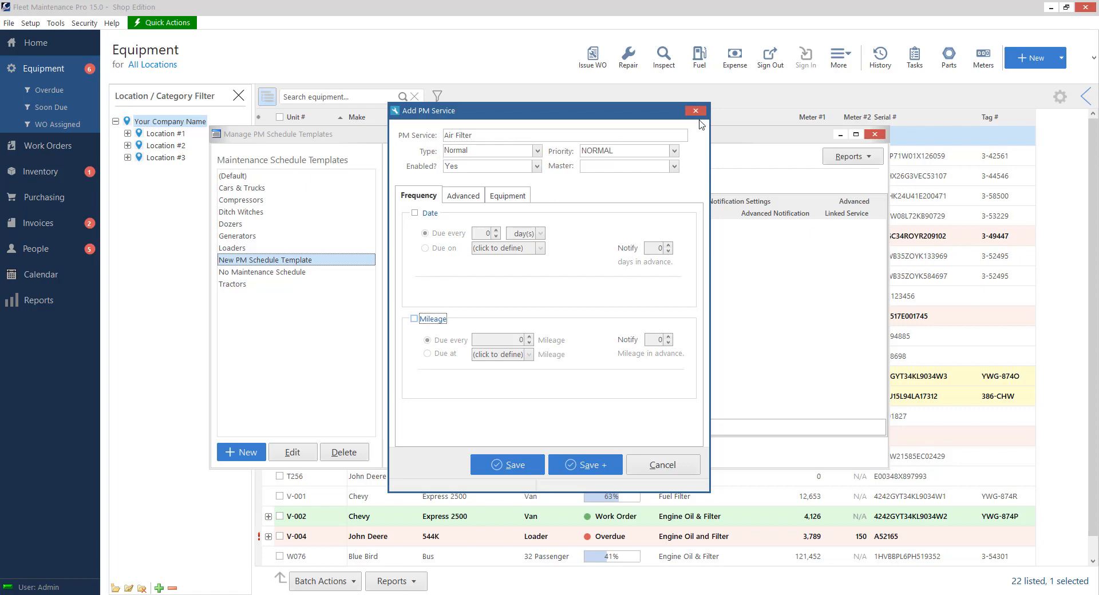
{"action": "mouse_move", "coordinate": [417, 326]}
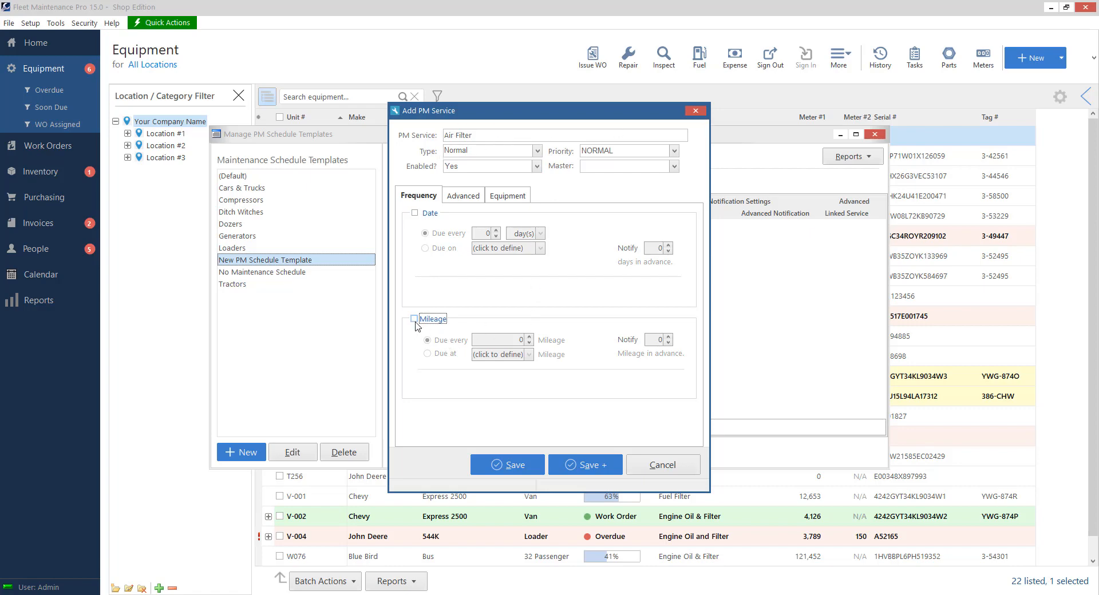
{"action": "left_click", "coordinate": [414, 319]}
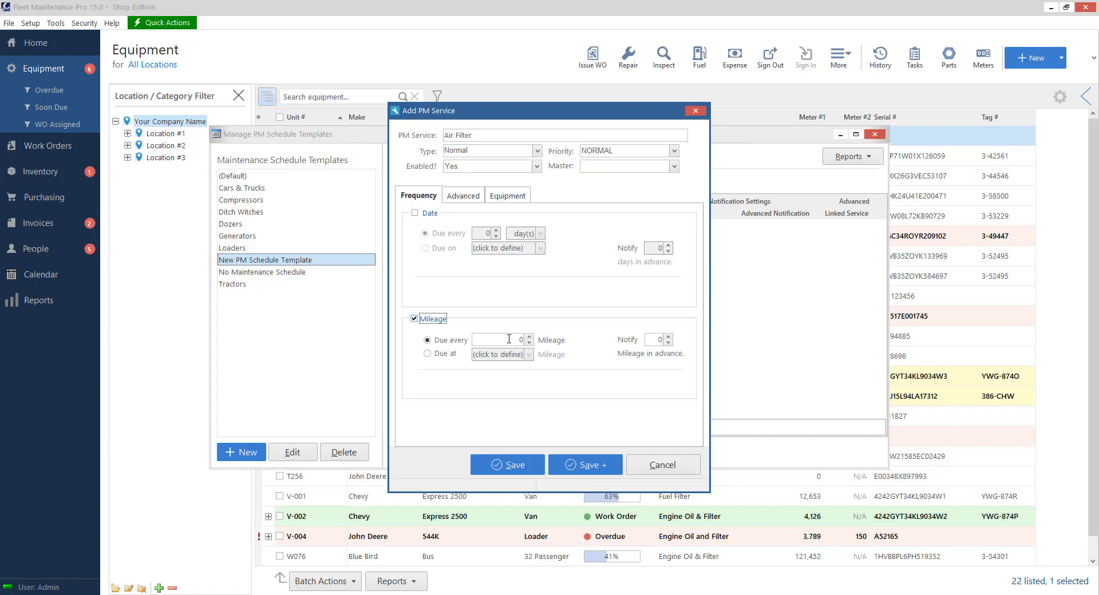
{"action": "left_click", "coordinate": [497, 340]}
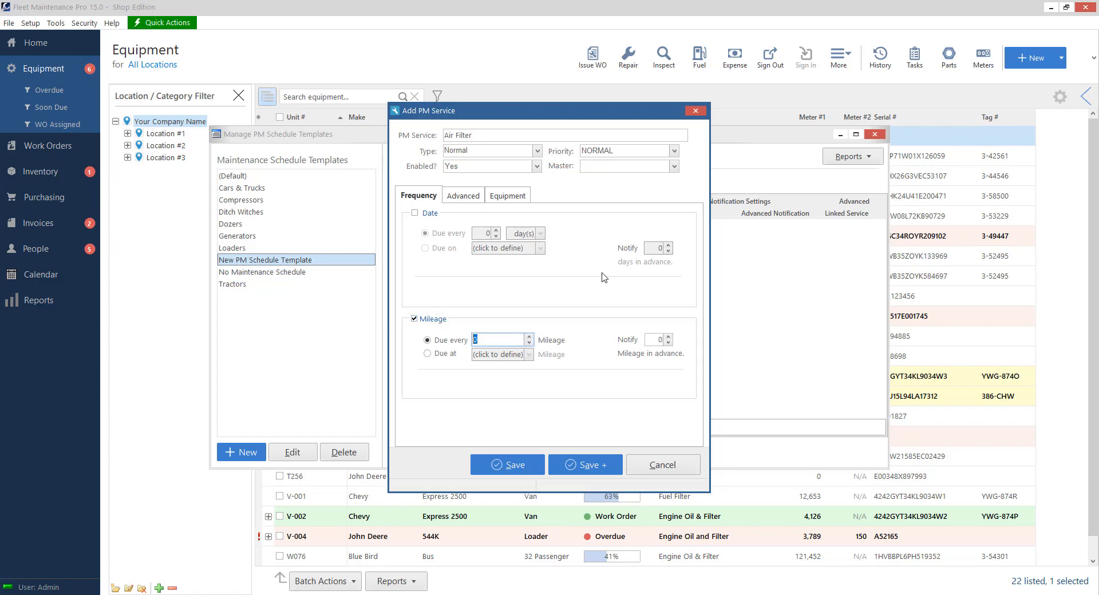
{"action": "type", "text": "3000"}
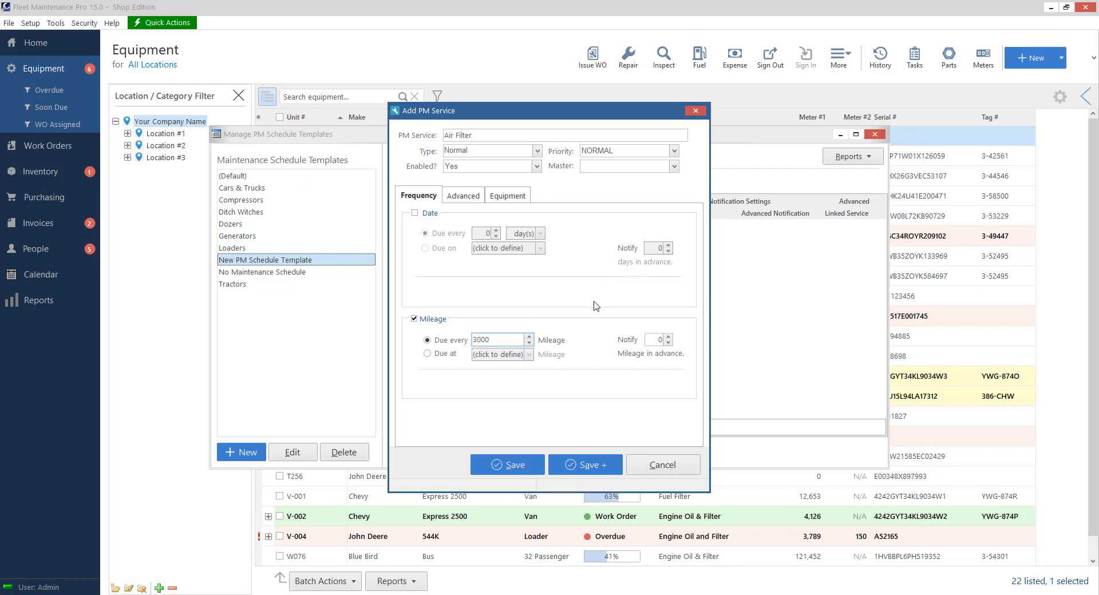
{"action": "left_click", "coordinate": [654, 340]}
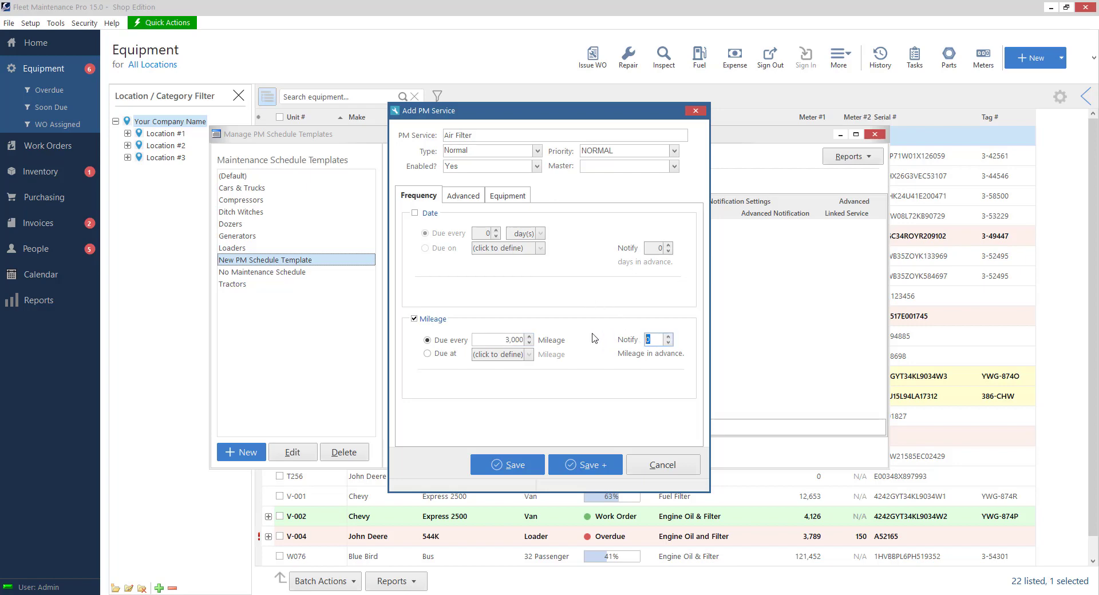
{"action": "type", "text": "500"}
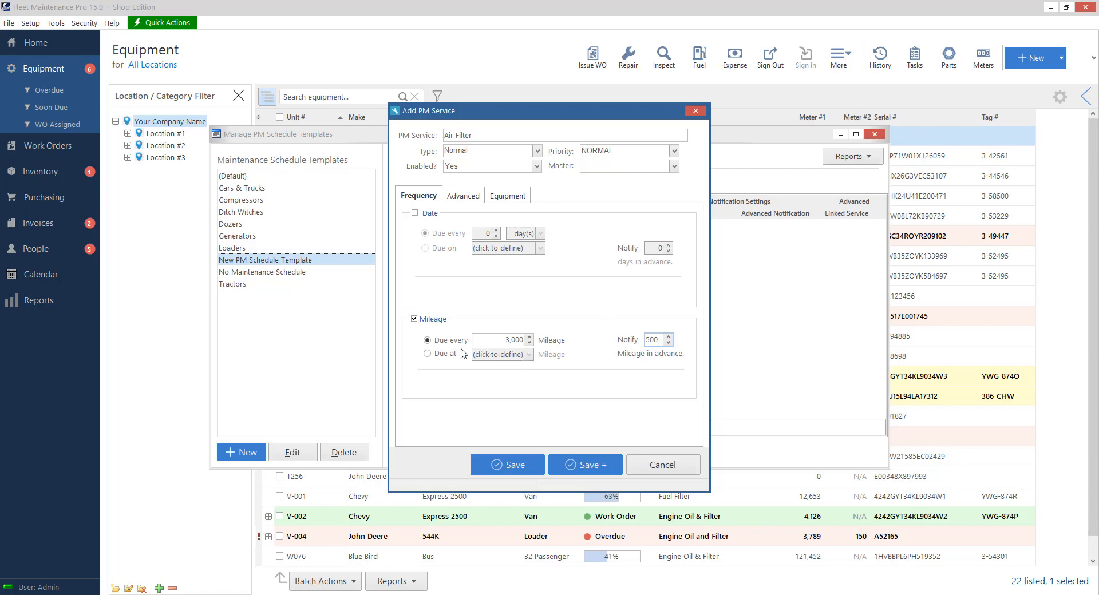
{"action": "left_click", "coordinate": [427, 354]}
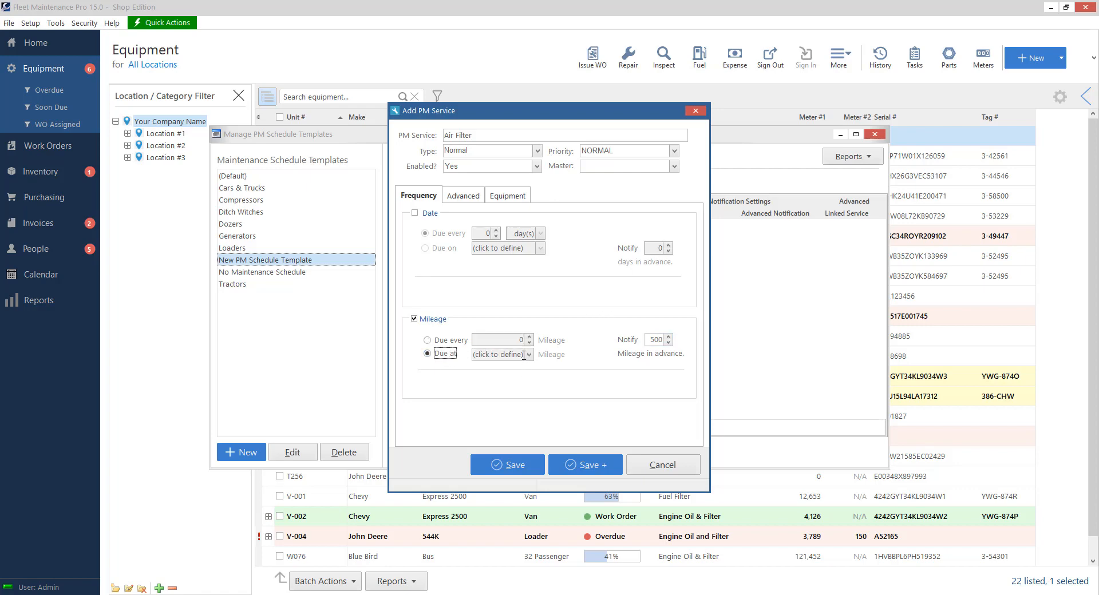
{"action": "left_click", "coordinate": [529, 355]}
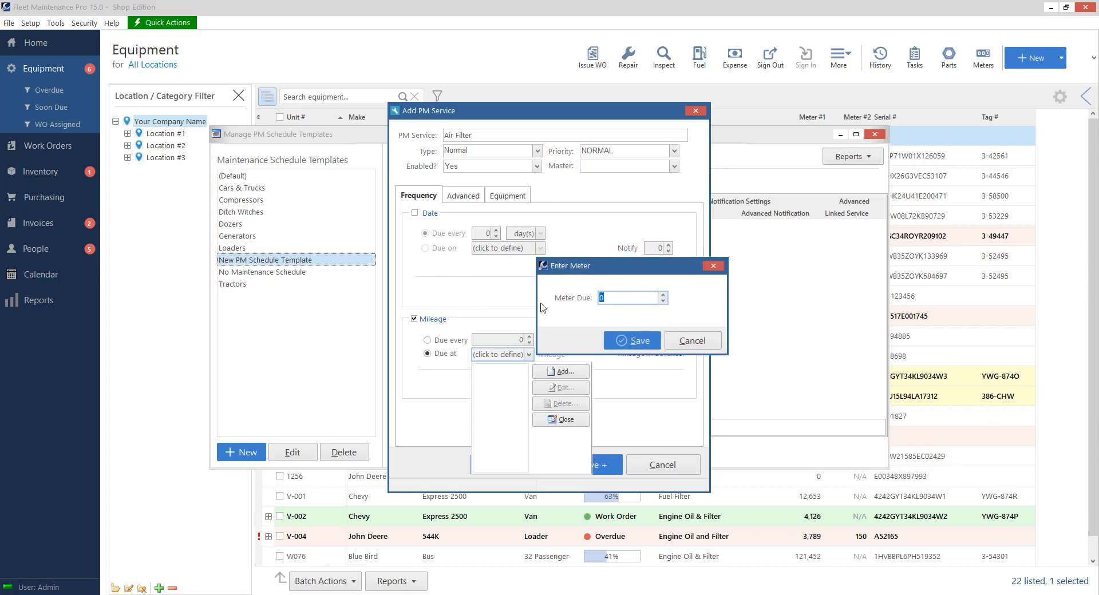
{"action": "left_click", "coordinate": [628, 297]}
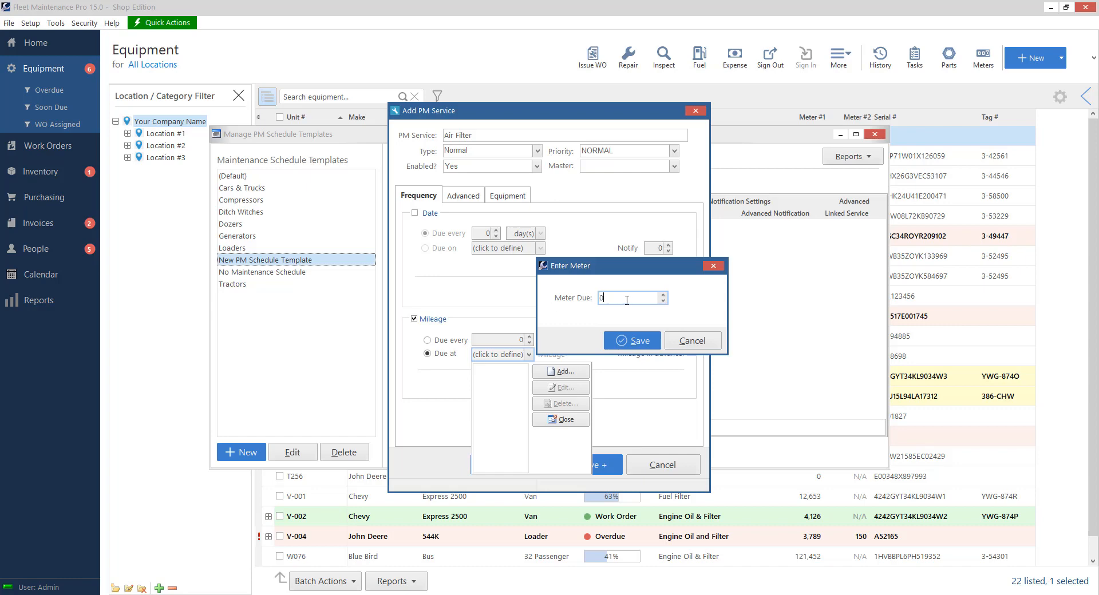
{"action": "type", "text": "7000"}
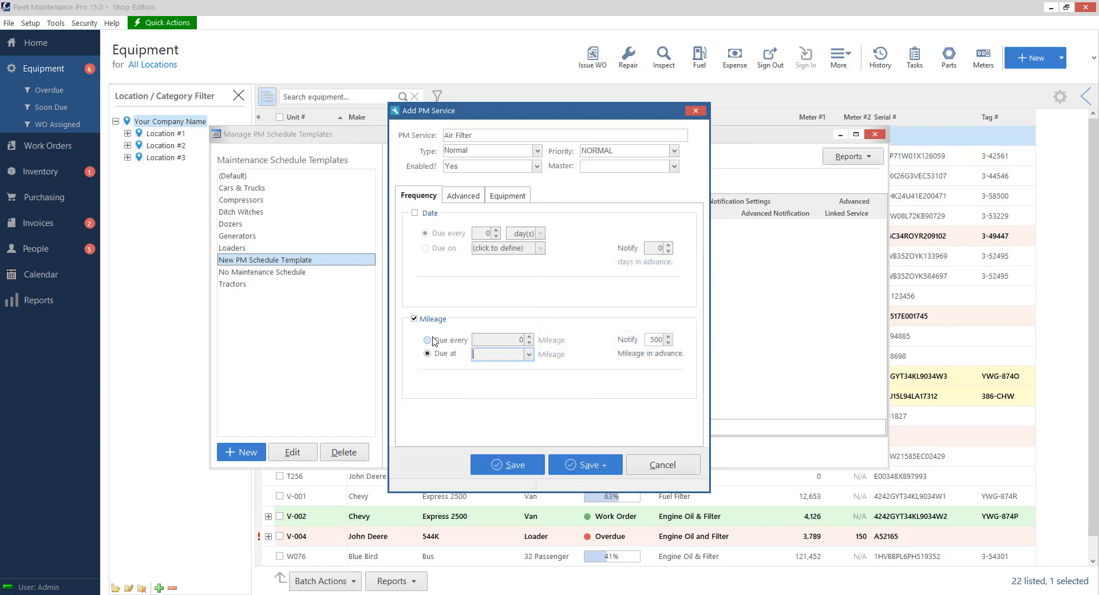
{"action": "left_click", "coordinate": [427, 340]}
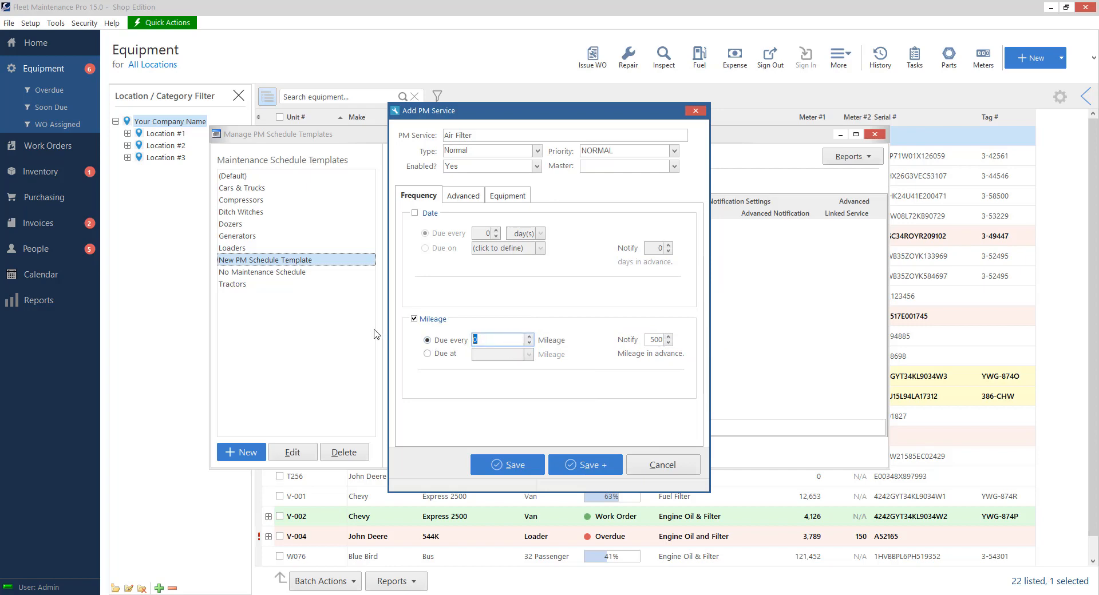
{"action": "type", "text": "3000"}
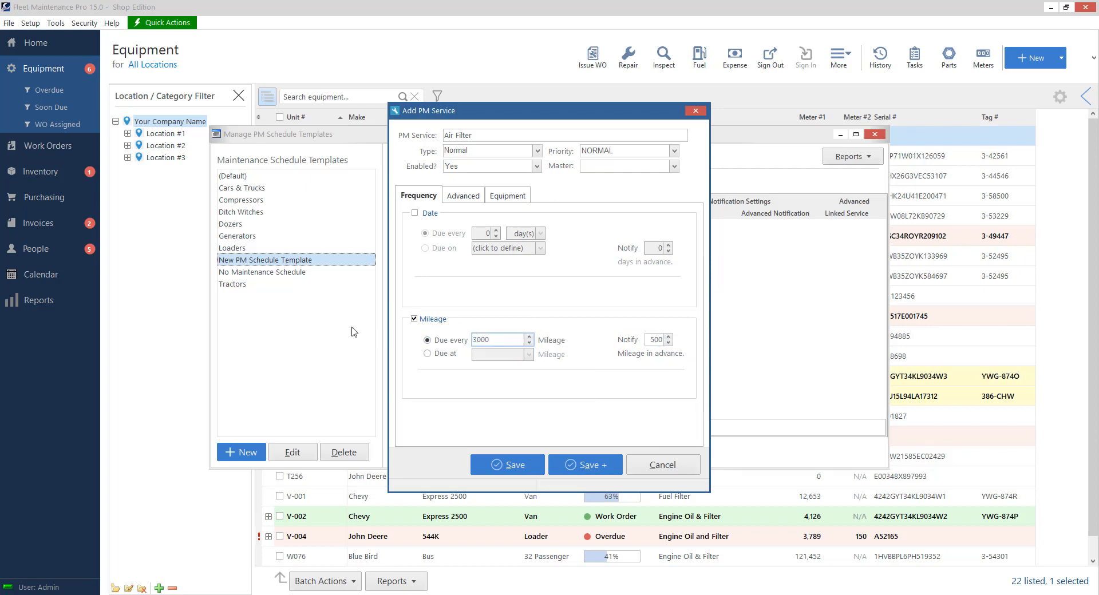
{"action": "left_click", "coordinate": [498, 339]}
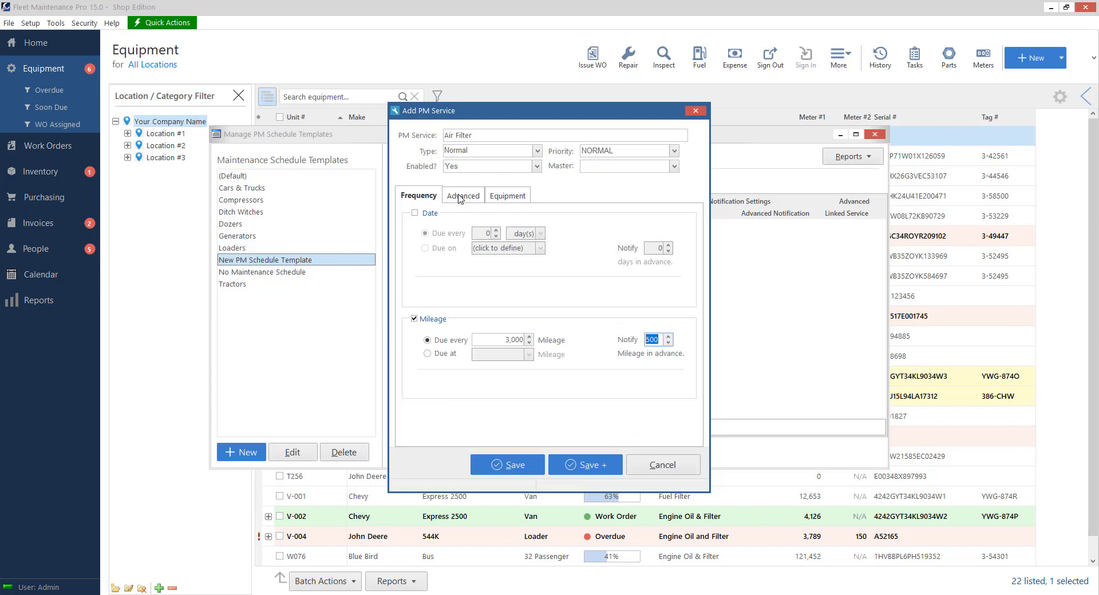
View Air Filter's advanced options: zero estimated labor hours, e-mail notifications included.
{"action": "left_click", "coordinate": [463, 196]}
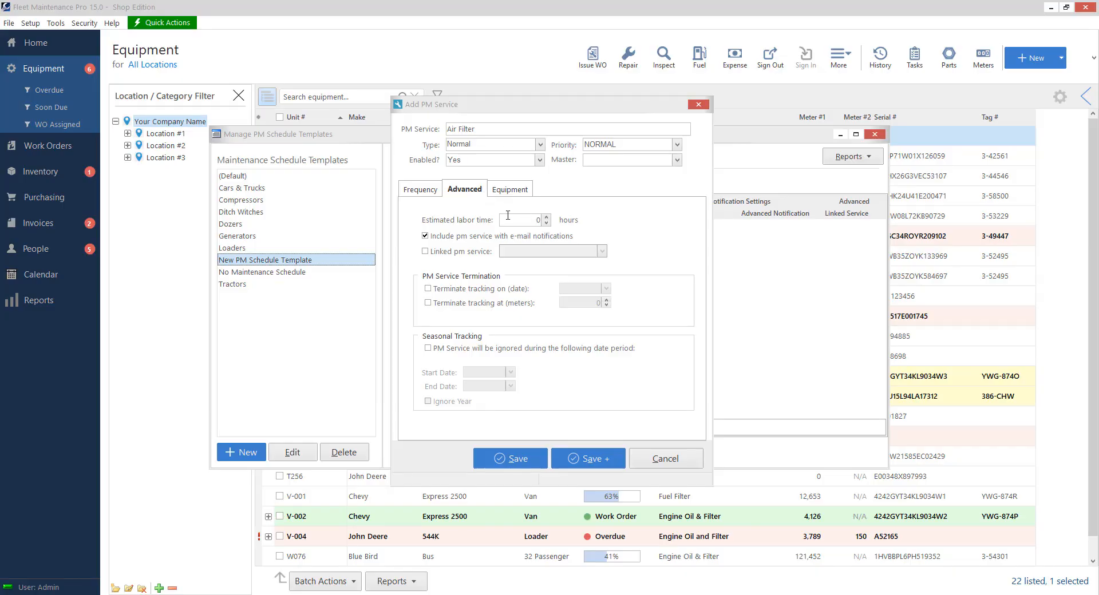
{"action": "left_click", "coordinate": [520, 220]}
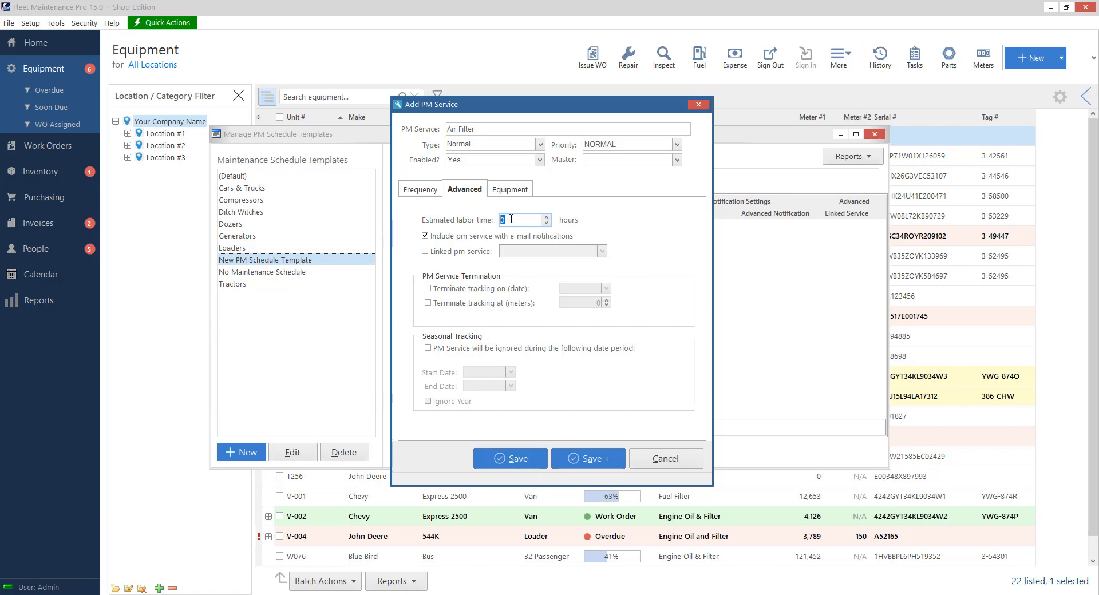
{"action": "mouse_move", "coordinate": [476, 247]}
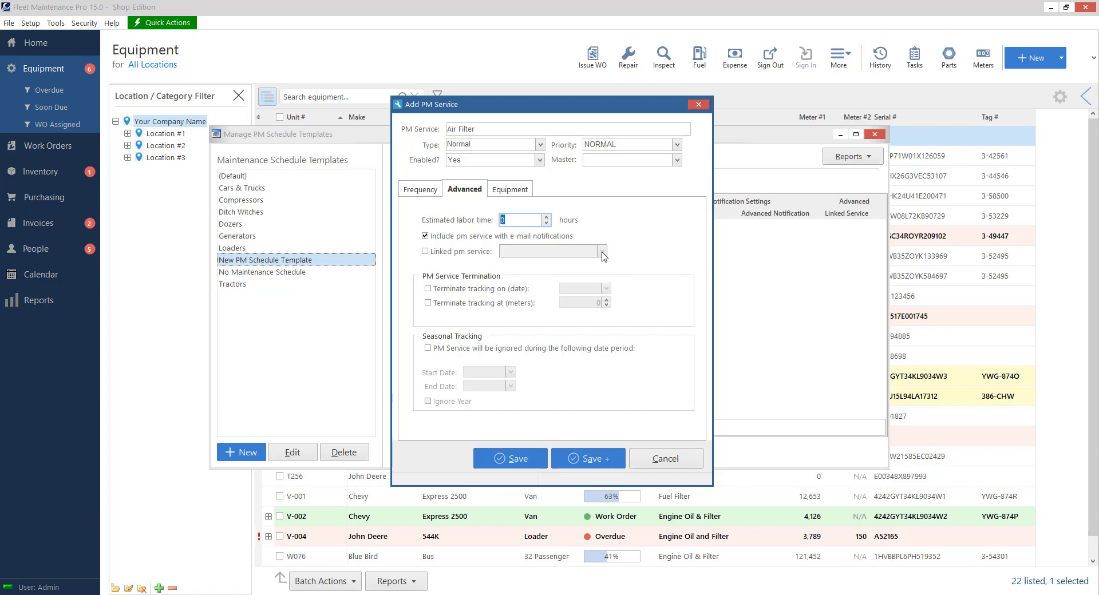
{"action": "mouse_move", "coordinate": [472, 281]}
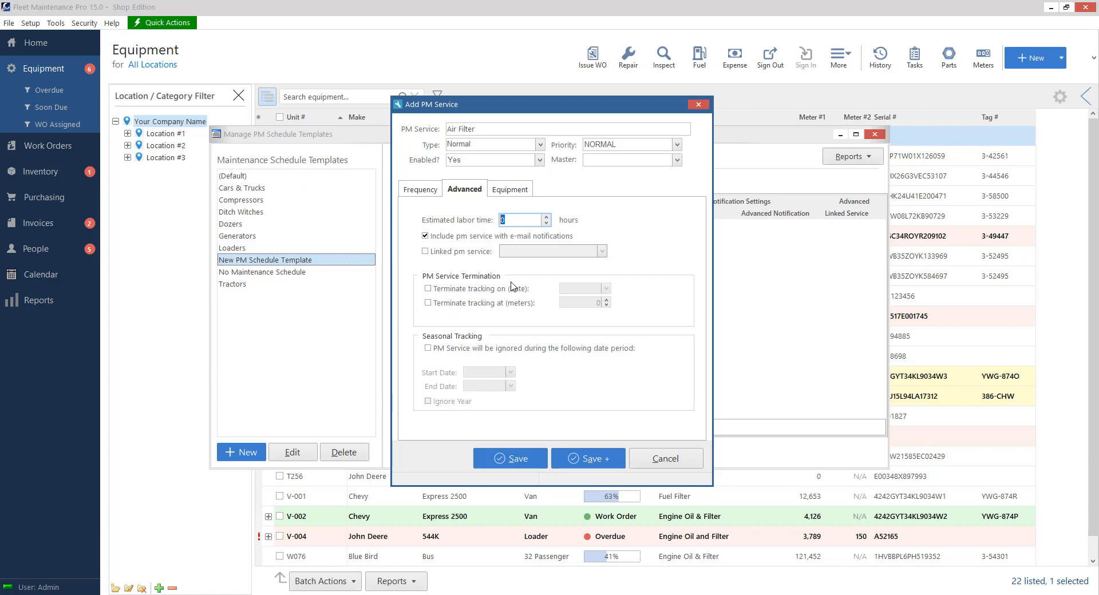
{"action": "left_click", "coordinate": [427, 302]}
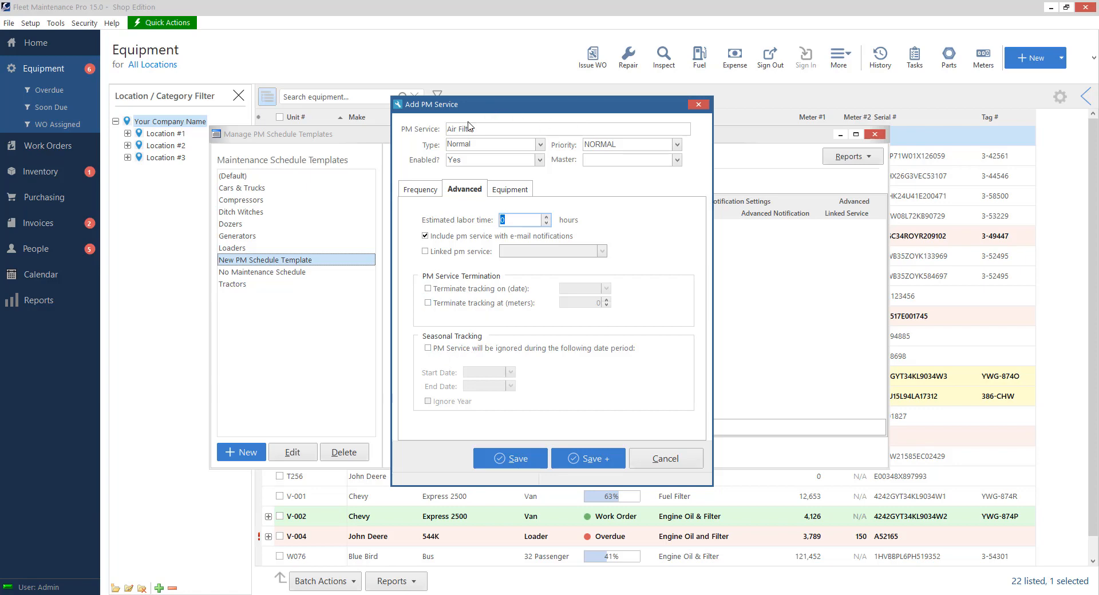
{"action": "mouse_move", "coordinate": [465, 172]}
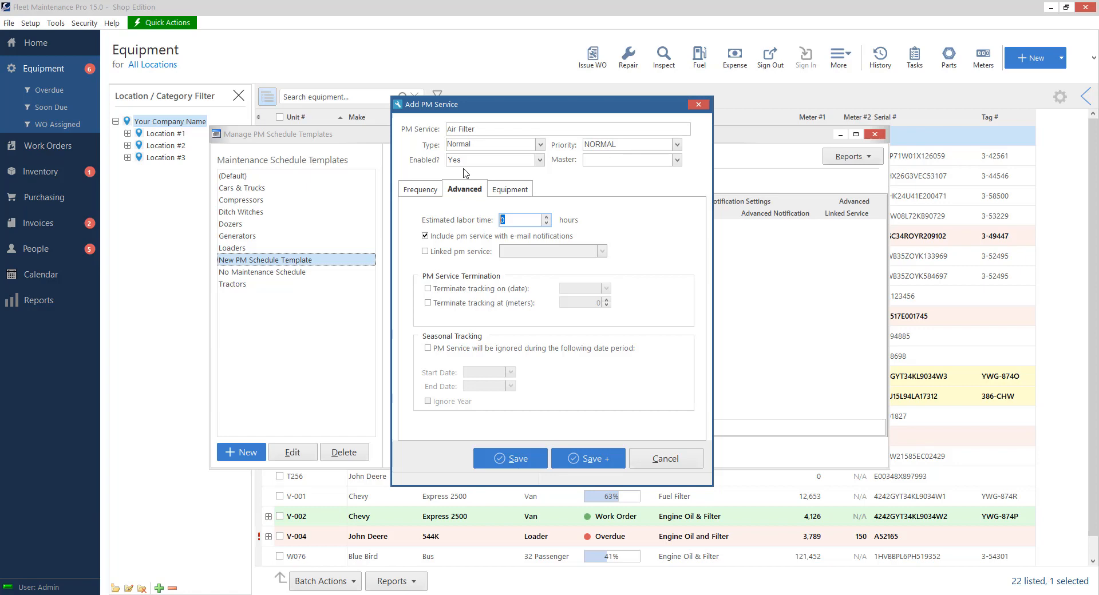
{"action": "mouse_move", "coordinate": [493, 370]}
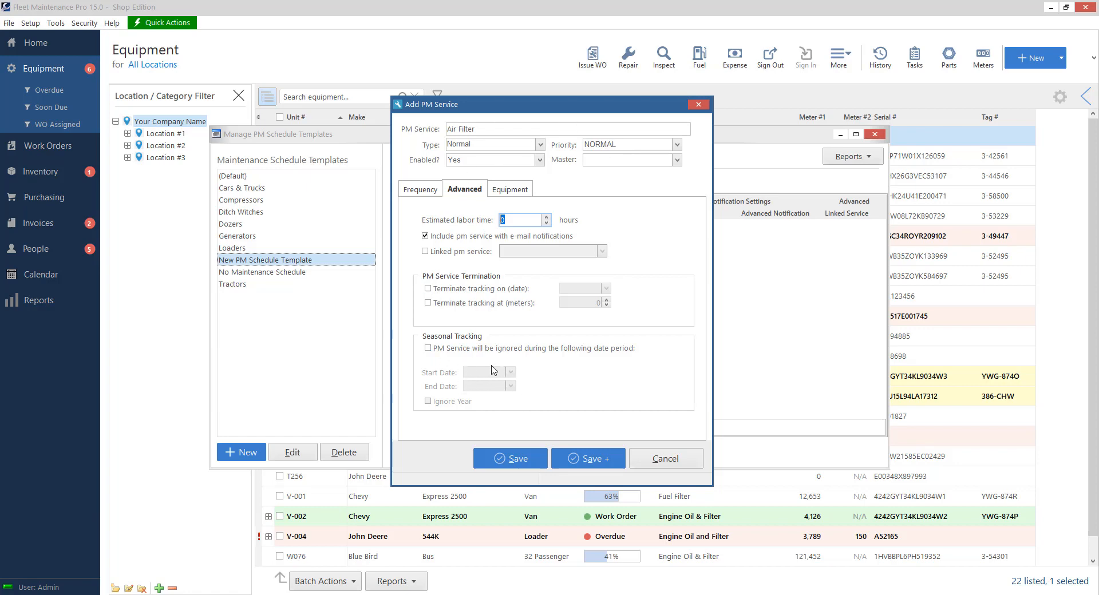
{"action": "mouse_move", "coordinate": [521, 193]}
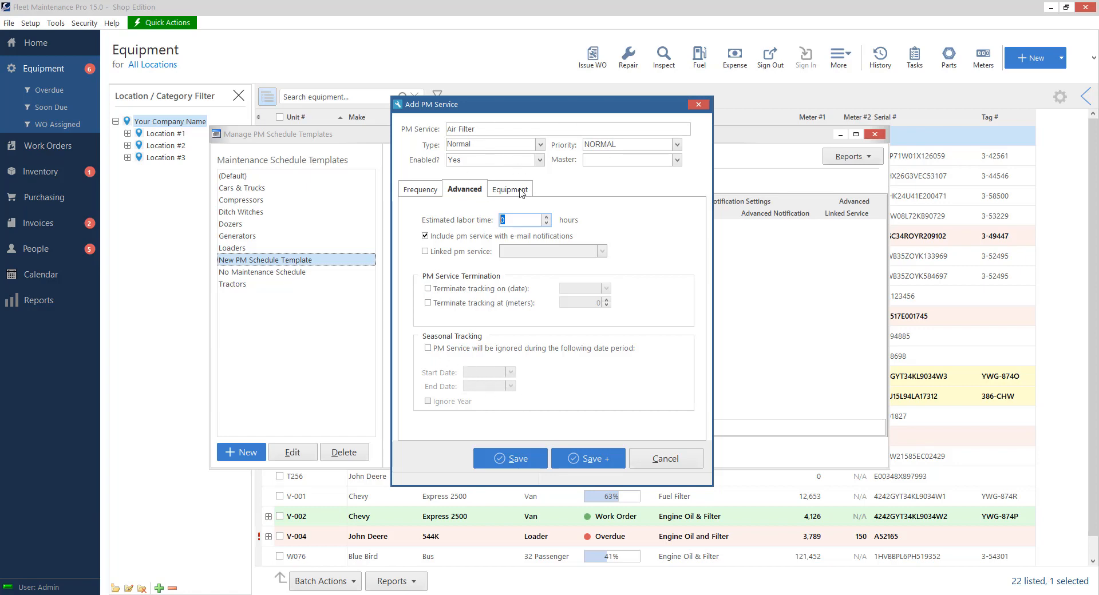
Check the empty equipment list, then return to the 3,000-mile frequency settings.
{"action": "left_click", "coordinate": [510, 189]}
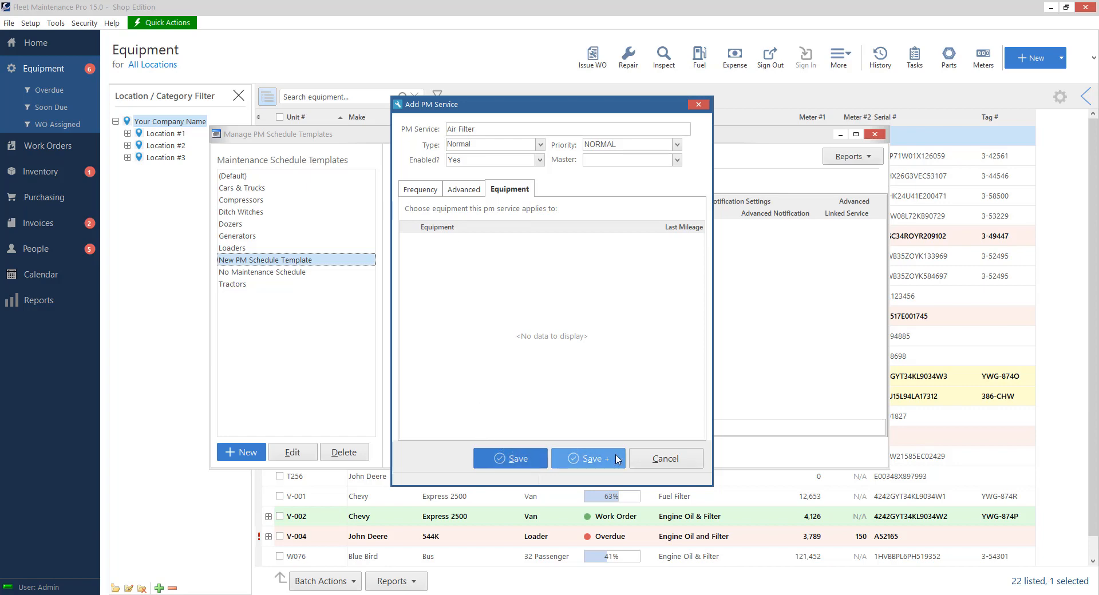
{"action": "mouse_move", "coordinate": [494, 454]}
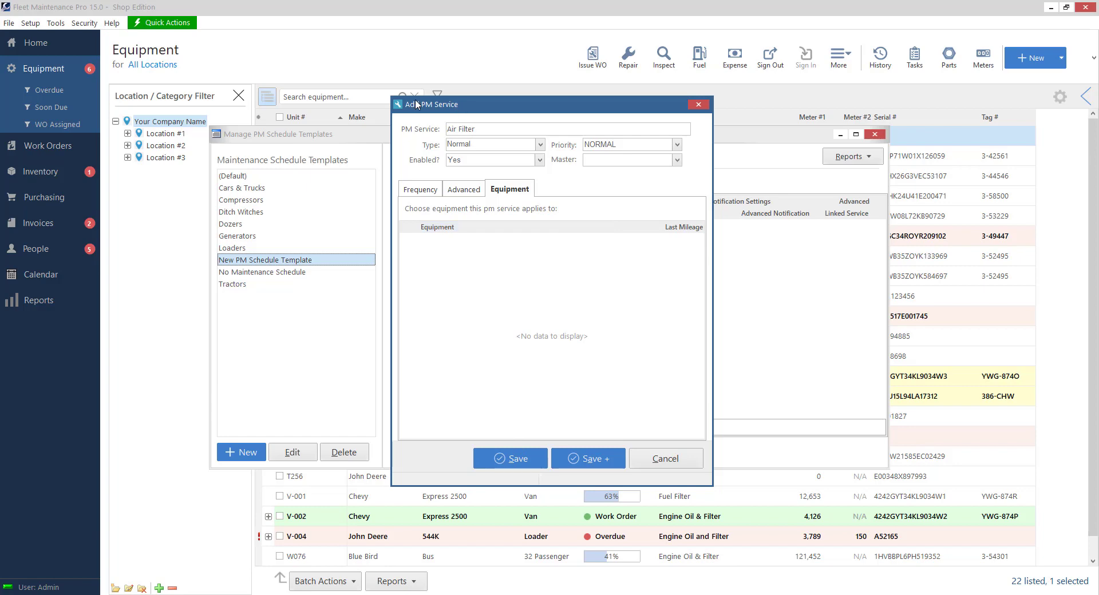
{"action": "mouse_move", "coordinate": [473, 111]}
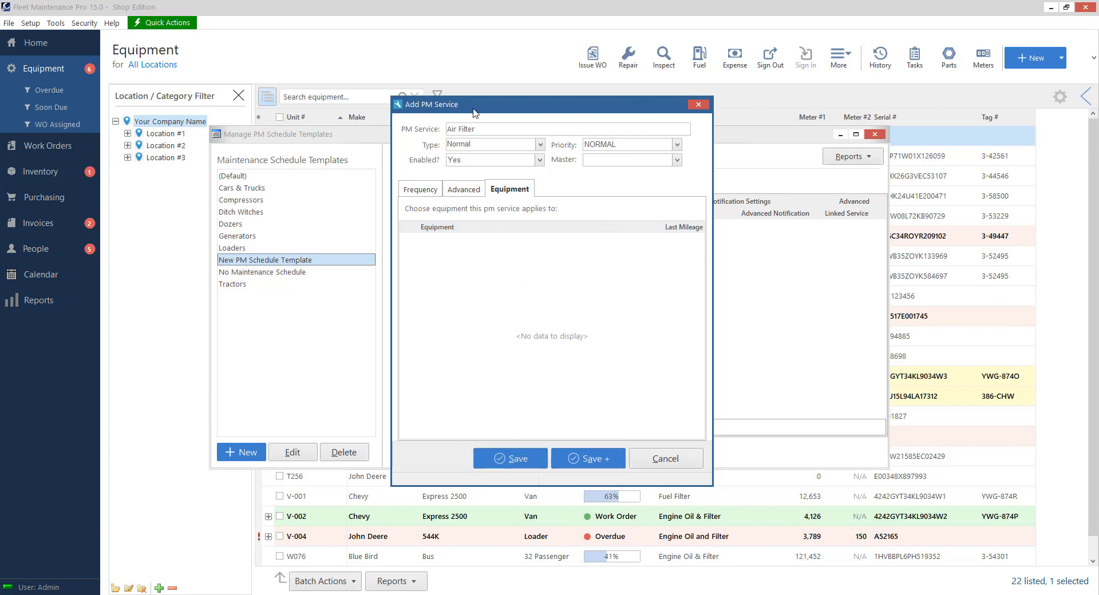
{"action": "mouse_move", "coordinate": [618, 221]}
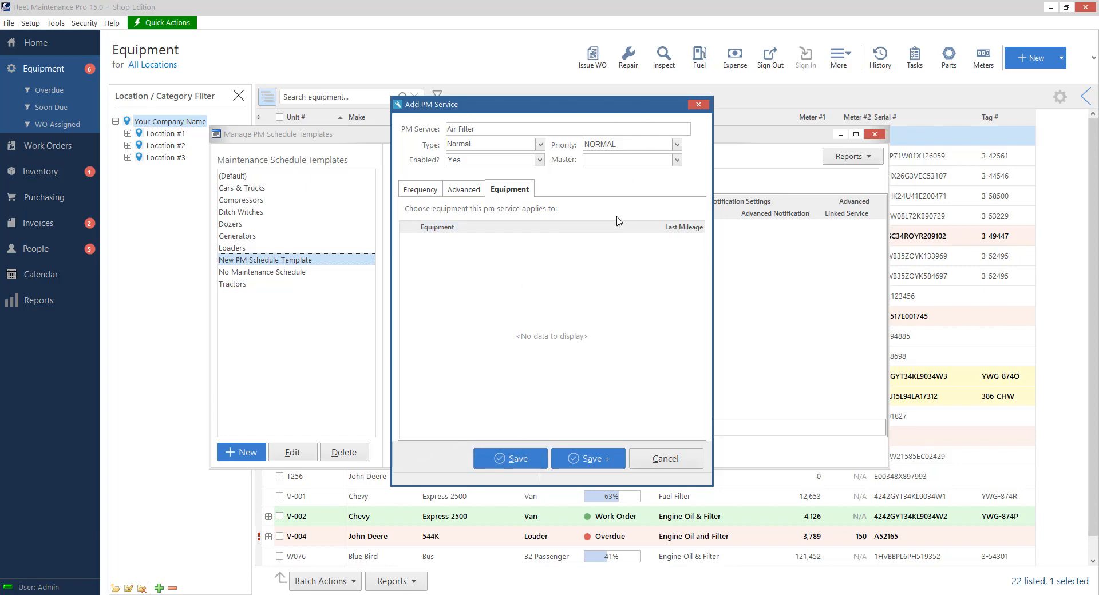
{"action": "mouse_move", "coordinate": [597, 472]}
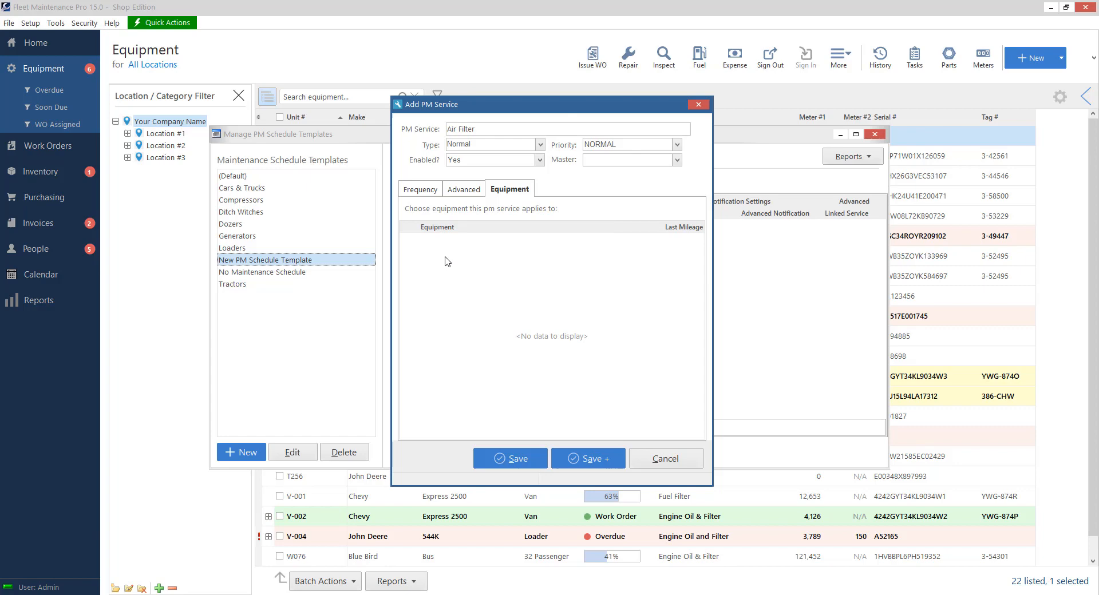
{"action": "left_click", "coordinate": [420, 189]}
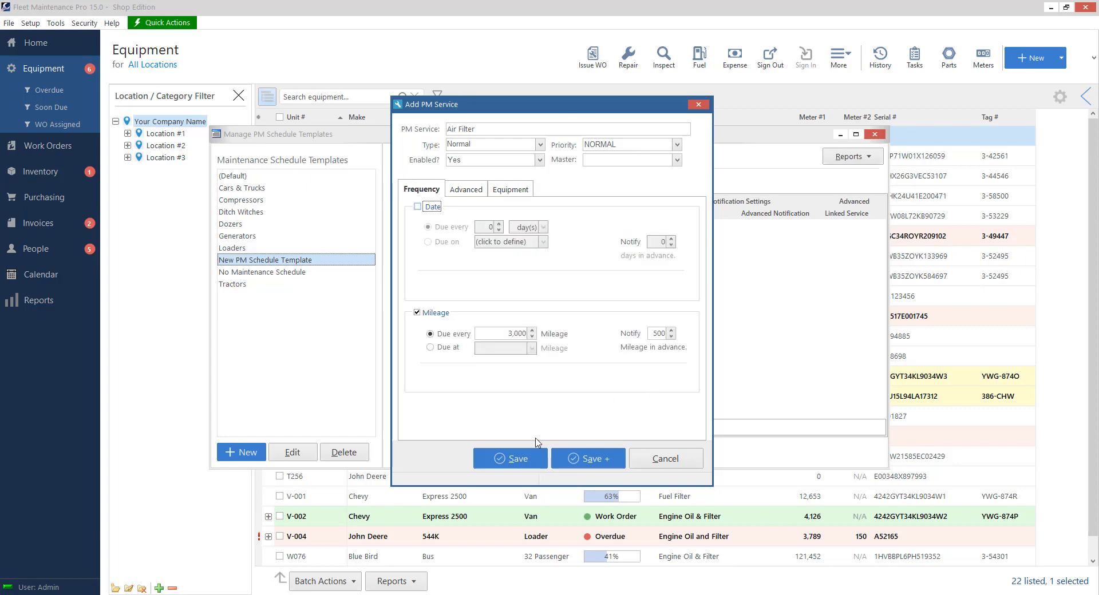
Save the Air Filter service from the Add PM Service dialog.
{"action": "left_click", "coordinate": [510, 458]}
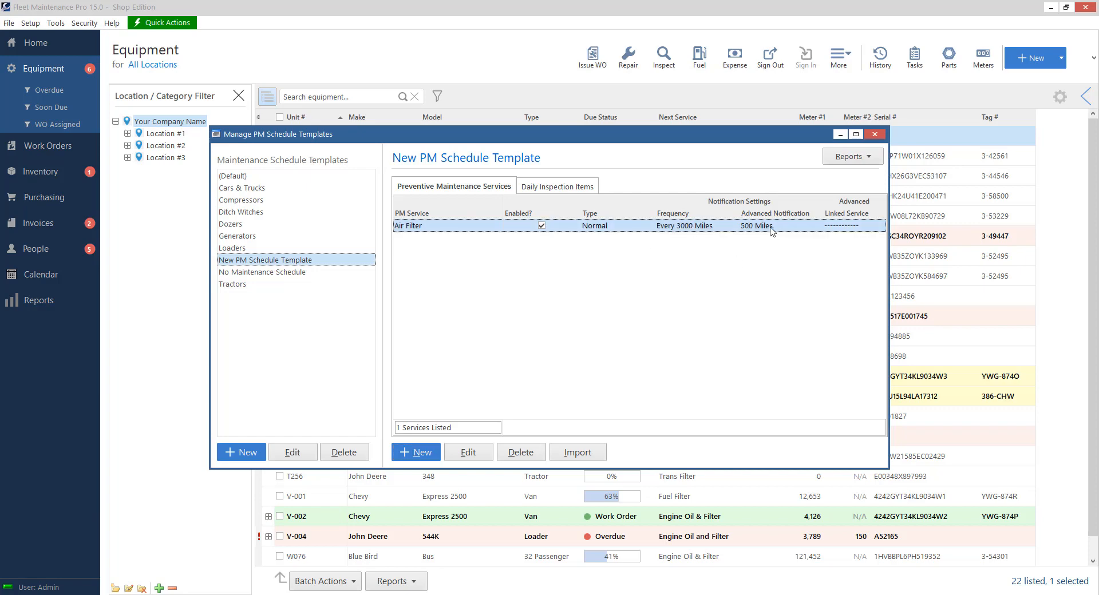
{"action": "mouse_move", "coordinate": [470, 260]}
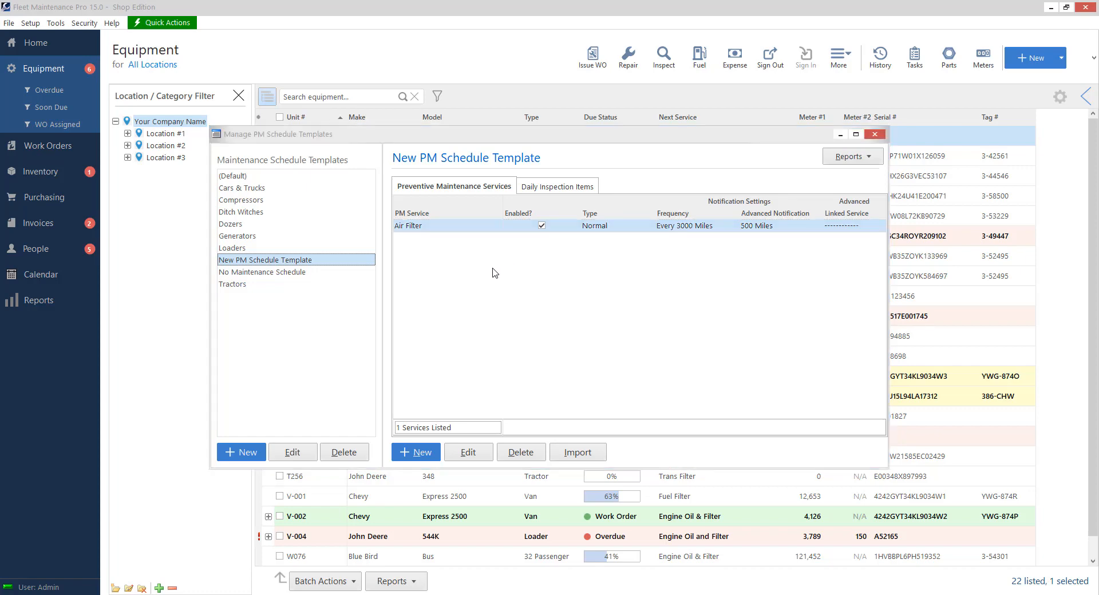
{"action": "mouse_move", "coordinate": [529, 168]}
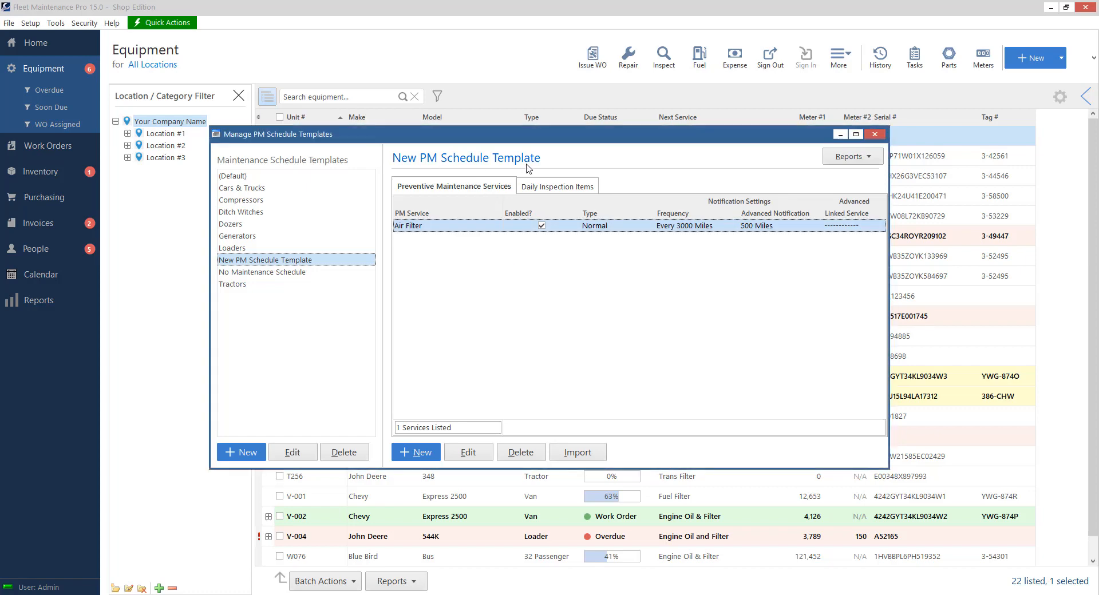
{"action": "mouse_move", "coordinate": [533, 277]}
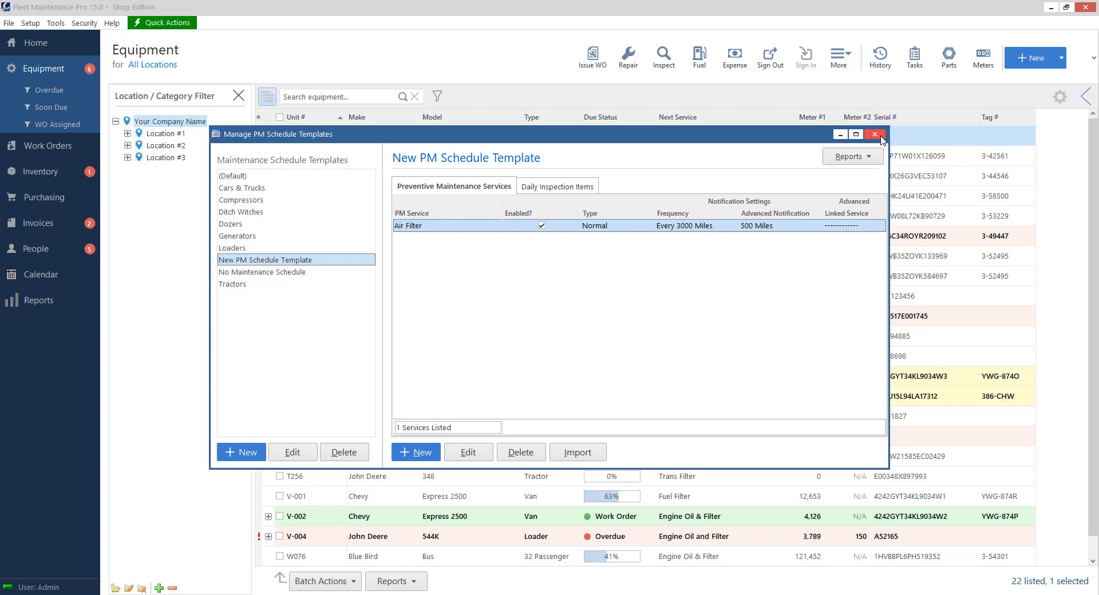
Close the template manager, select New PM Schedule Template for unit 001, and save.
{"action": "left_click", "coordinate": [875, 134]}
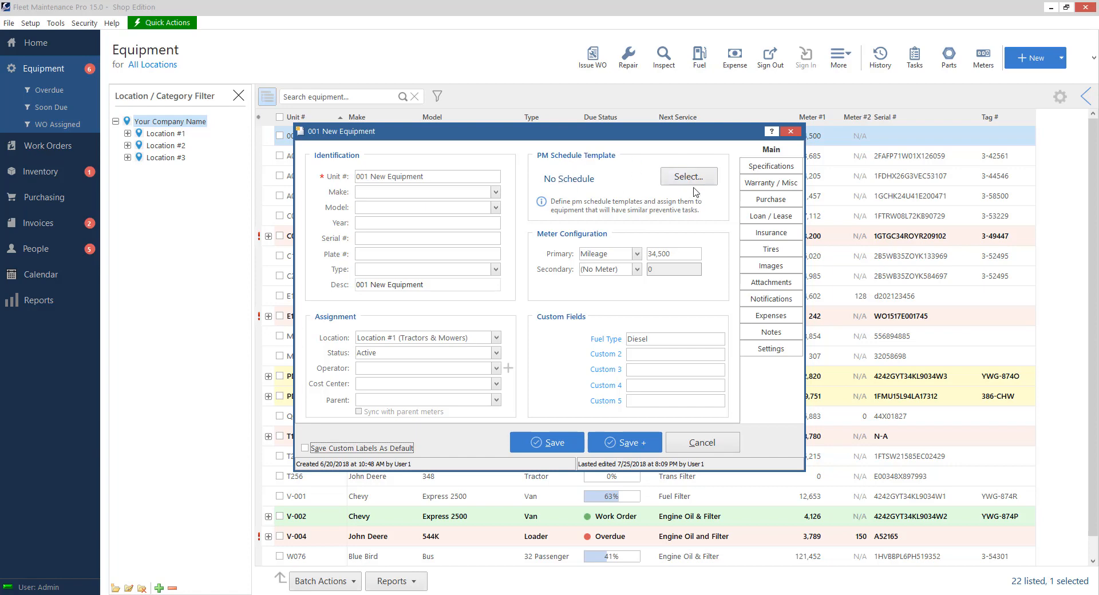
{"action": "left_click", "coordinate": [689, 176]}
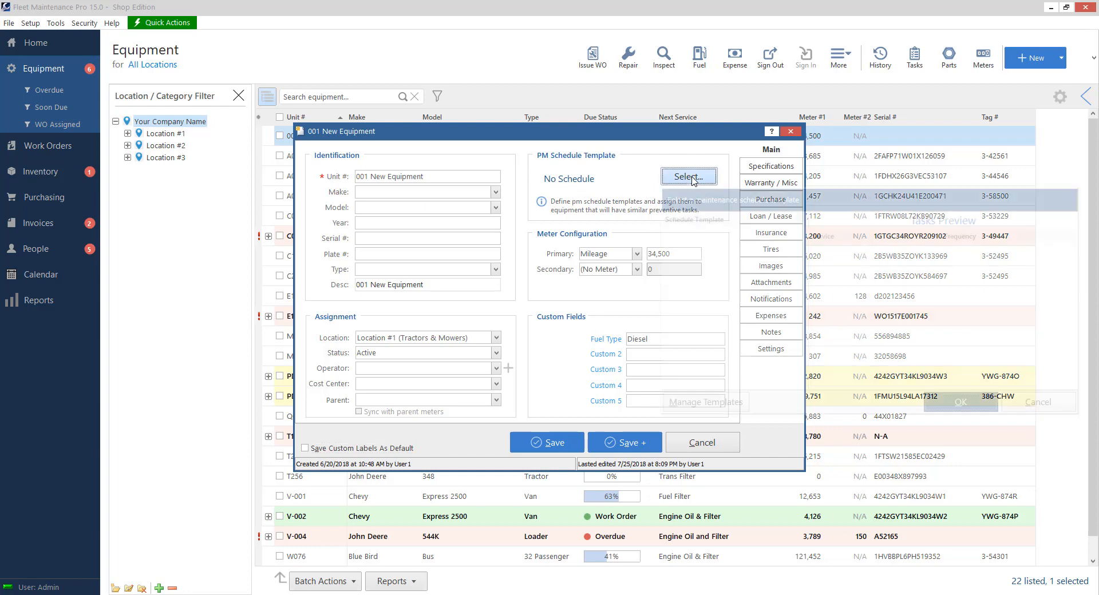
{"action": "left_click", "coordinate": [689, 177]}
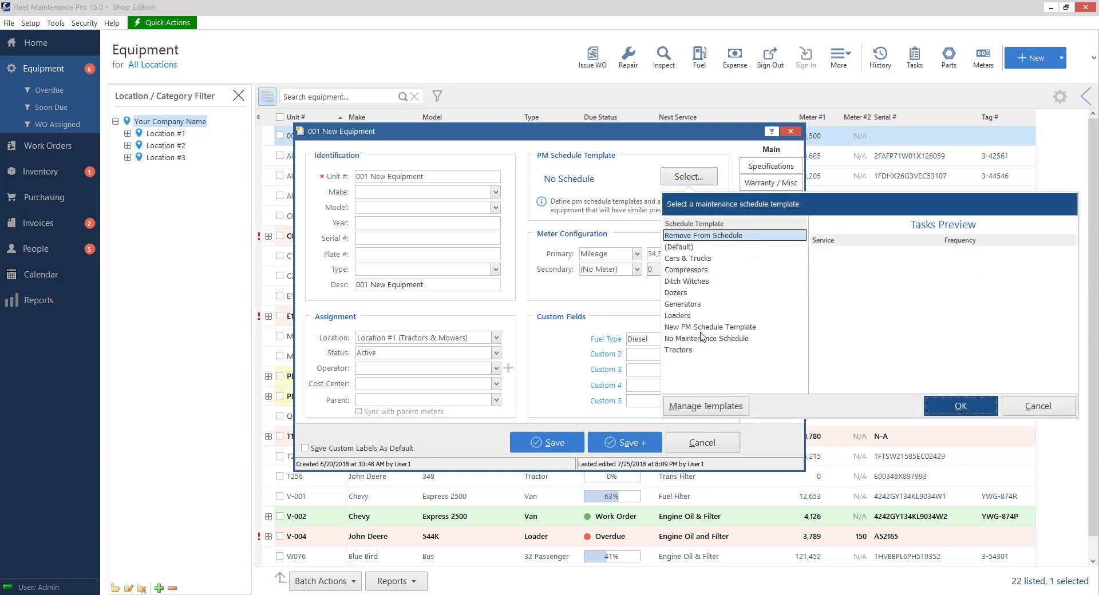
{"action": "left_click", "coordinate": [710, 327]}
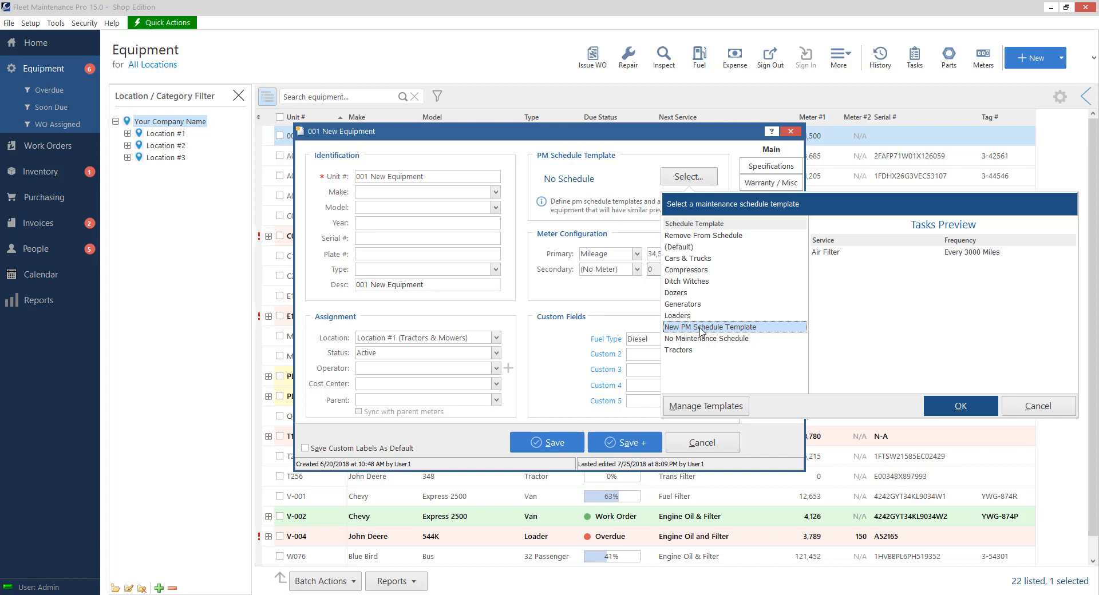
{"action": "mouse_move", "coordinate": [796, 256]}
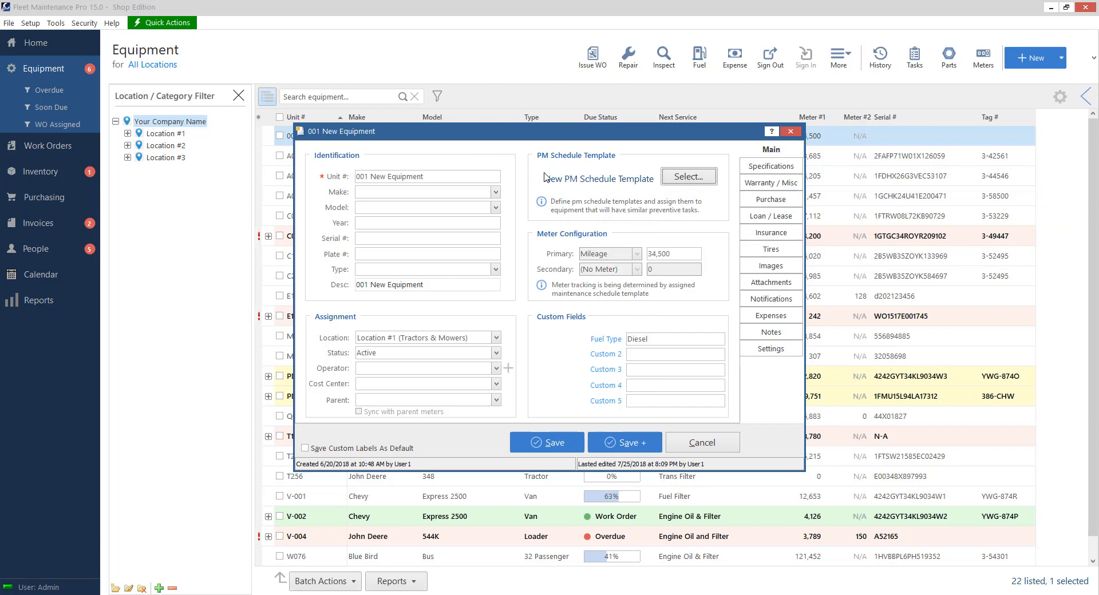
{"action": "mouse_move", "coordinate": [583, 241]}
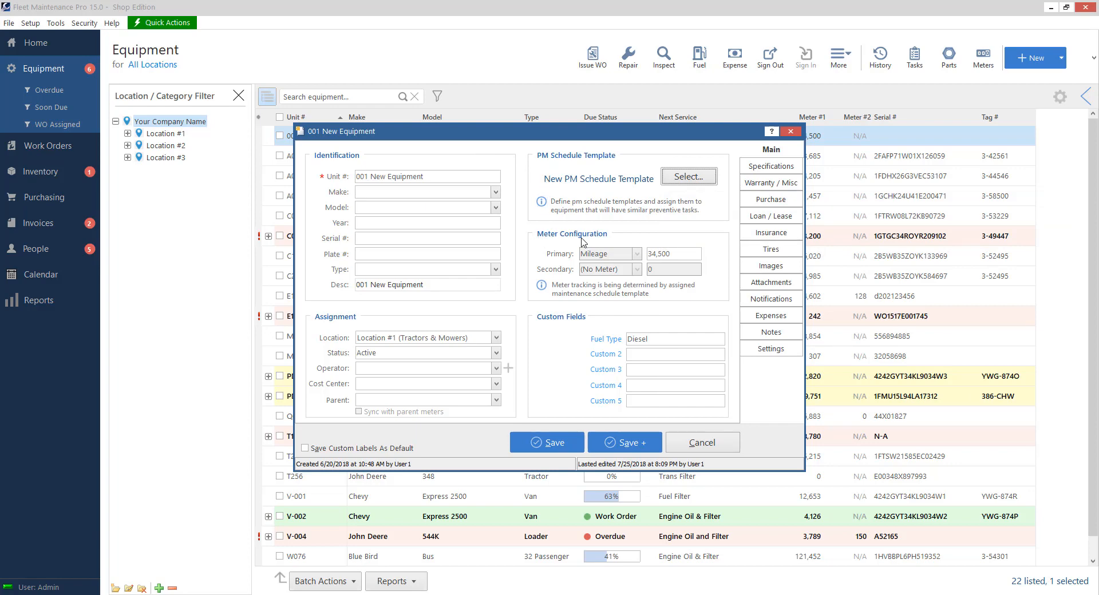
{"action": "mouse_move", "coordinate": [631, 257]}
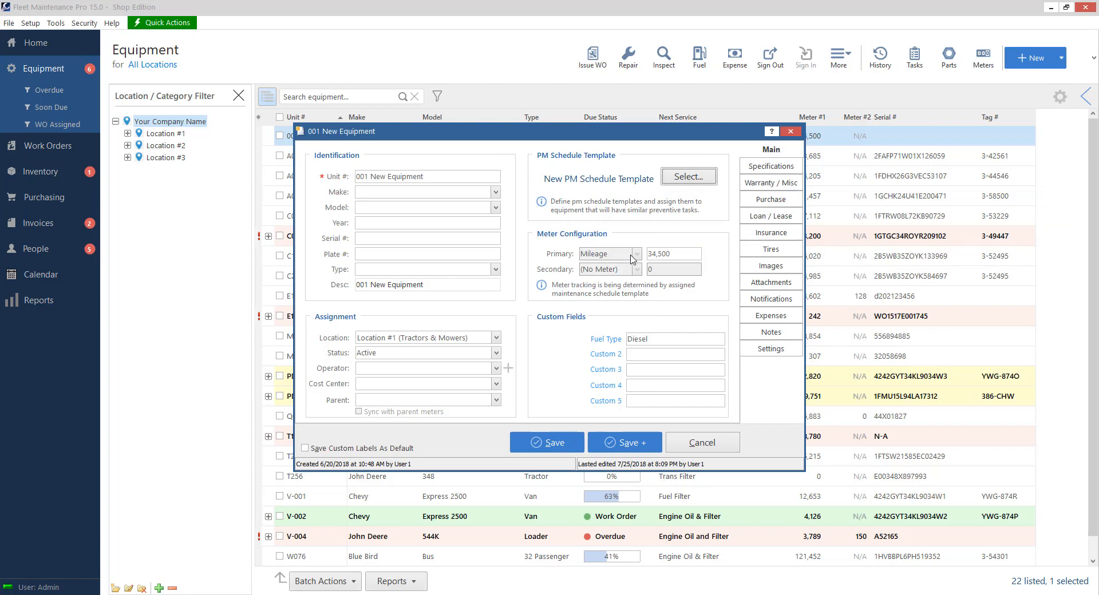
{"action": "mouse_move", "coordinate": [626, 270]}
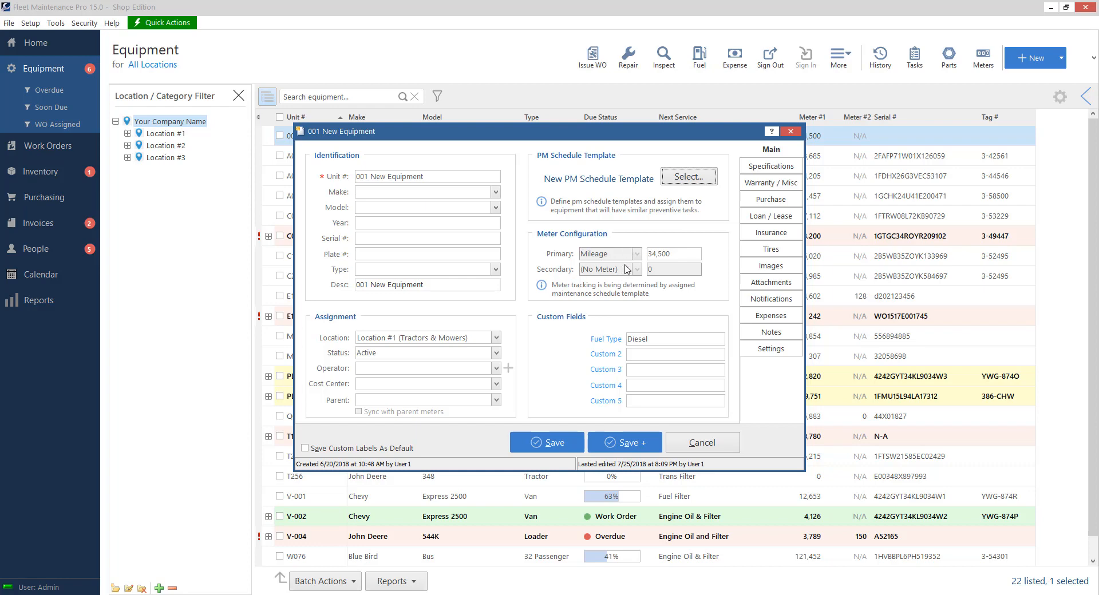
{"action": "mouse_move", "coordinate": [656, 307]}
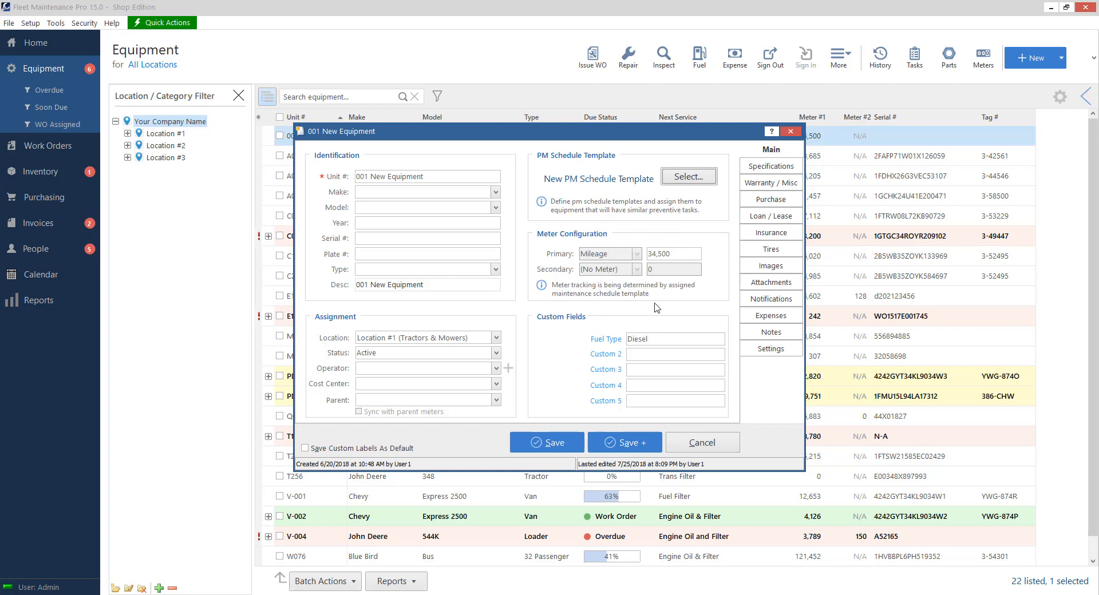
{"action": "mouse_move", "coordinate": [698, 291]}
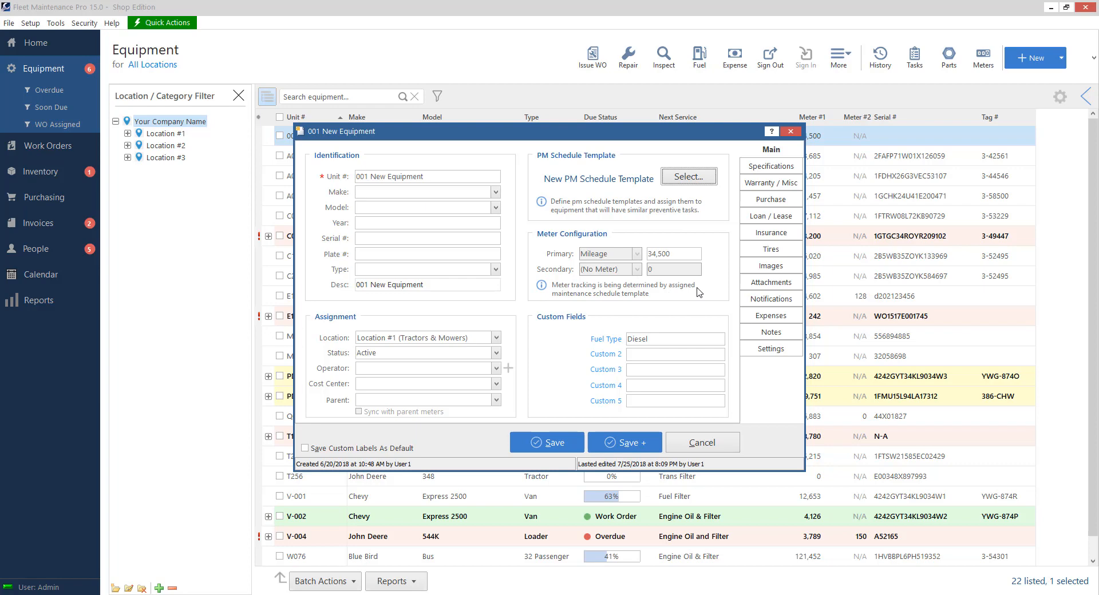
{"action": "mouse_move", "coordinate": [651, 309]}
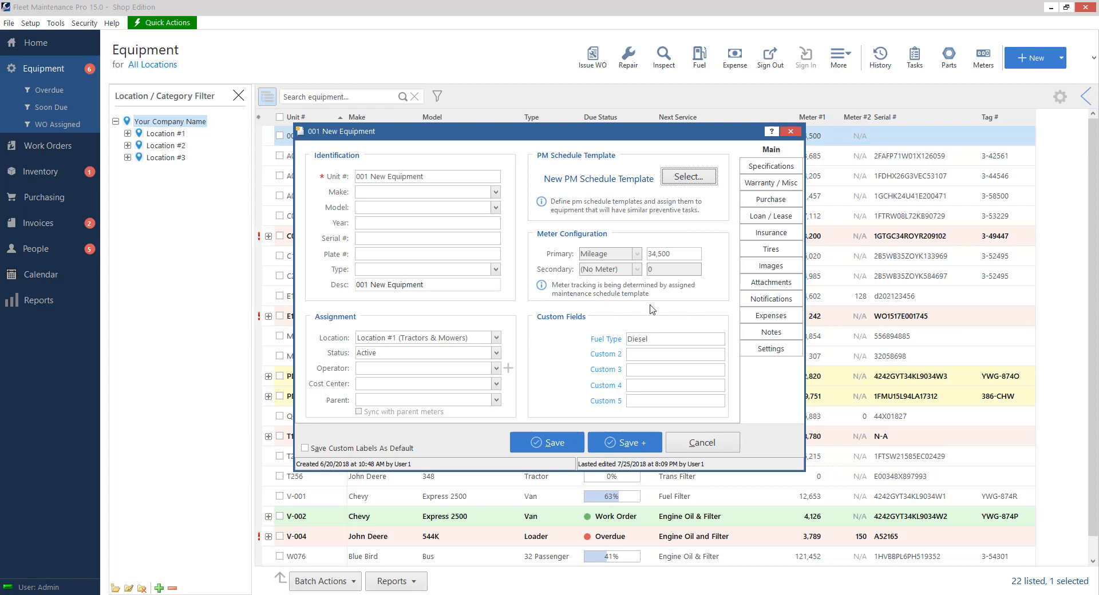
{"action": "mouse_move", "coordinate": [585, 256]}
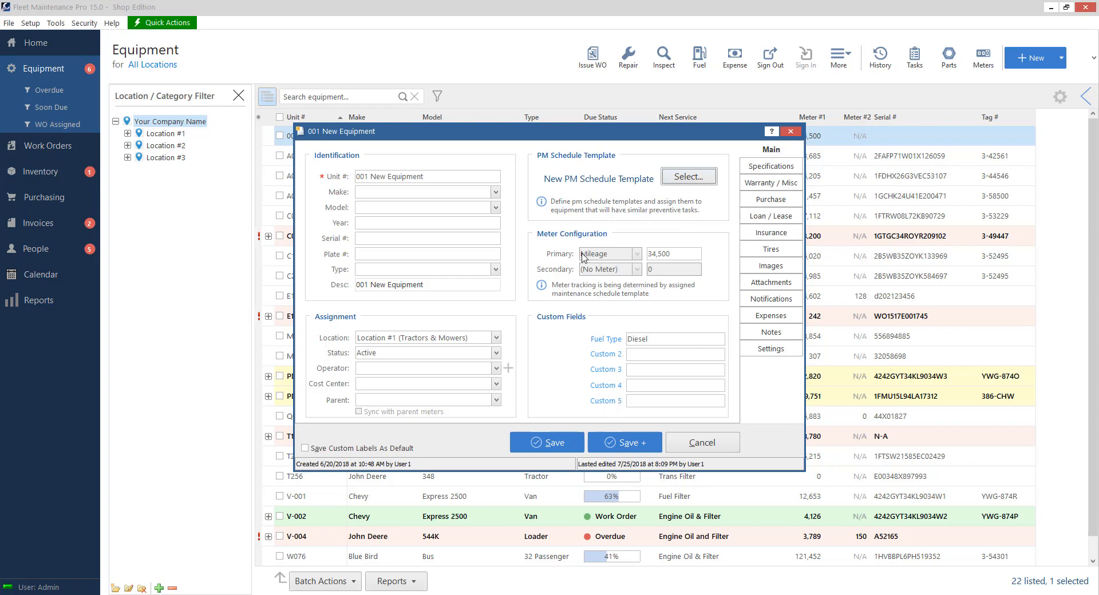
{"action": "mouse_move", "coordinate": [620, 222]}
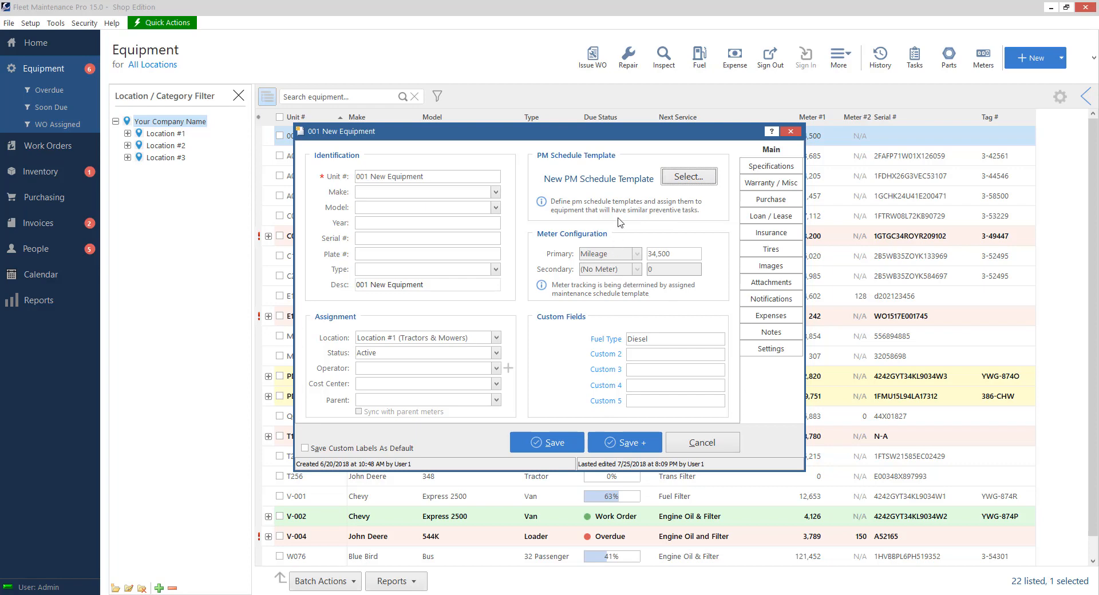
{"action": "left_click", "coordinate": [678, 253]}
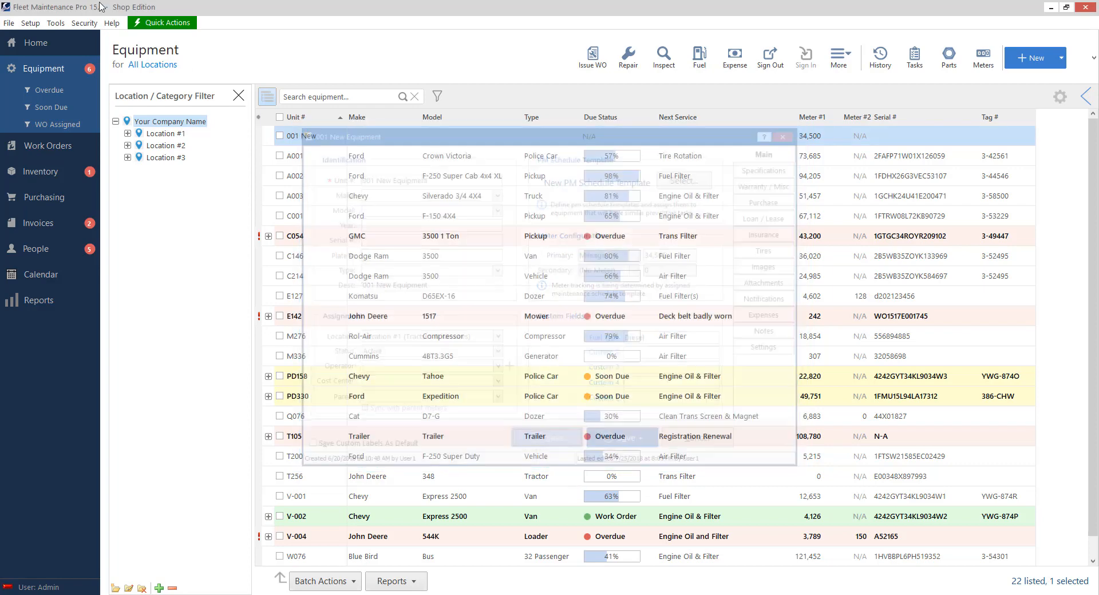
Edit New PM Schedule Template to track a secondary Hours meter, and save.
{"action": "left_click", "coordinate": [36, 23]}
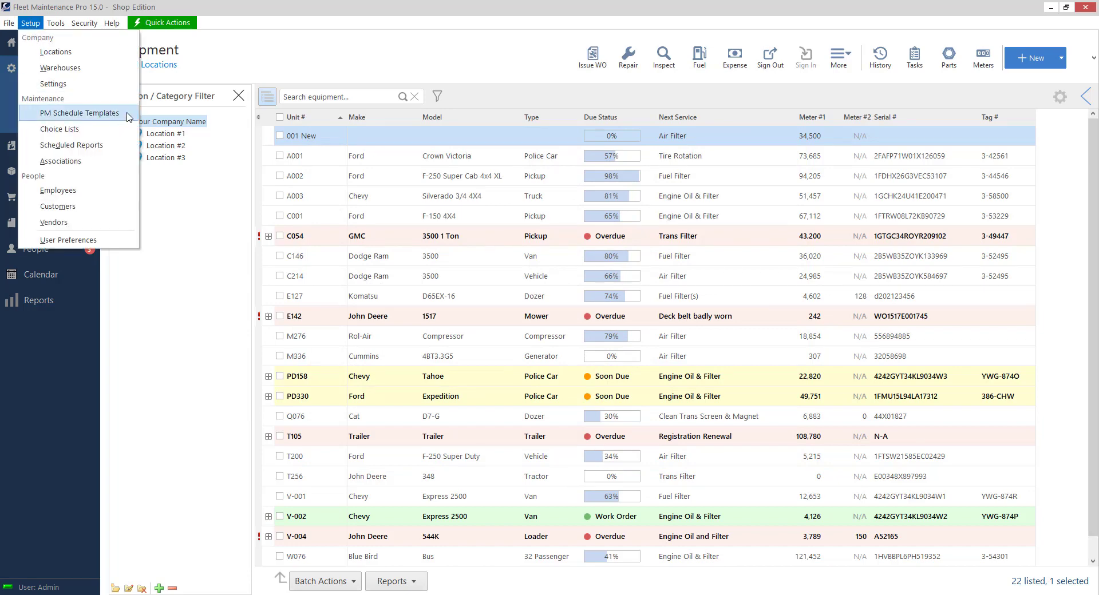
{"action": "left_click", "coordinate": [75, 112]}
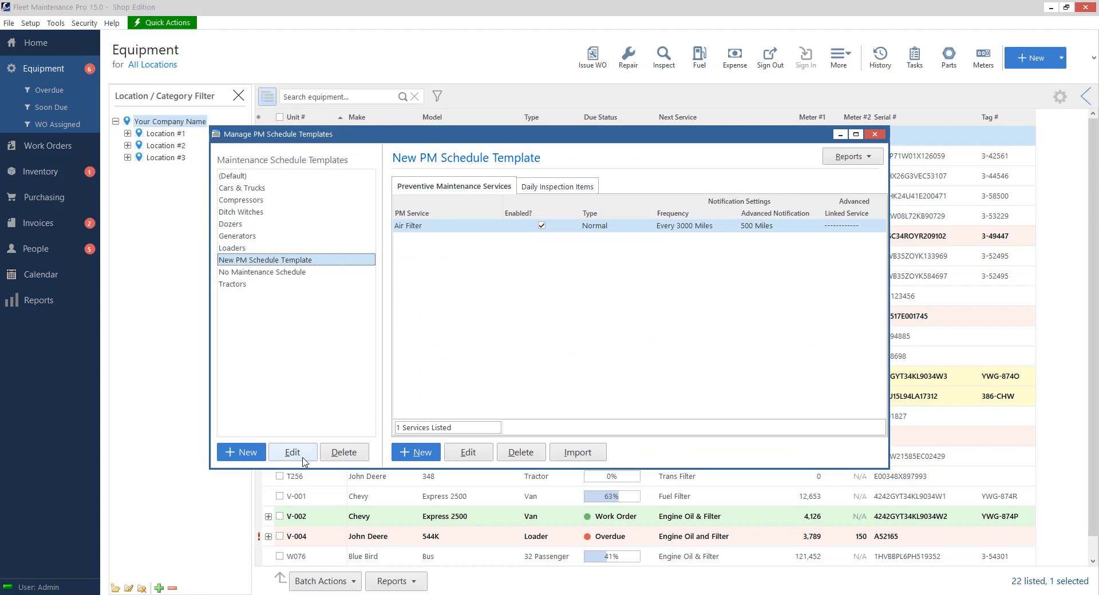
{"action": "left_click", "coordinate": [292, 453]}
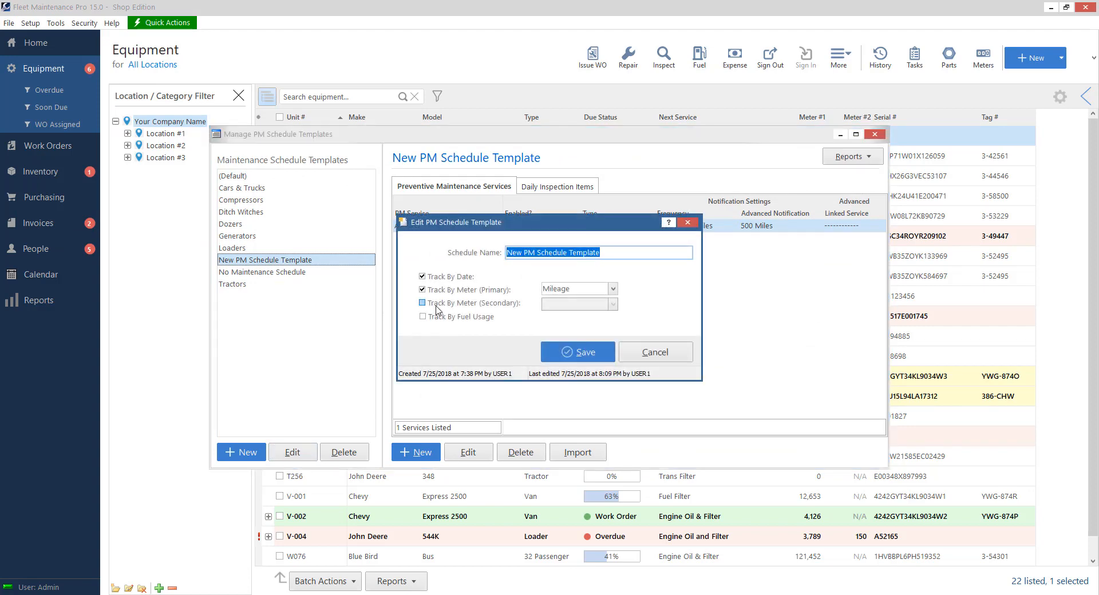
{"action": "left_click", "coordinate": [422, 303]}
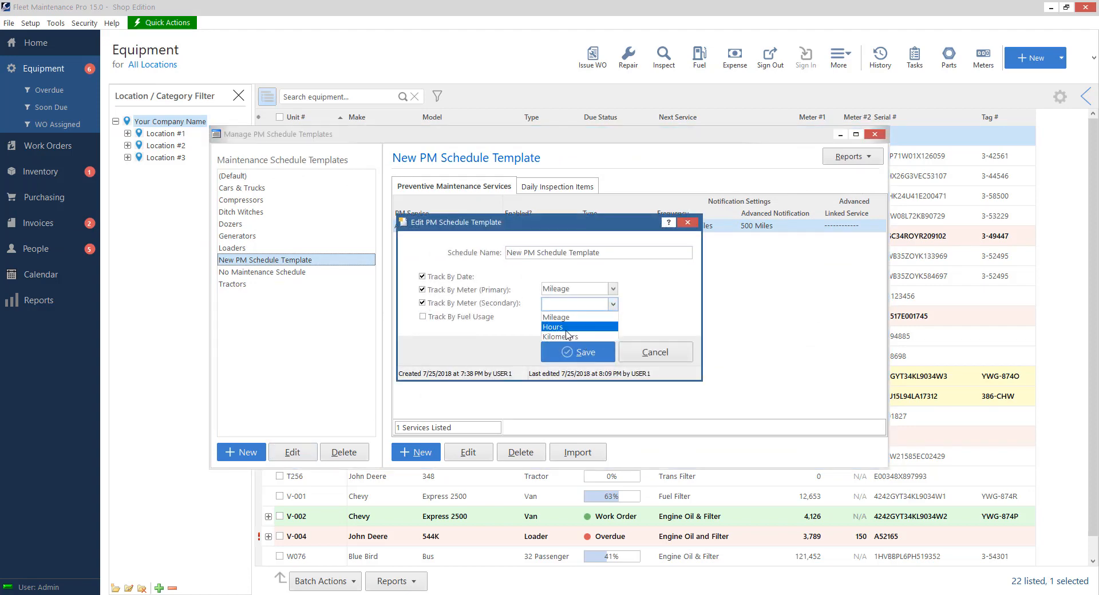
{"action": "left_click", "coordinate": [553, 327]}
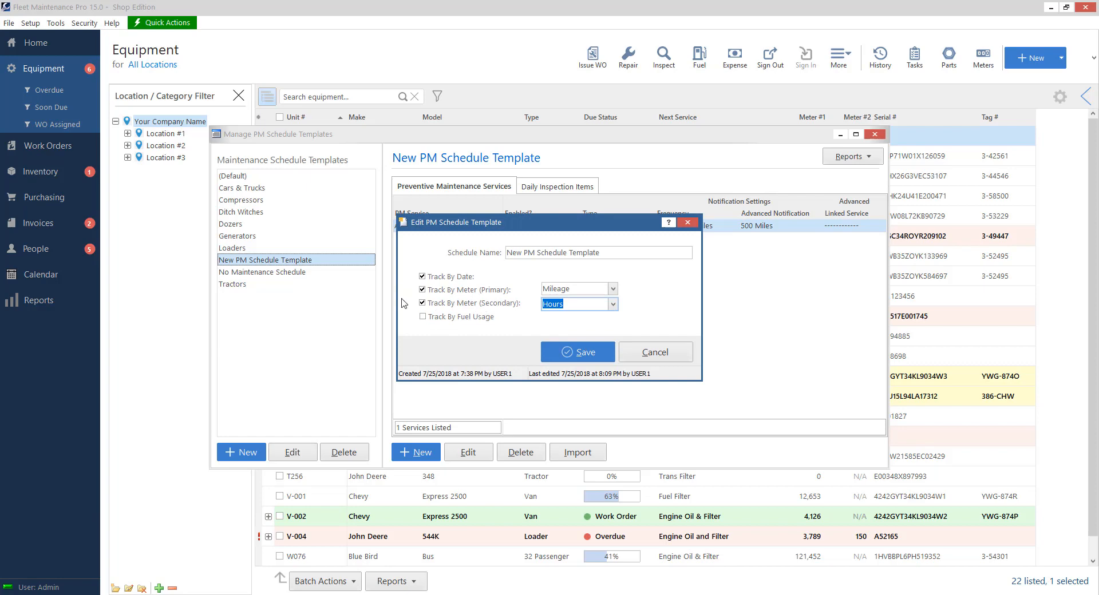
{"action": "mouse_move", "coordinate": [452, 296]}
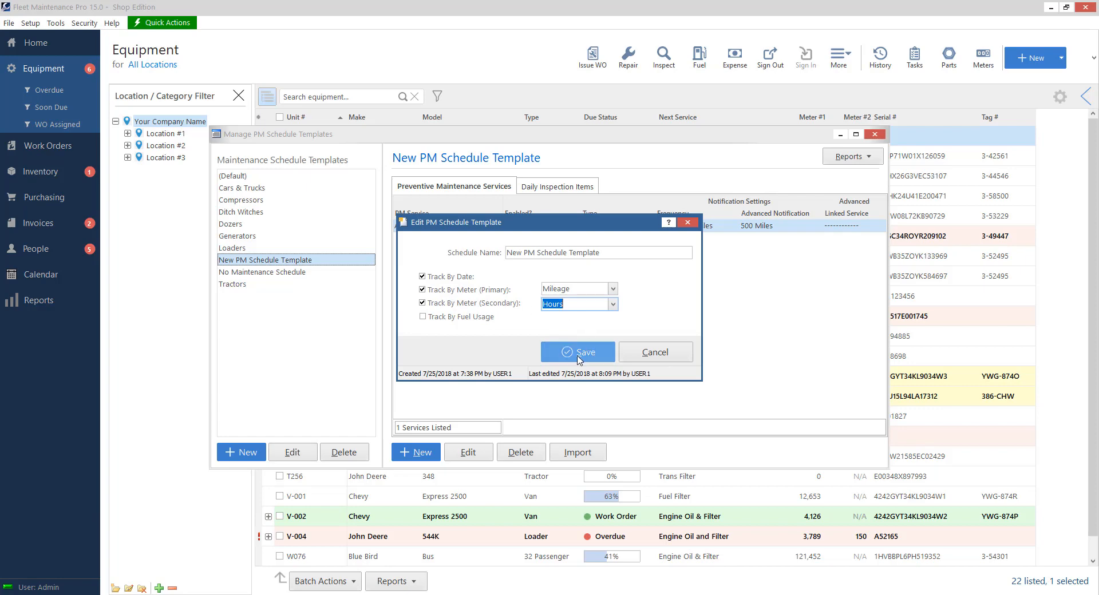
{"action": "left_click", "coordinate": [578, 352]}
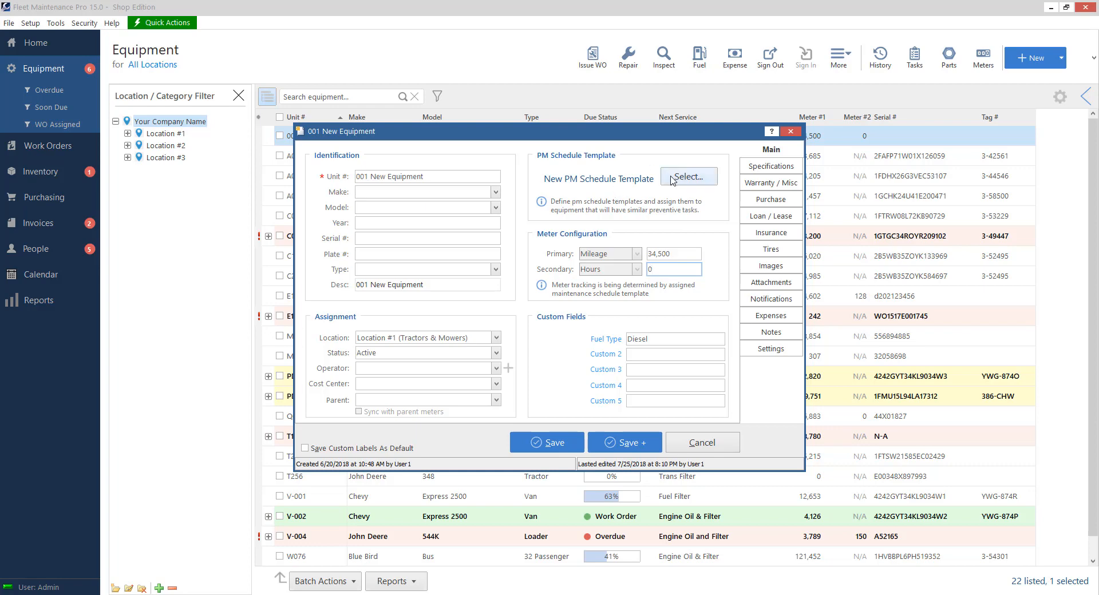
Reselect New PM Schedule Template for unit 001 and save, adding the 0-hour meter.
{"action": "left_click", "coordinate": [689, 176]}
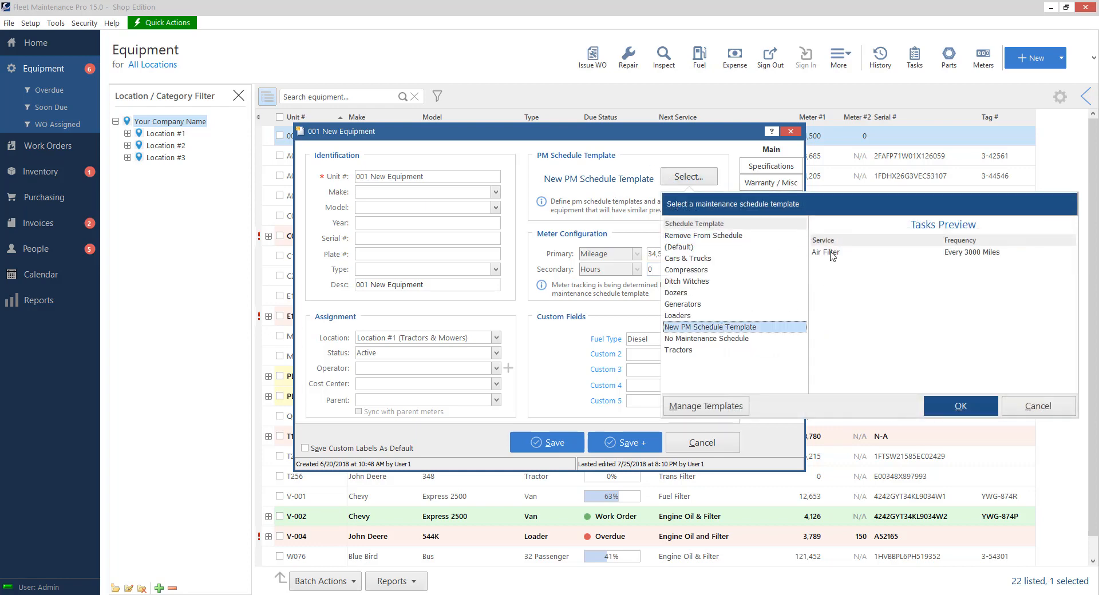
{"action": "left_click", "coordinate": [960, 406]}
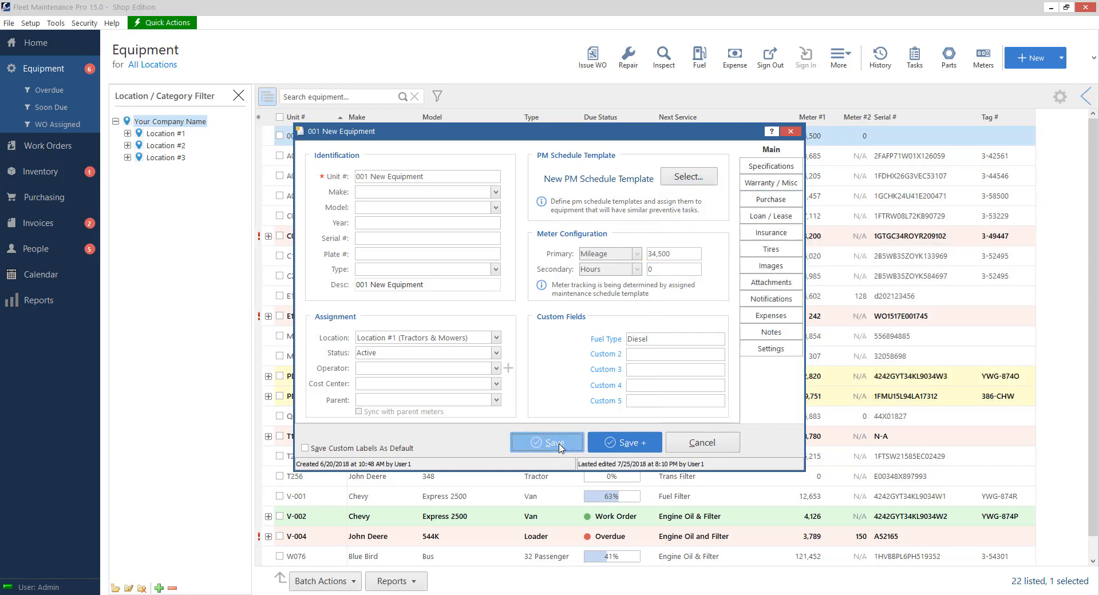
{"action": "left_click", "coordinate": [547, 442]}
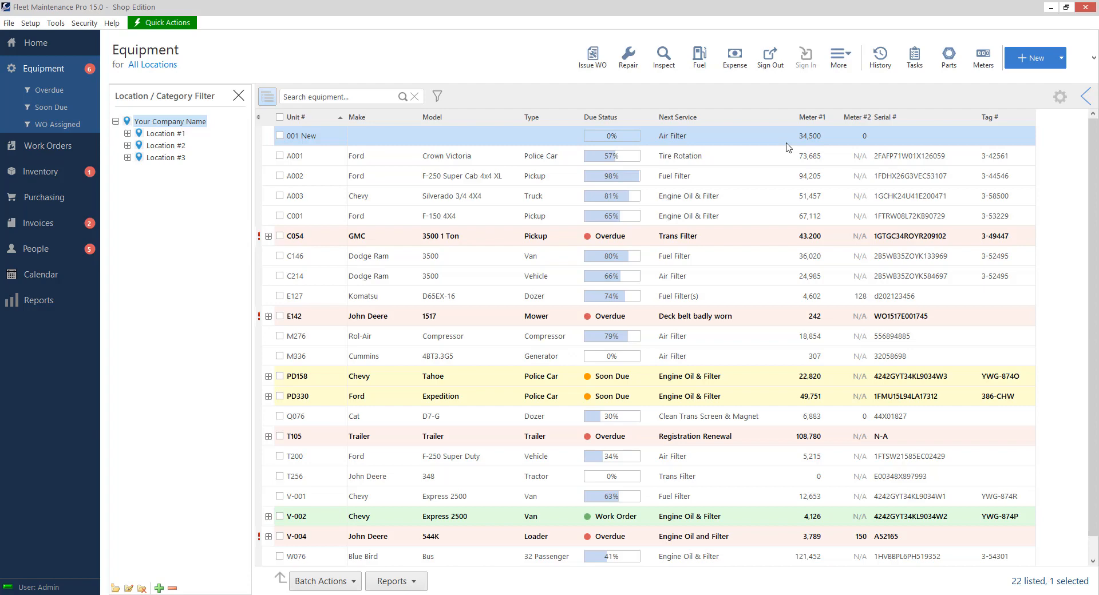
{"action": "mouse_move", "coordinate": [393, 142]}
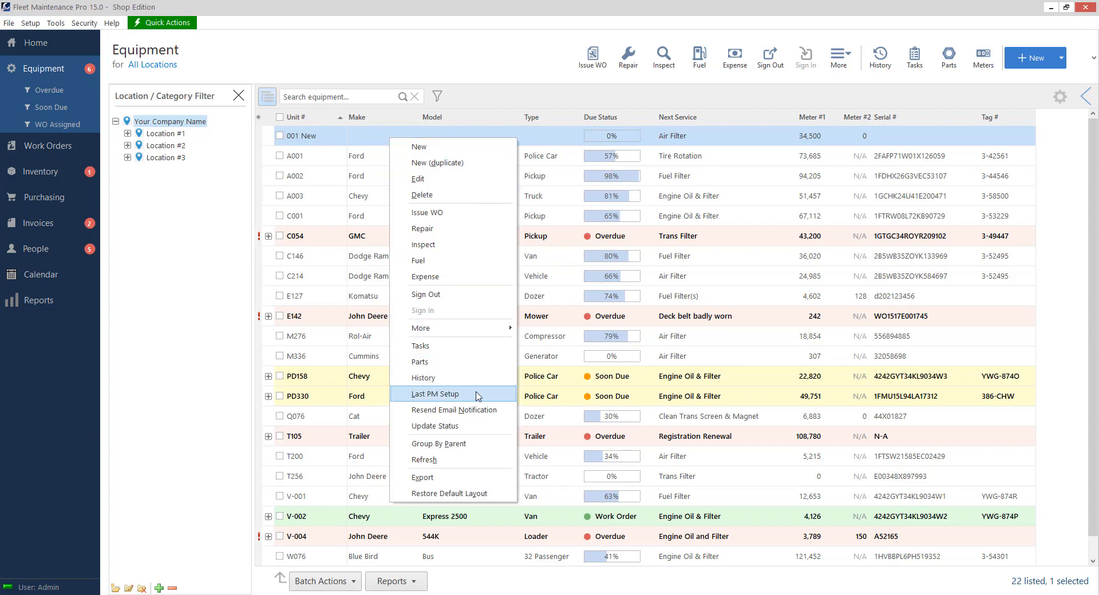
Set 001 New's Air Filter last PM to 06/01/2018 at 30,000 miles.
{"action": "left_click", "coordinate": [434, 394]}
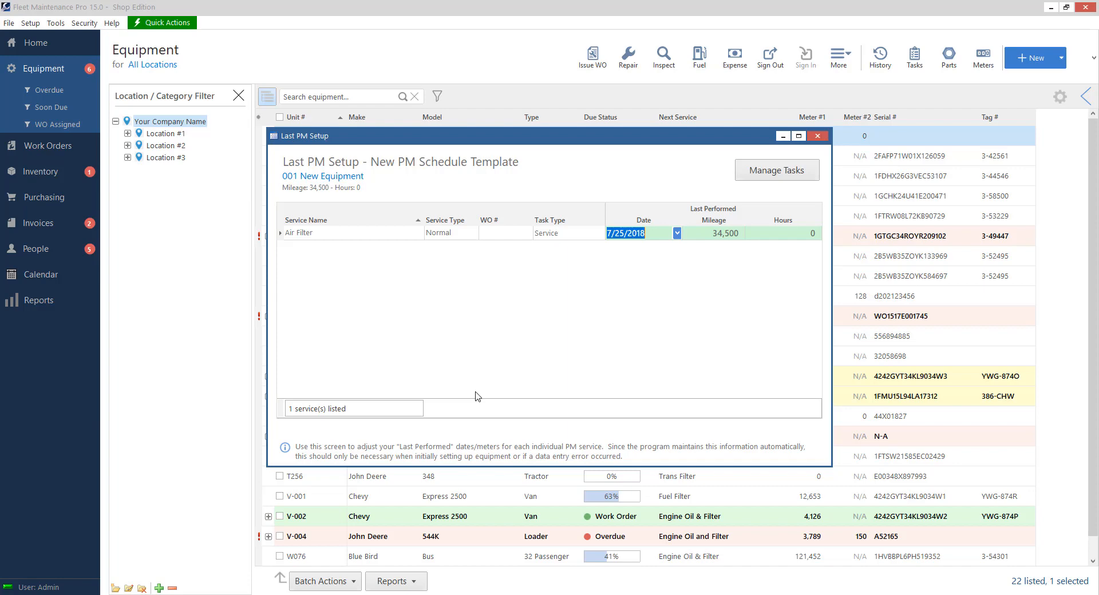
{"action": "type", "text": "06/01/"}
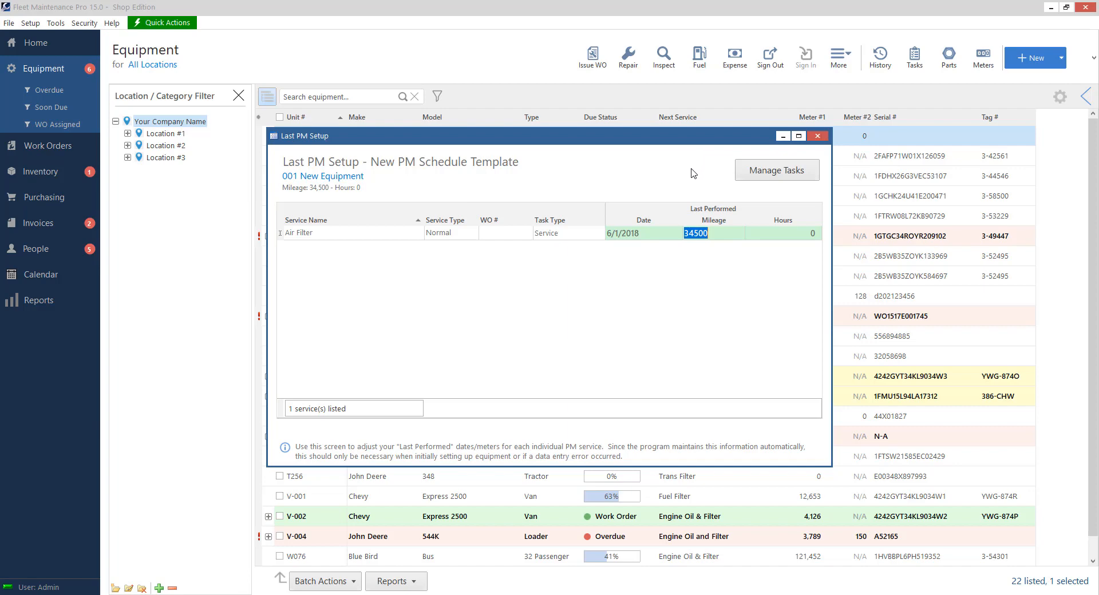
{"action": "type", "text": "3"}
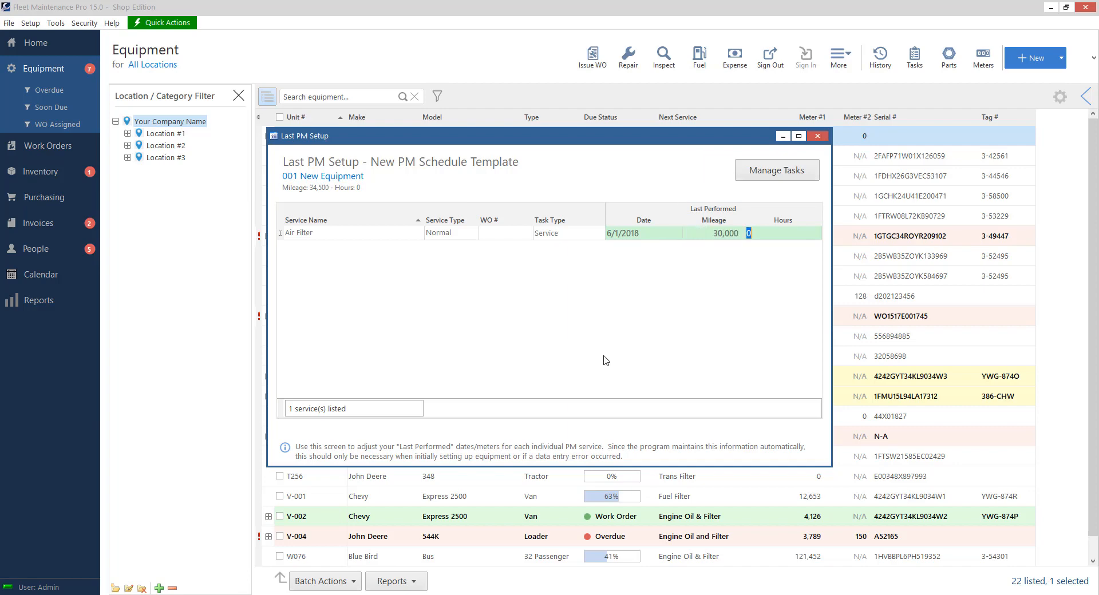
{"action": "mouse_move", "coordinate": [725, 254]}
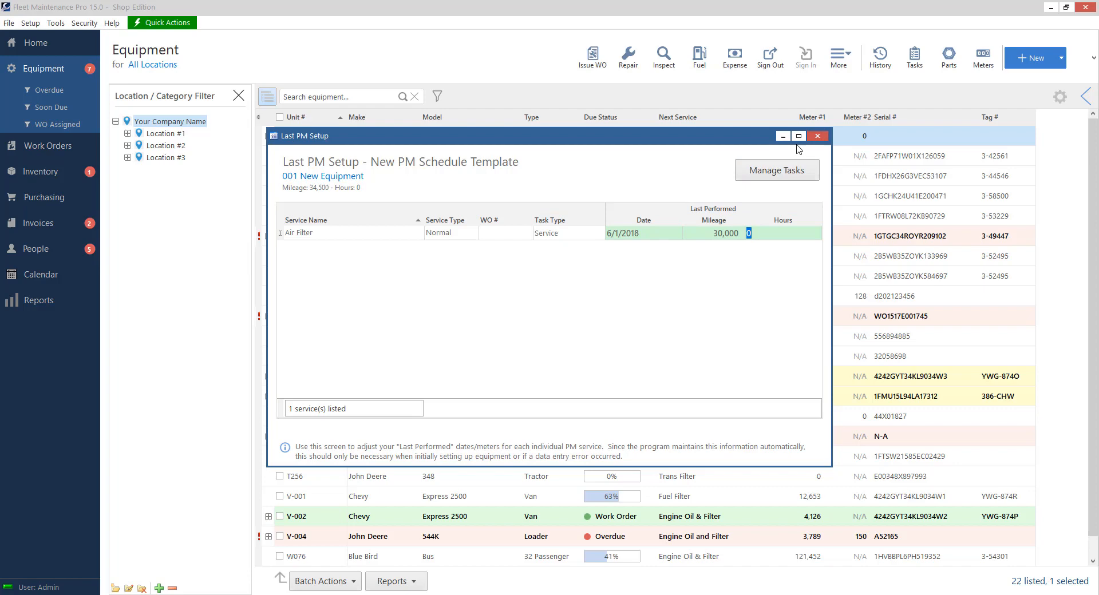
{"action": "left_click", "coordinate": [818, 136]}
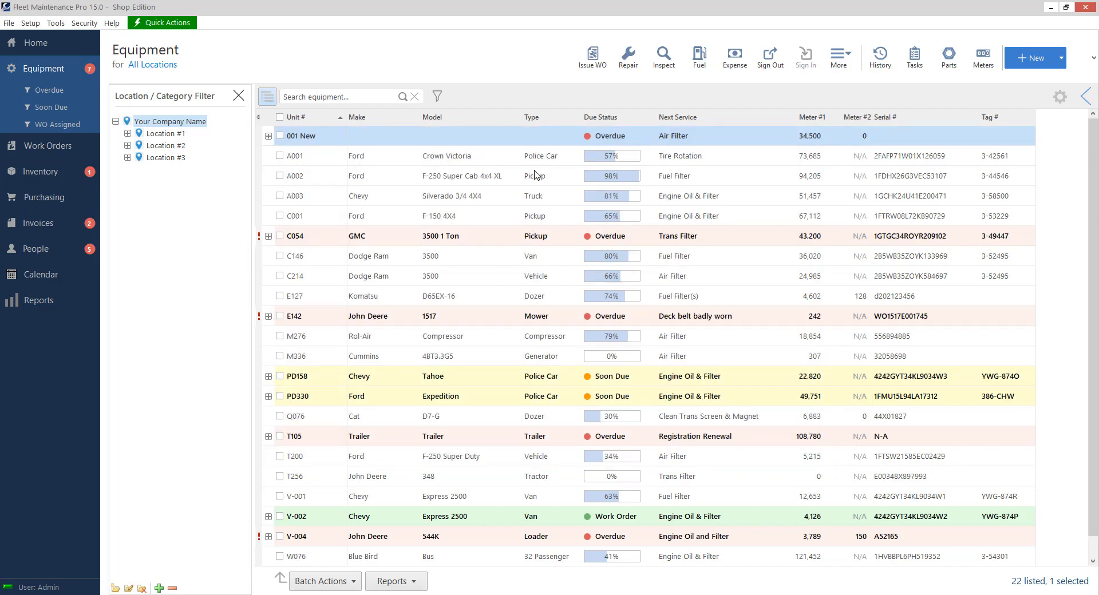
Expand 001 New to show the Air Filter due 1,500 miles ago and start Issue WO.
{"action": "left_click", "coordinate": [268, 137]}
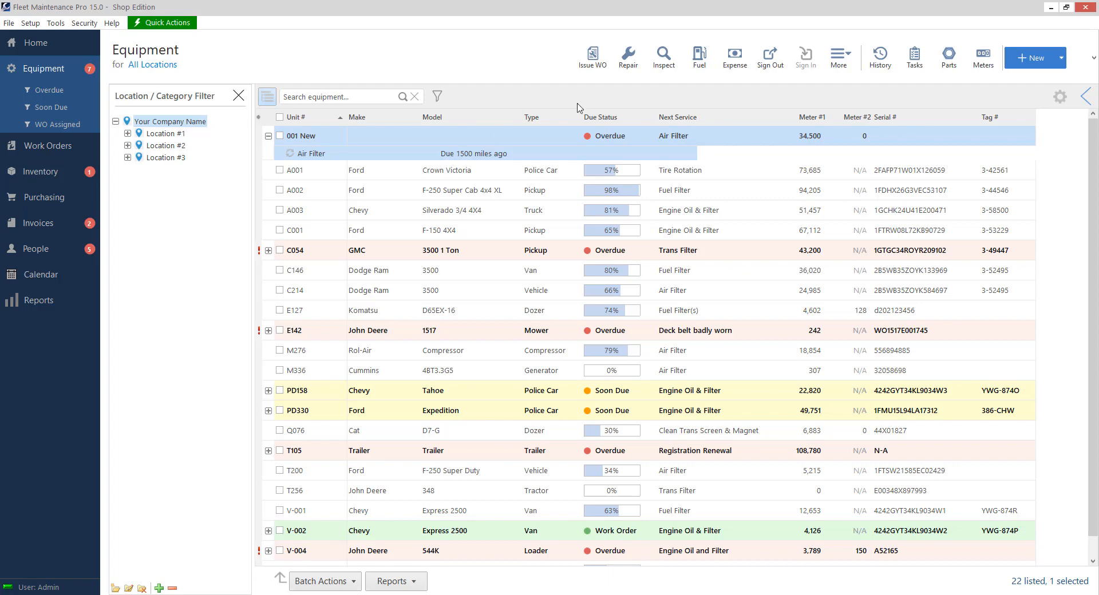
{"action": "left_click", "coordinate": [593, 52]}
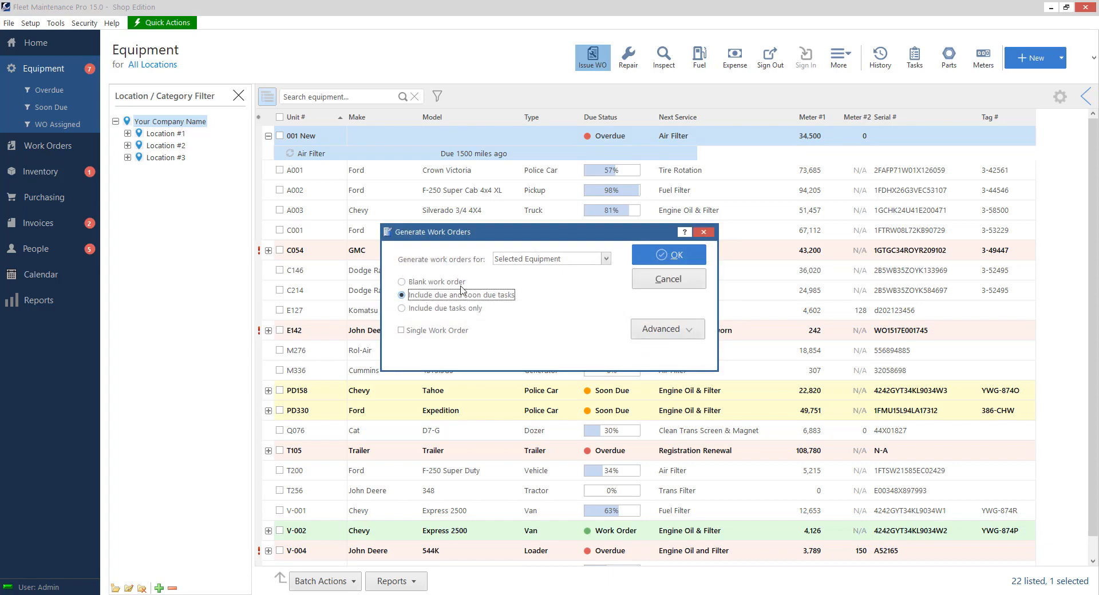
Generate work order 1448 for the Air Filter, complete it at 35,000 miles, and save it.
{"action": "left_click", "coordinate": [668, 254]}
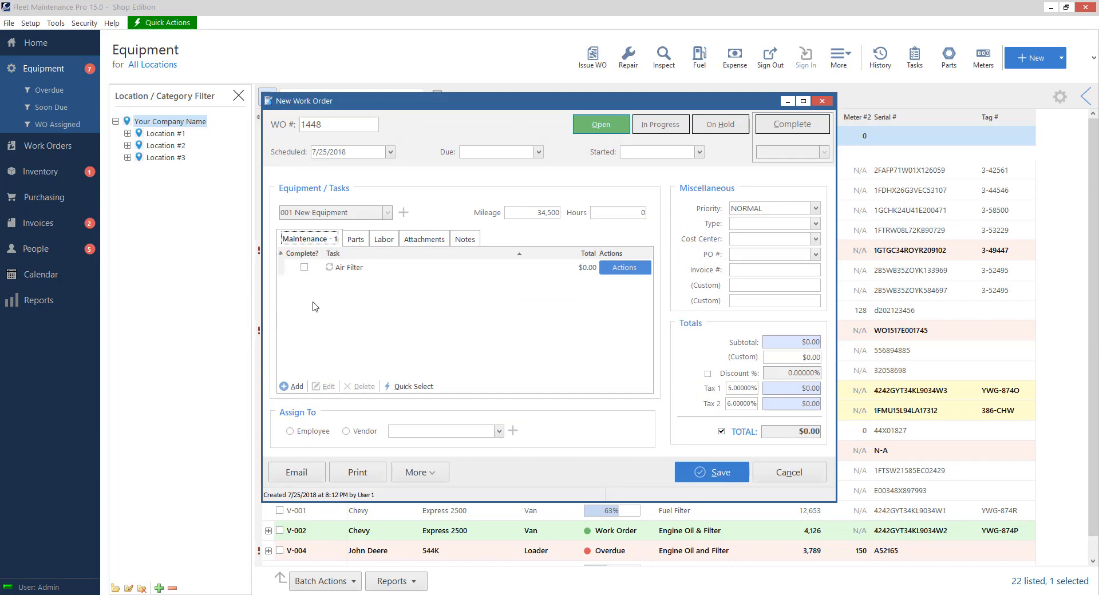
{"action": "left_click", "coordinate": [792, 123]}
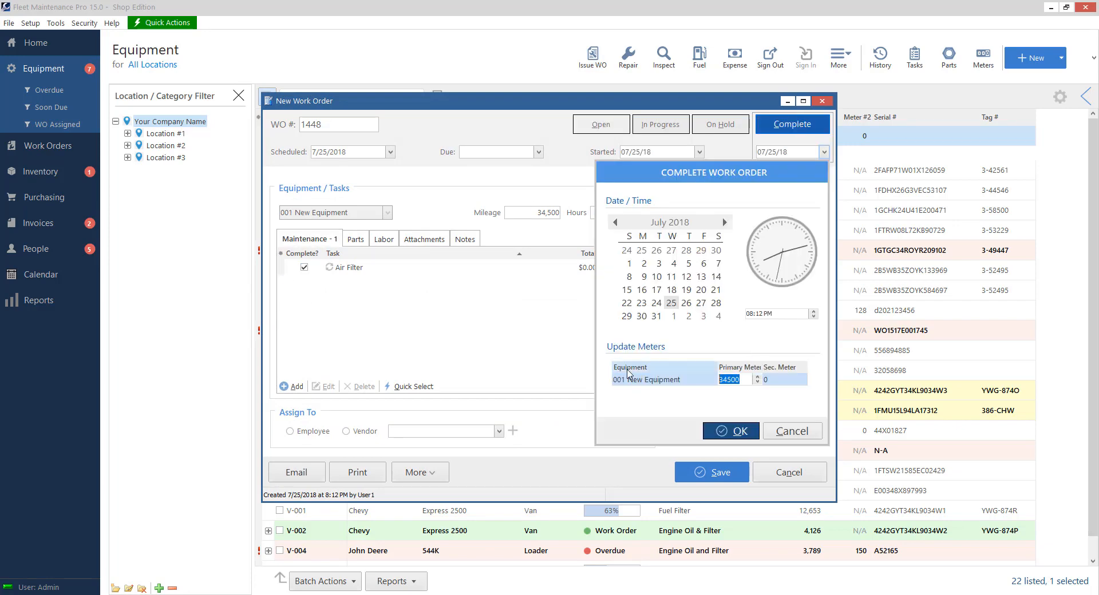
{"action": "type", "text": "35000"}
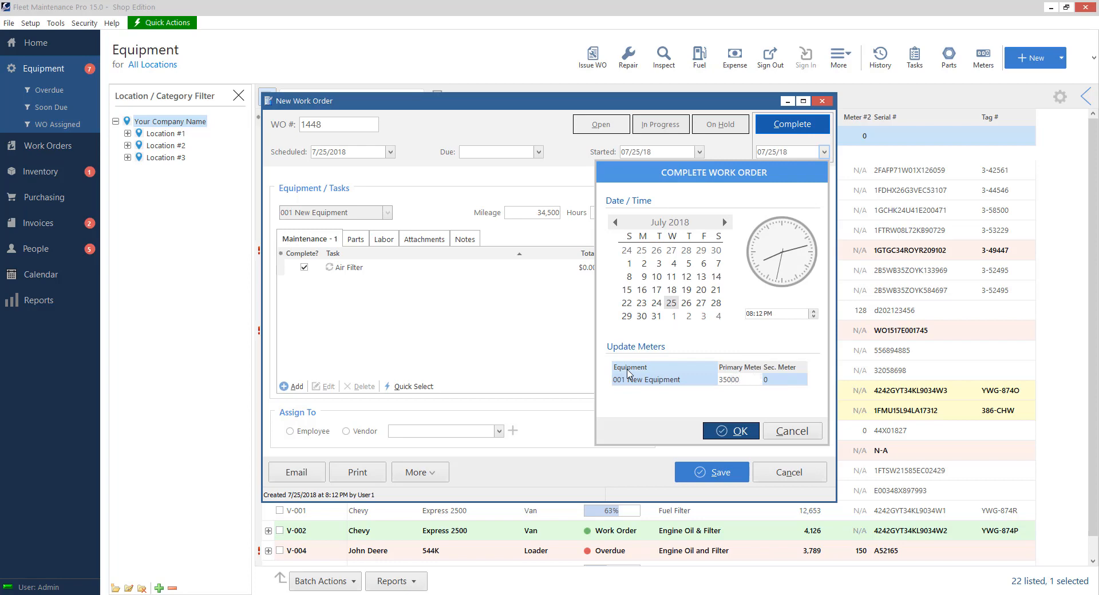
{"action": "left_click", "coordinate": [731, 431]}
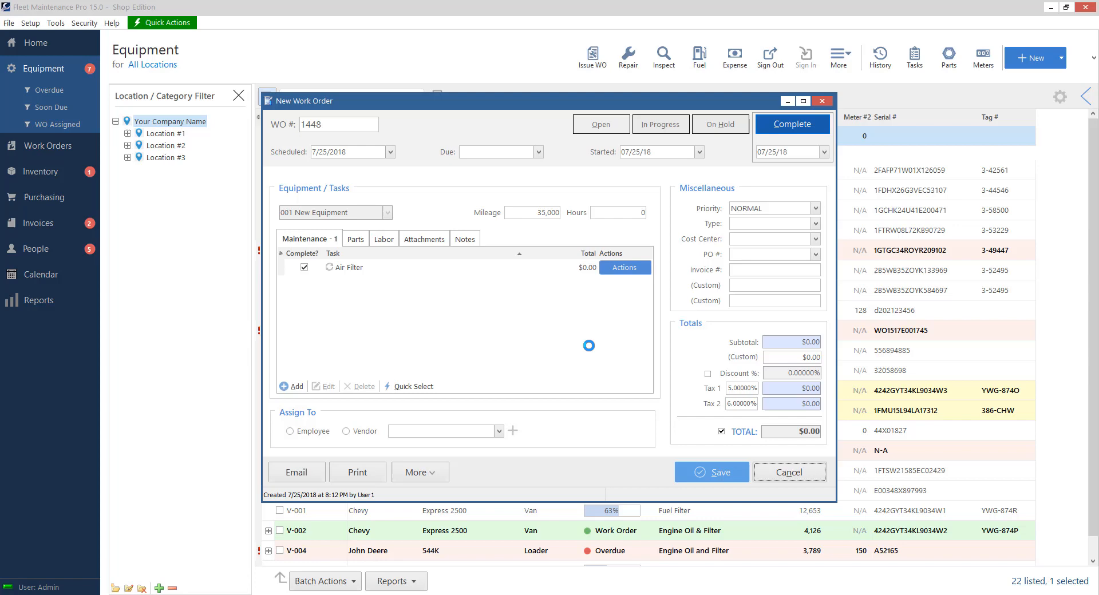
{"action": "left_click", "coordinate": [789, 473]}
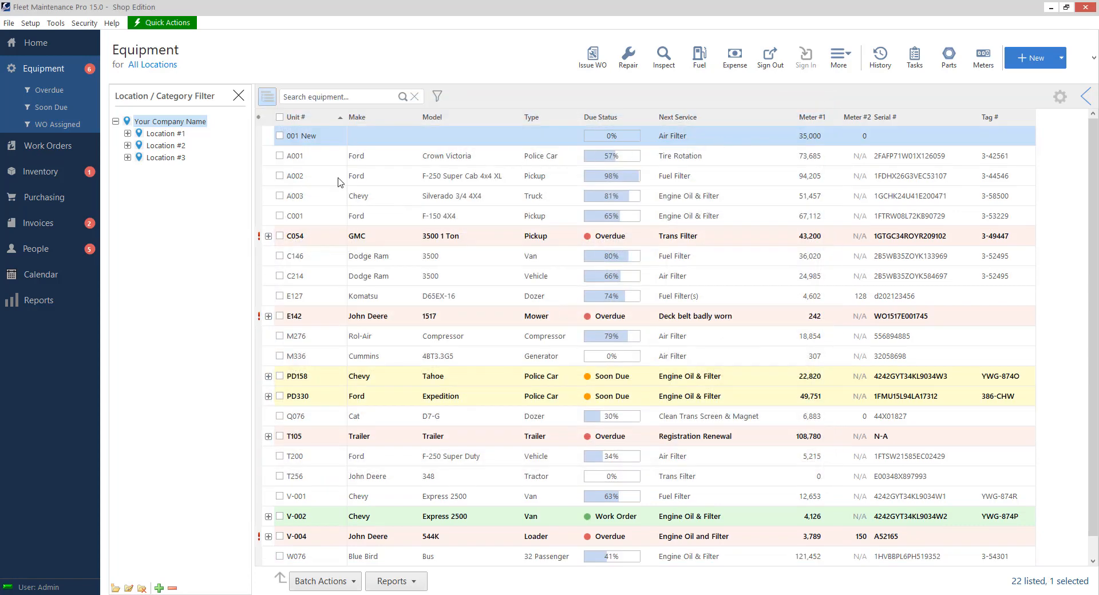
{"action": "mouse_move", "coordinate": [791, 156]}
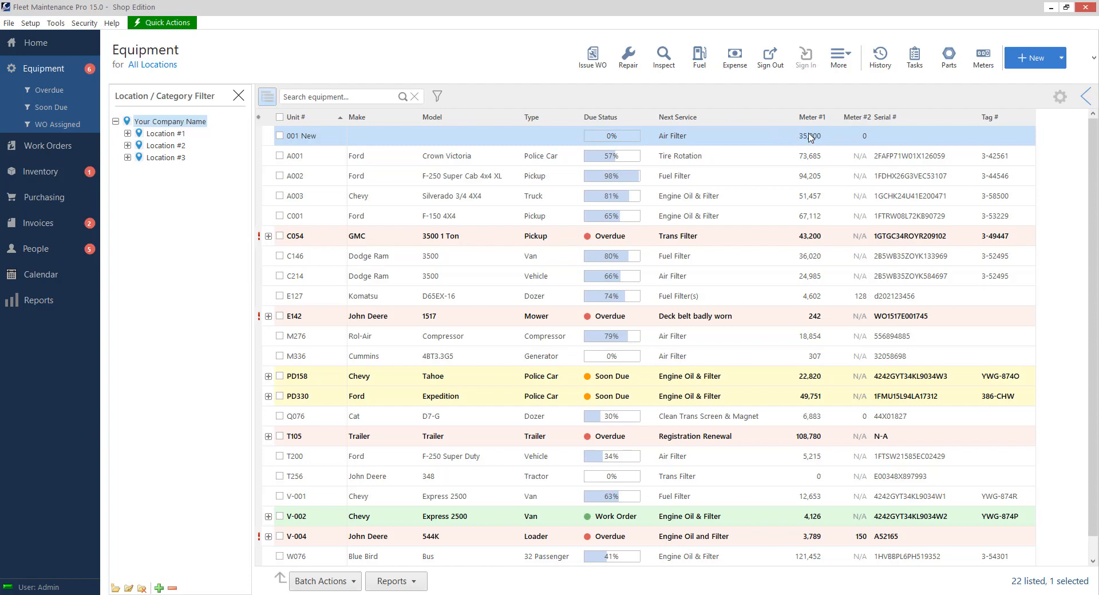
{"action": "mouse_move", "coordinate": [777, 155]}
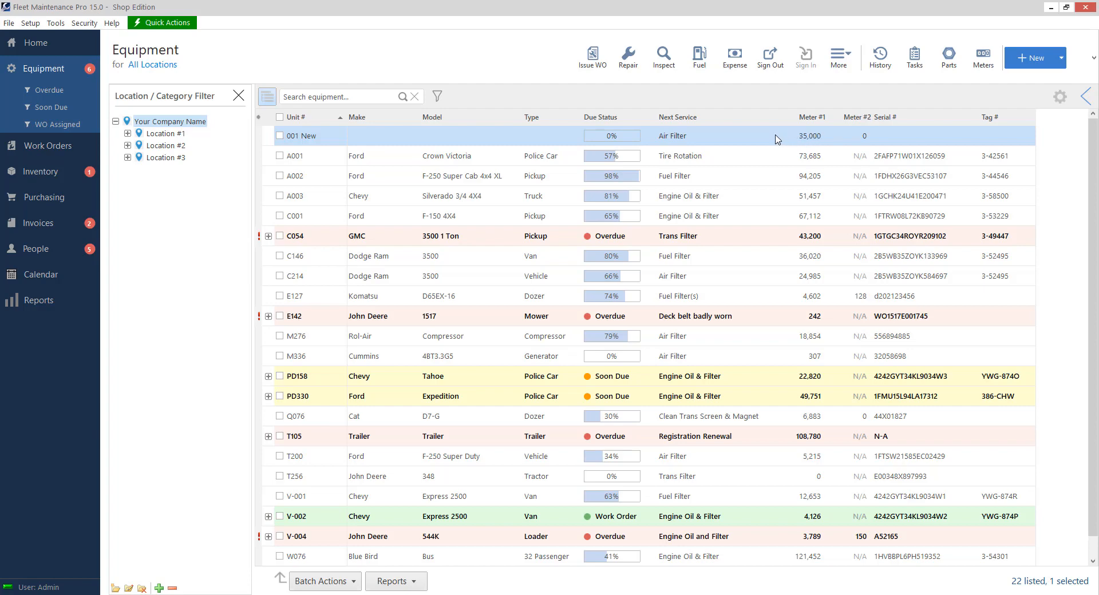
{"action": "mouse_move", "coordinate": [365, 140]}
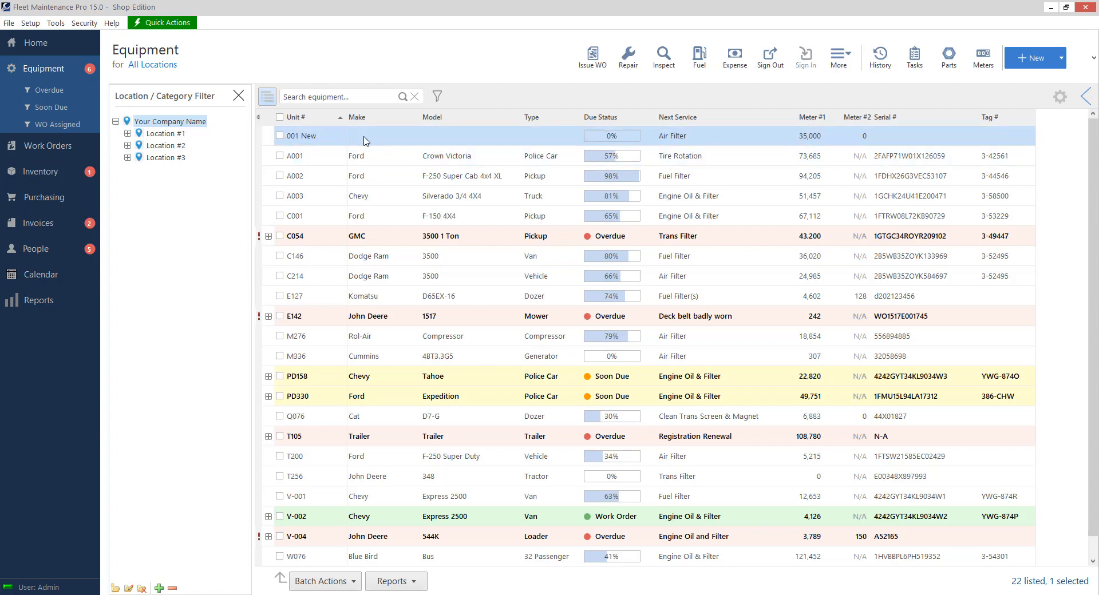
{"action": "mouse_move", "coordinate": [984, 54]}
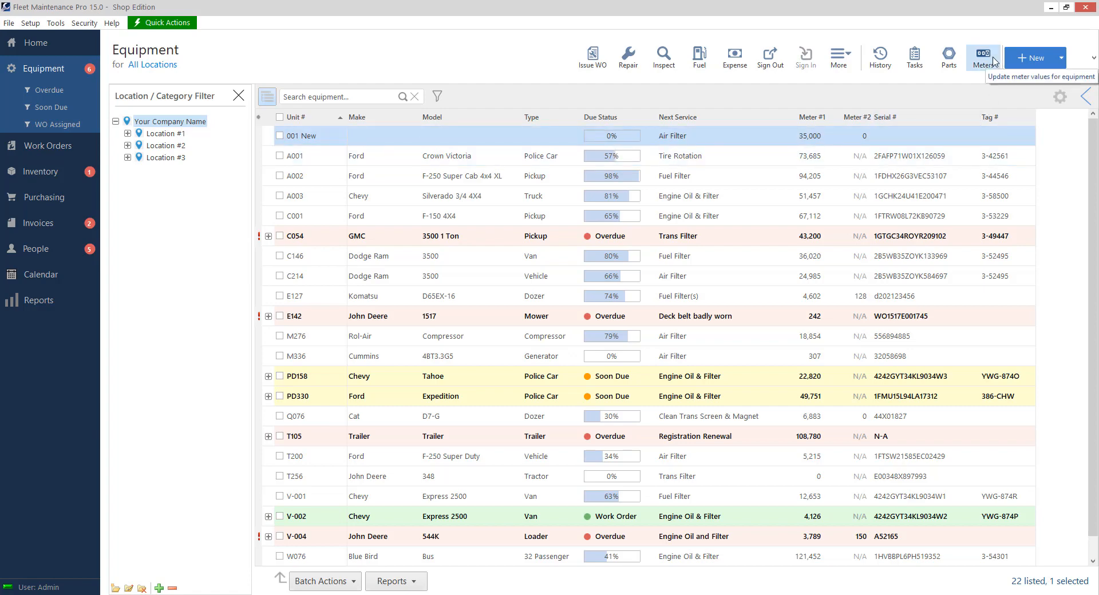
Open Update Meter Readings from the Equipment toolbar's Meters button.
{"action": "left_click", "coordinate": [983, 57]}
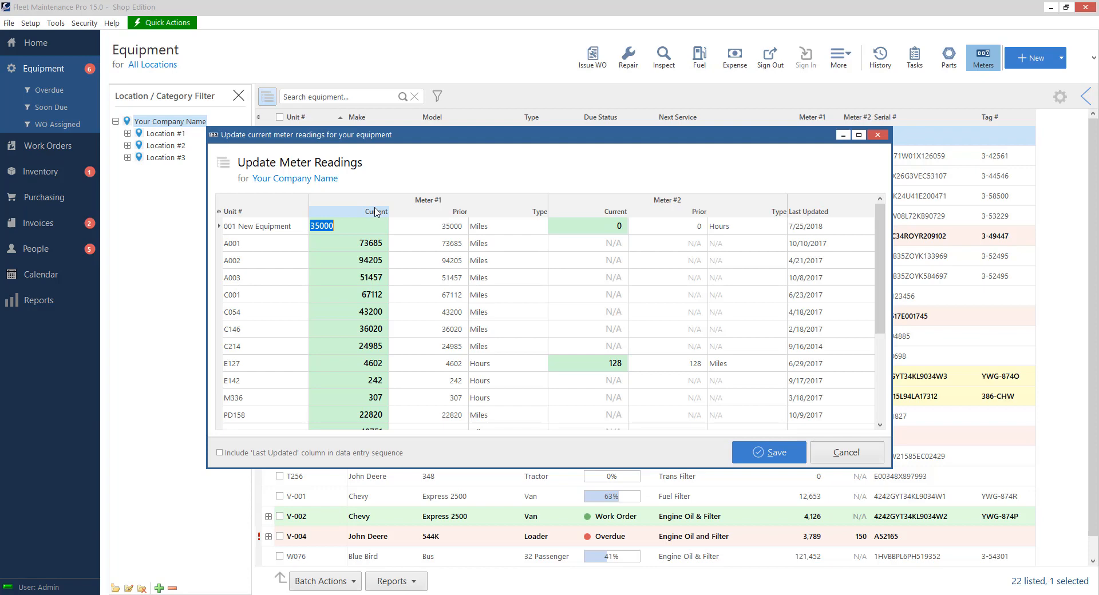
Save a 36,000-mile Meter #1 reading for 001 New and confirm.
{"action": "type", "text": "3600"}
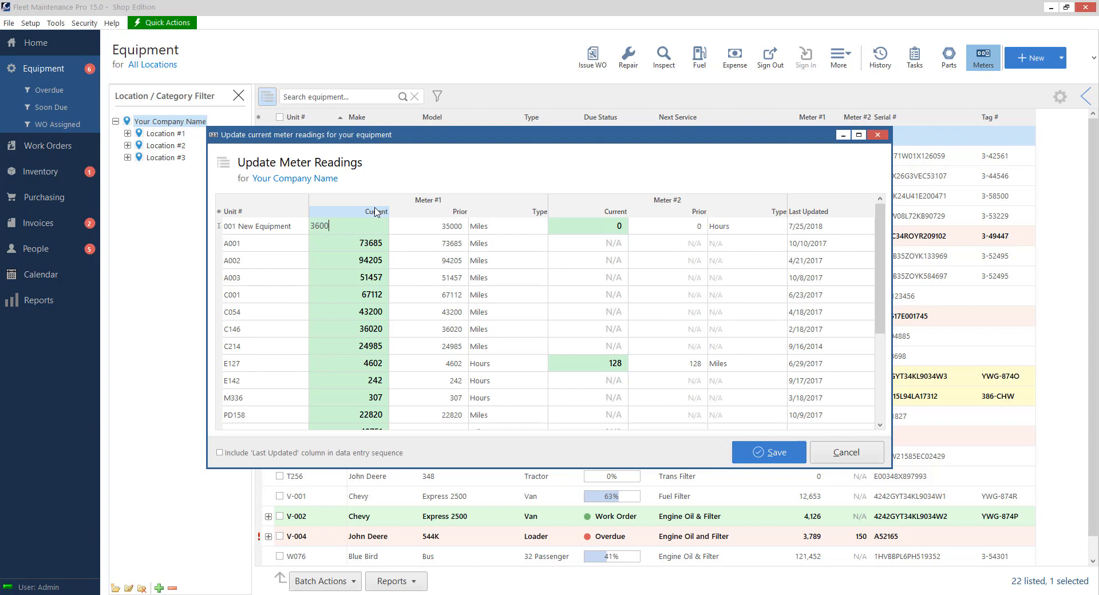
{"action": "left_click", "coordinate": [769, 452]}
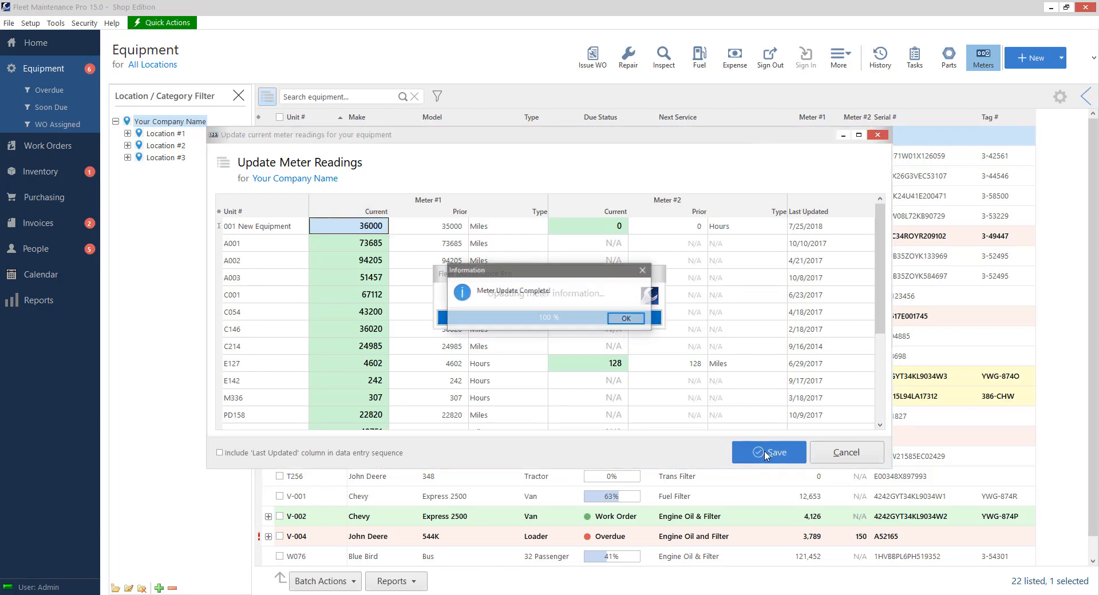
{"action": "left_click", "coordinate": [626, 318]}
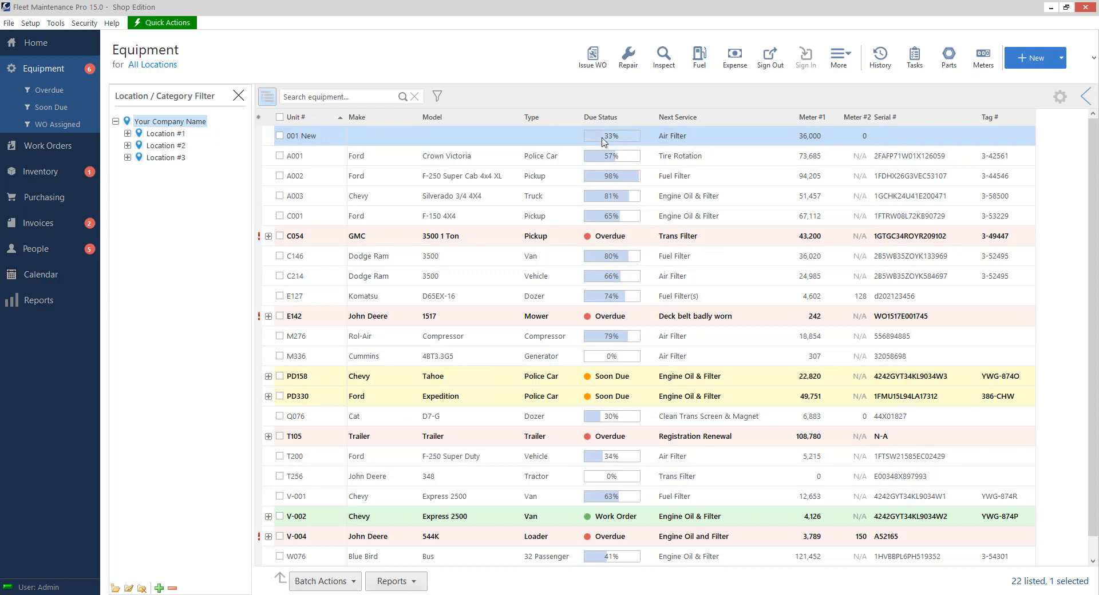
{"action": "mouse_move", "coordinate": [598, 141]}
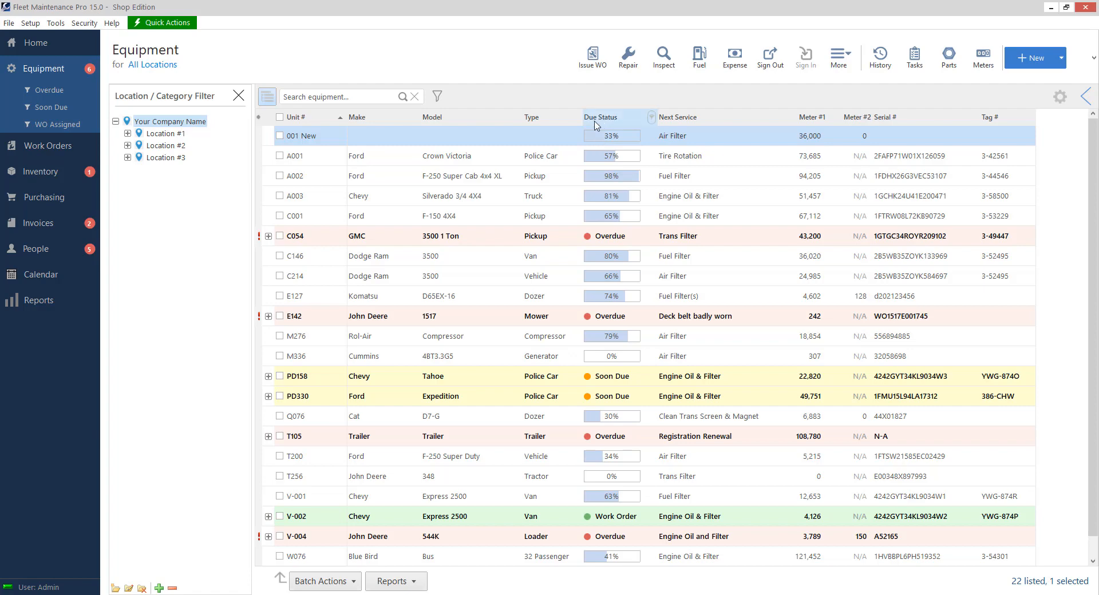
Save 001 New's meter readings of 37,000, then 37,700 miles, and confirm.
{"action": "left_click", "coordinate": [983, 56]}
{"action": "type", "text": "37000"}
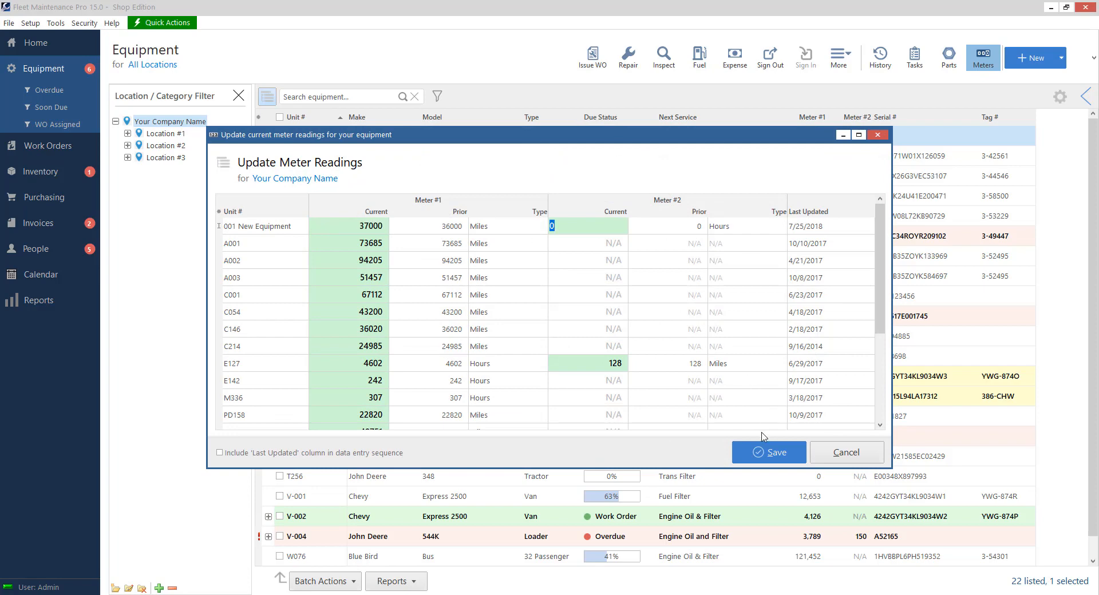
{"action": "left_click", "coordinate": [769, 453]}
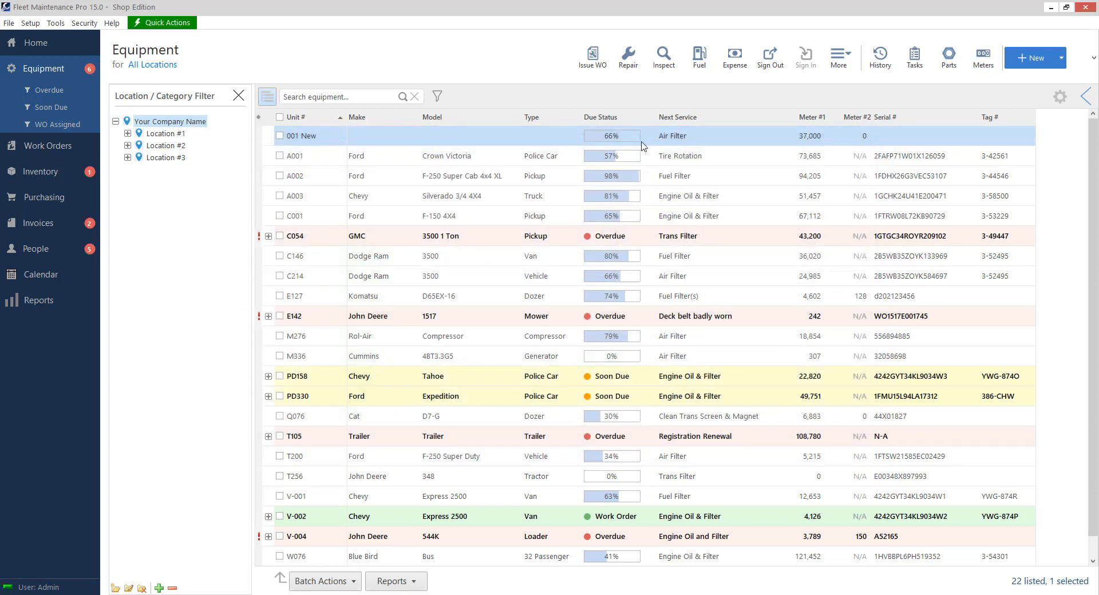
{"action": "mouse_move", "coordinate": [612, 139]}
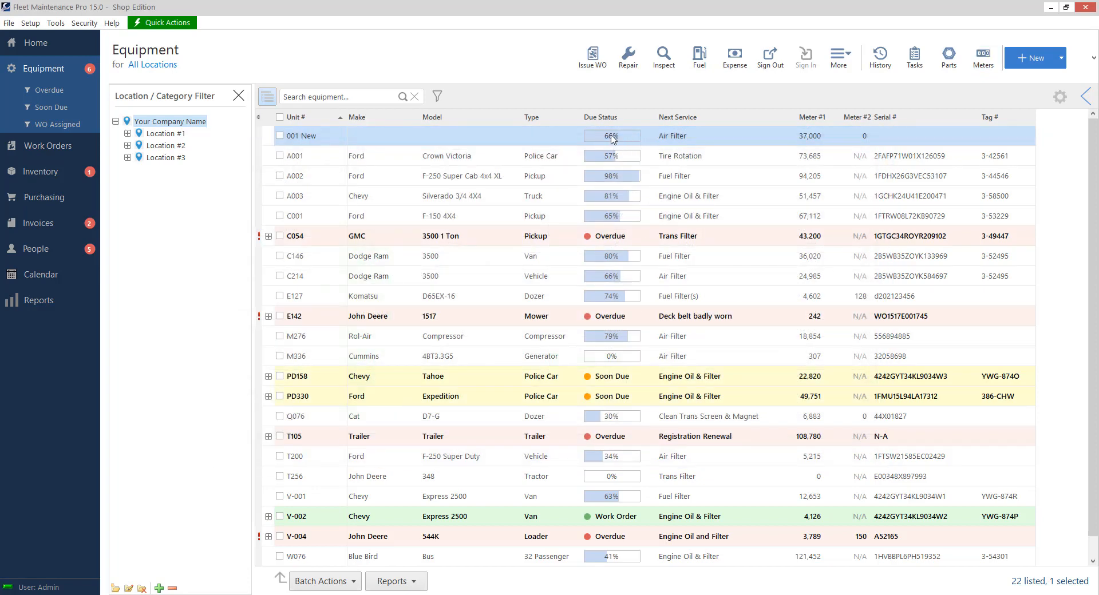
{"action": "mouse_move", "coordinate": [944, 71]}
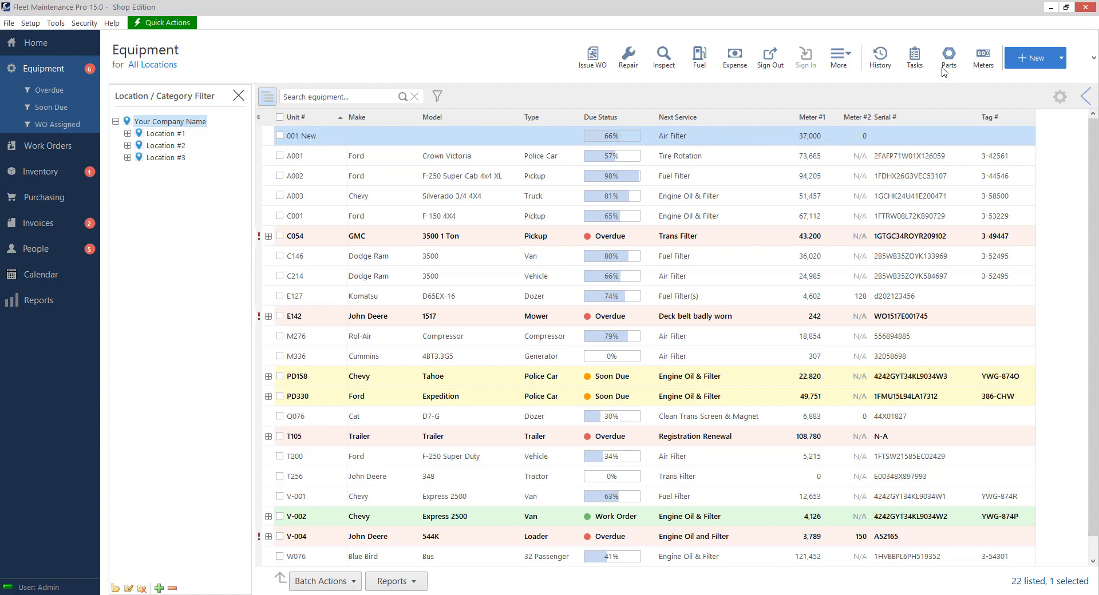
{"action": "left_click", "coordinate": [983, 57]}
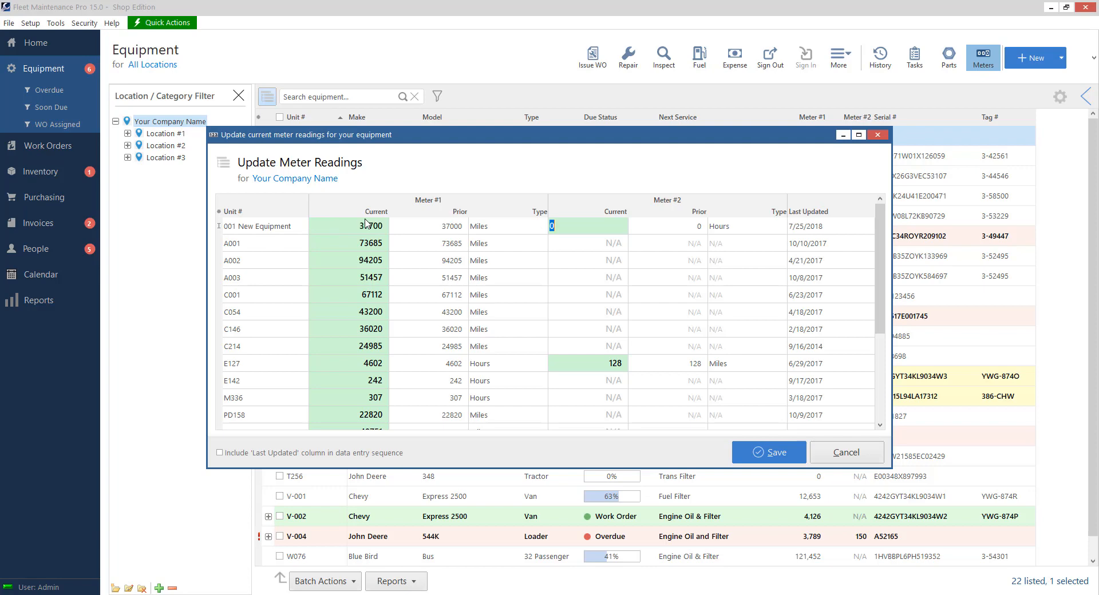
{"action": "left_click", "coordinate": [769, 453]}
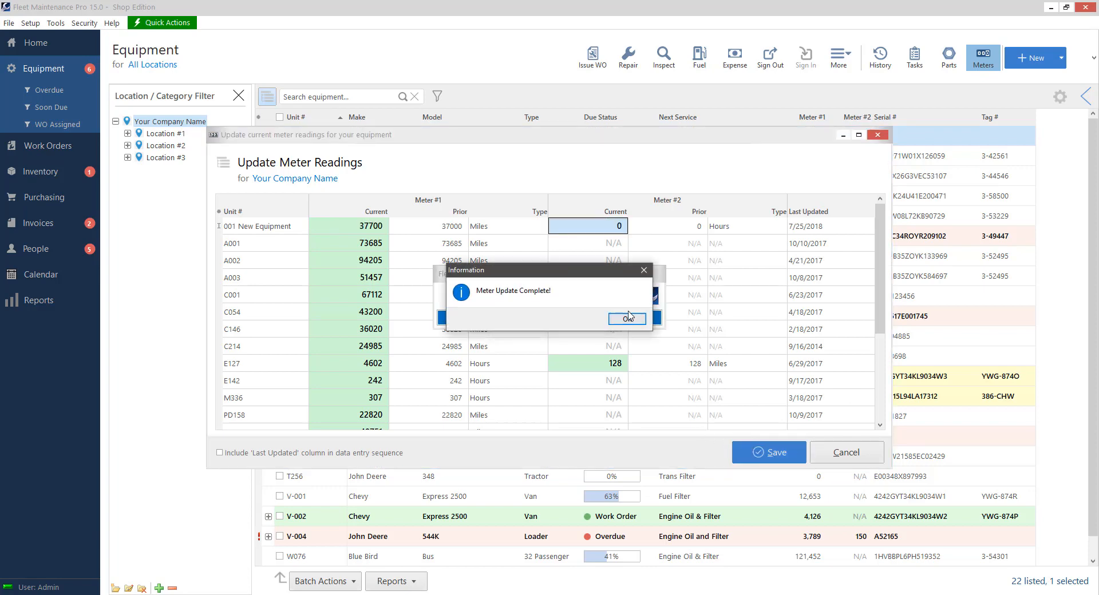
{"action": "left_click", "coordinate": [627, 318]}
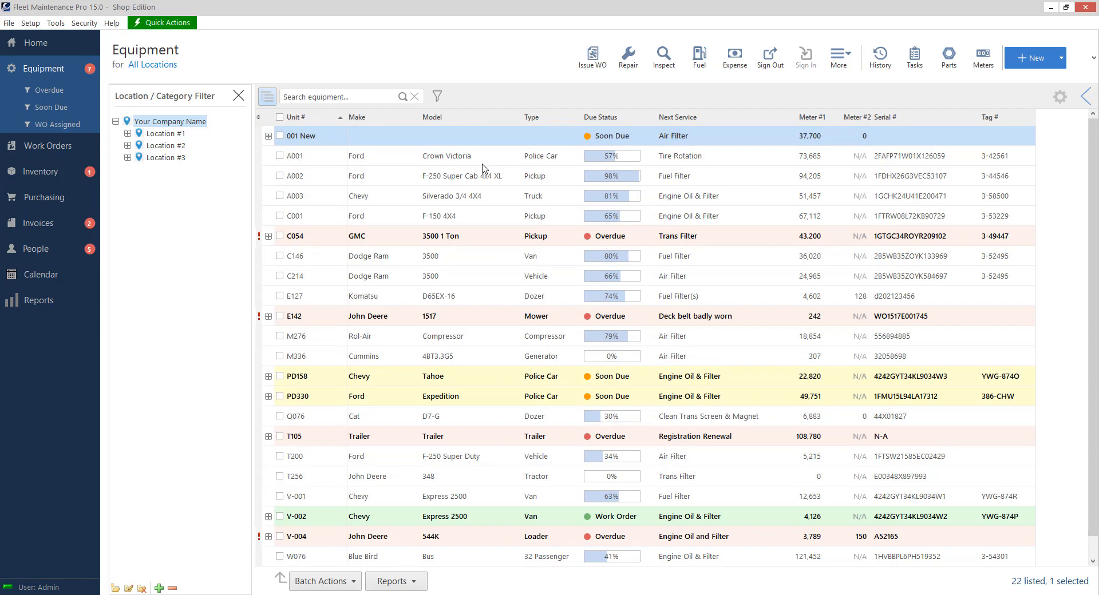
Expand 001 New and save a 38,100-mile meter reading, then confirm.
{"action": "left_click", "coordinate": [268, 137]}
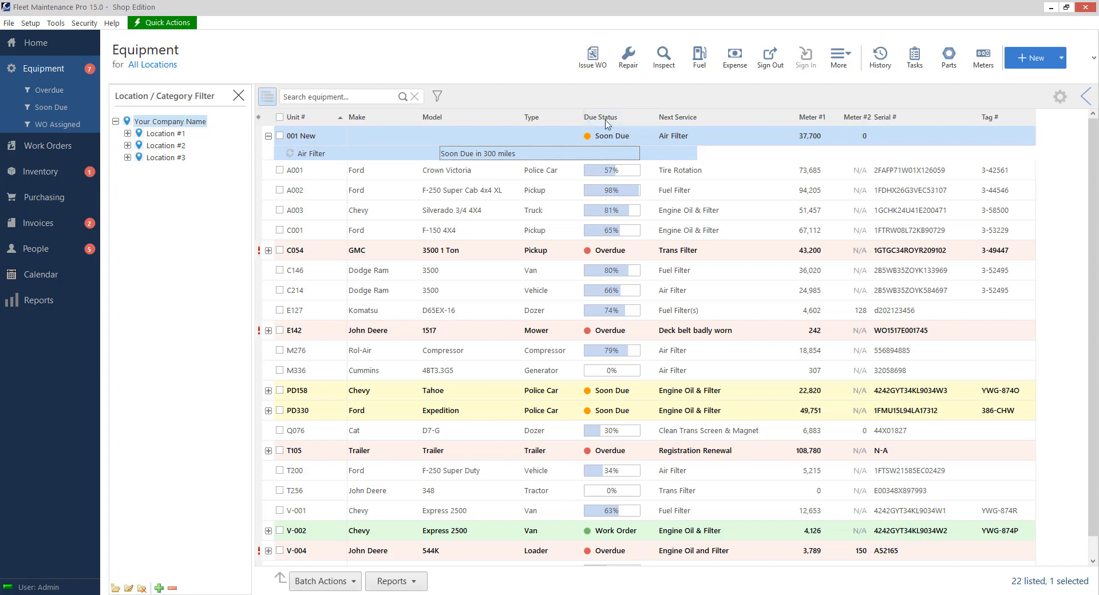
{"action": "mouse_move", "coordinate": [986, 57]}
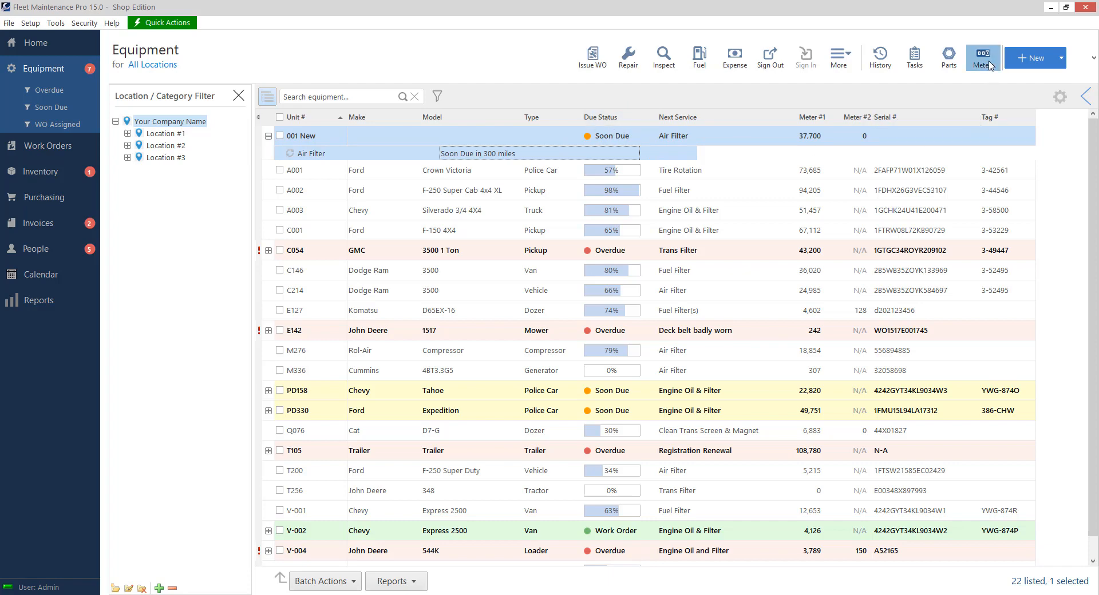
{"action": "left_click", "coordinate": [987, 57]}
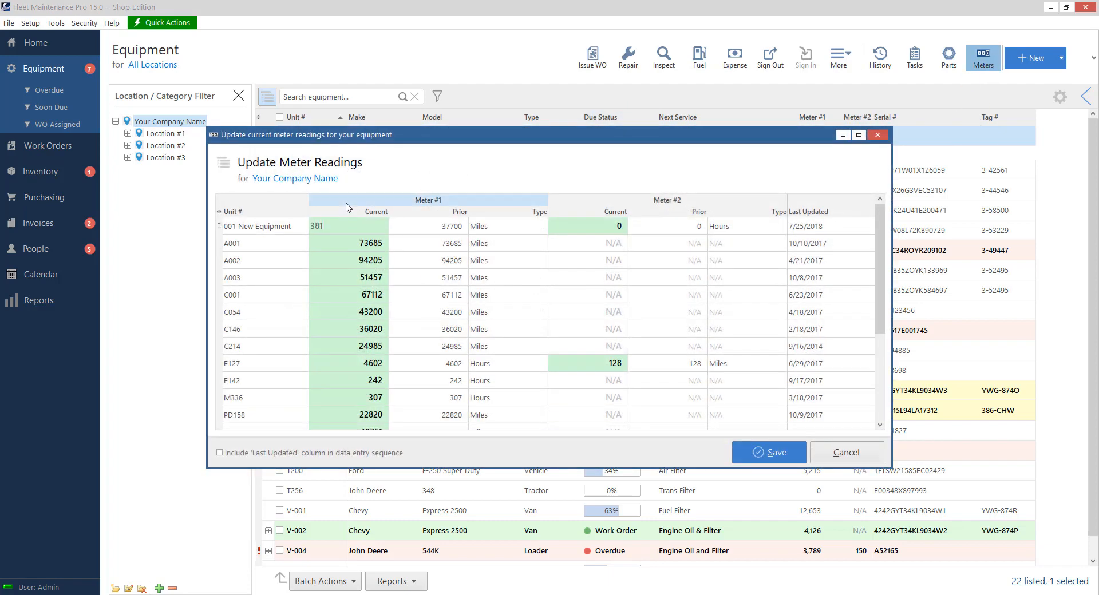
{"action": "left_click", "coordinate": [768, 453]}
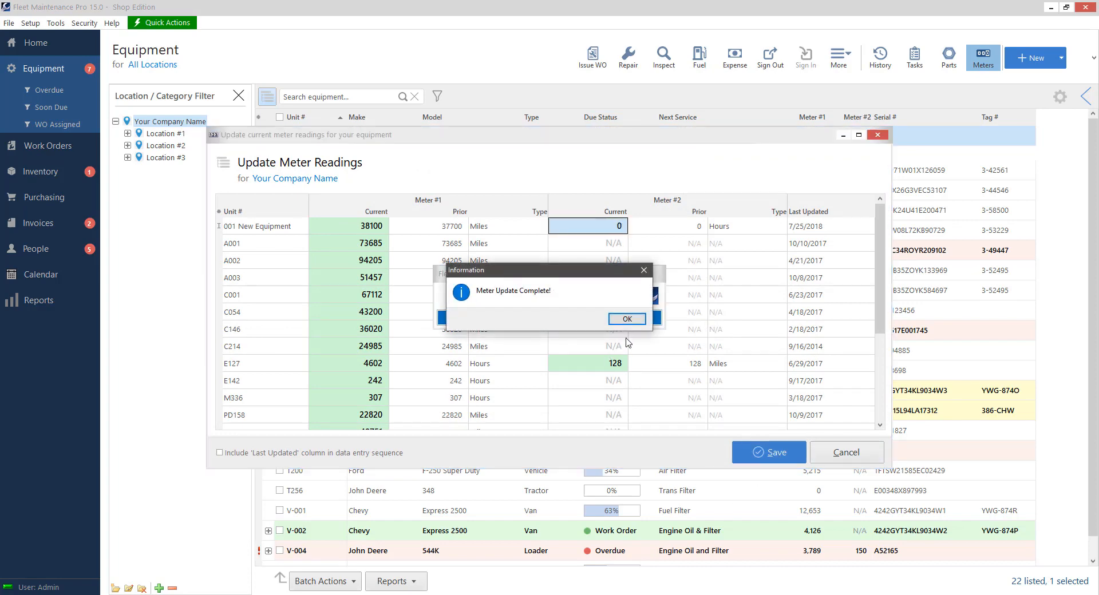
{"action": "left_click", "coordinate": [627, 319]}
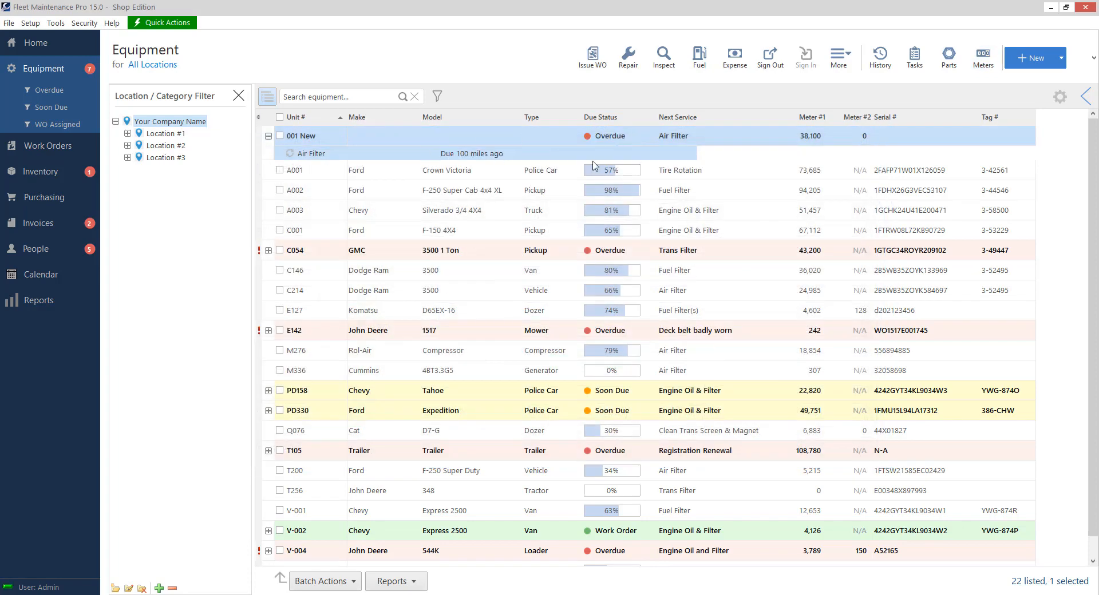
{"action": "mouse_move", "coordinate": [476, 157]}
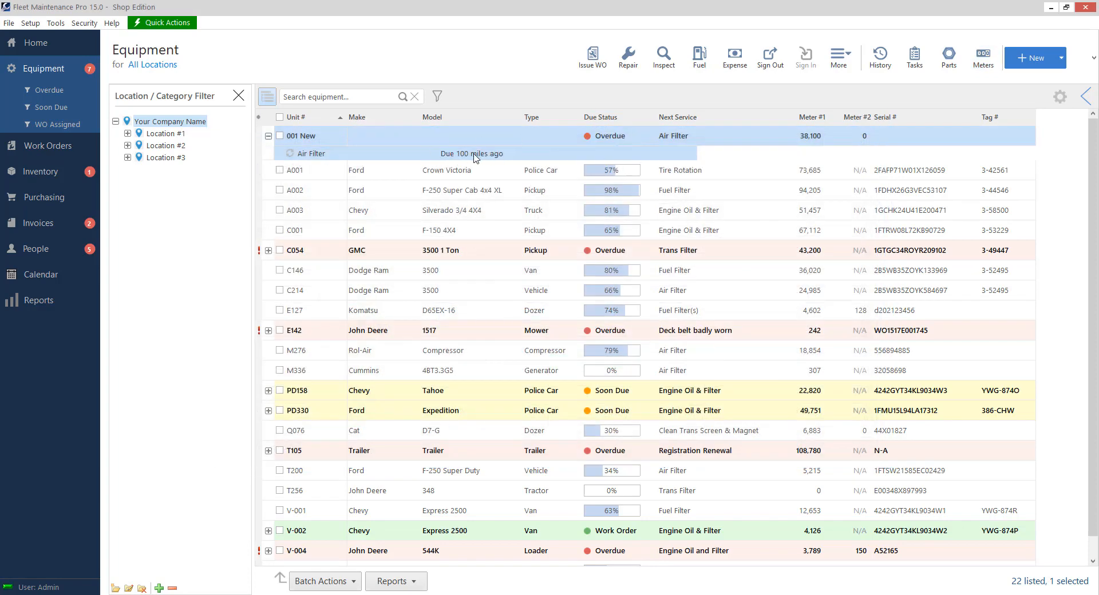
{"action": "mouse_move", "coordinate": [295, 148]}
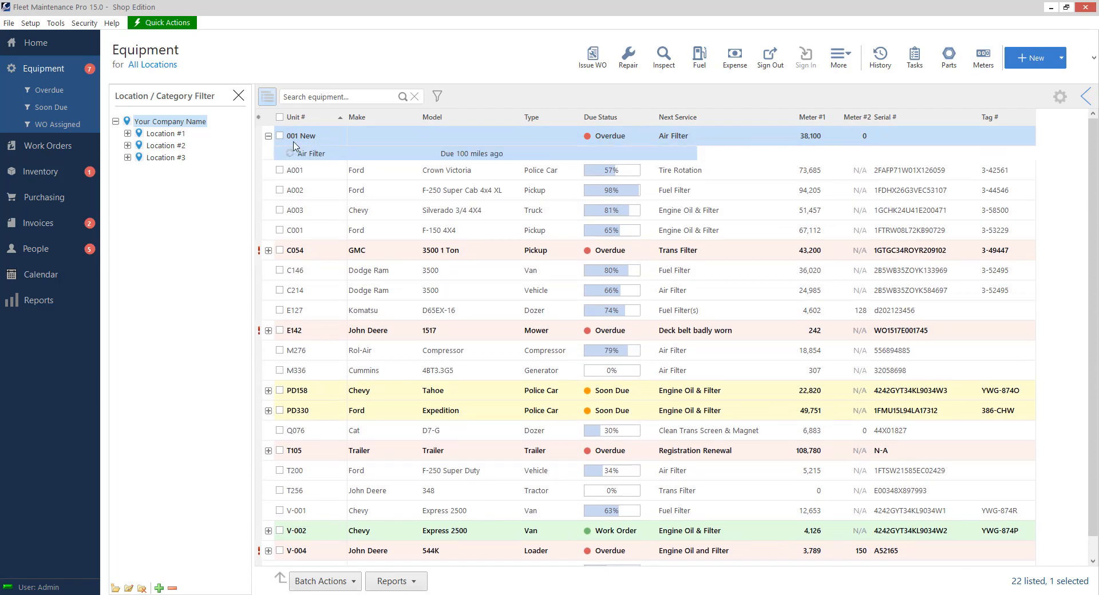
{"action": "mouse_move", "coordinate": [597, 132]}
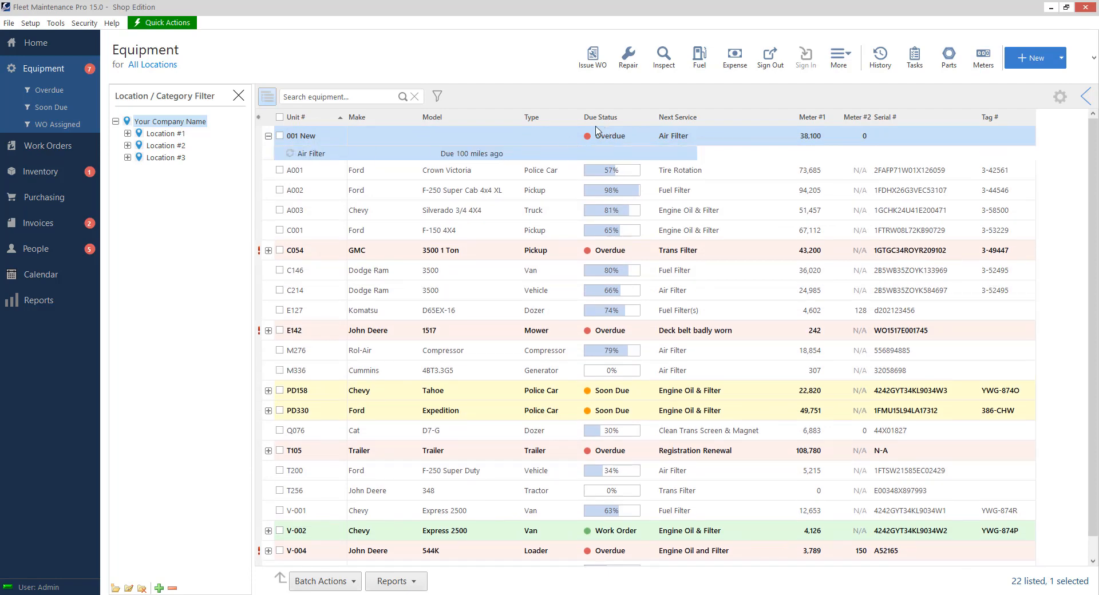
{"action": "mouse_move", "coordinate": [775, 134]}
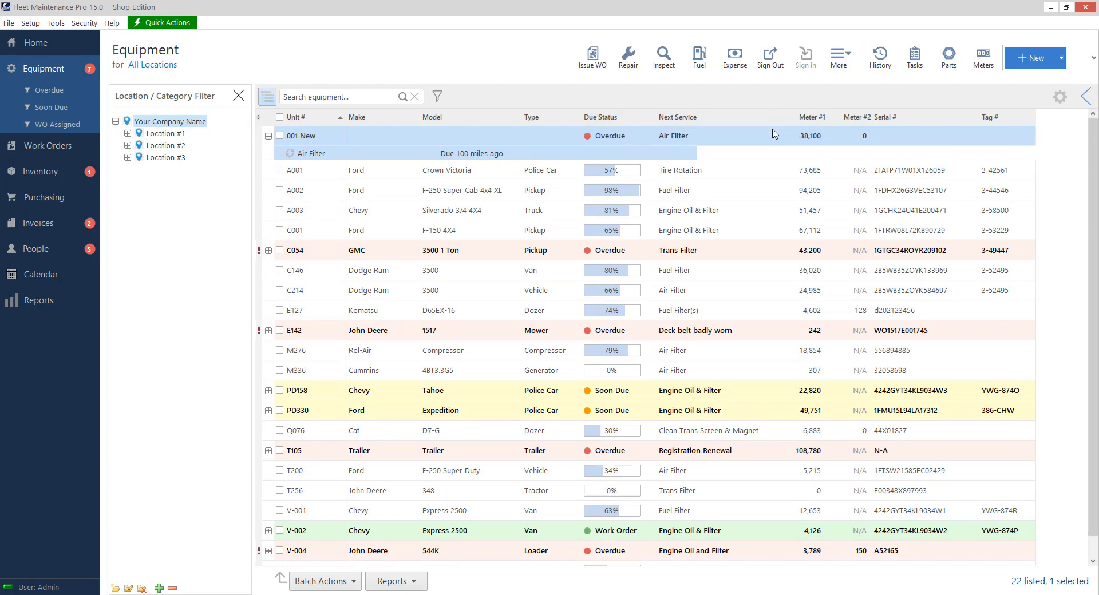
{"action": "mouse_move", "coordinate": [544, 158]}
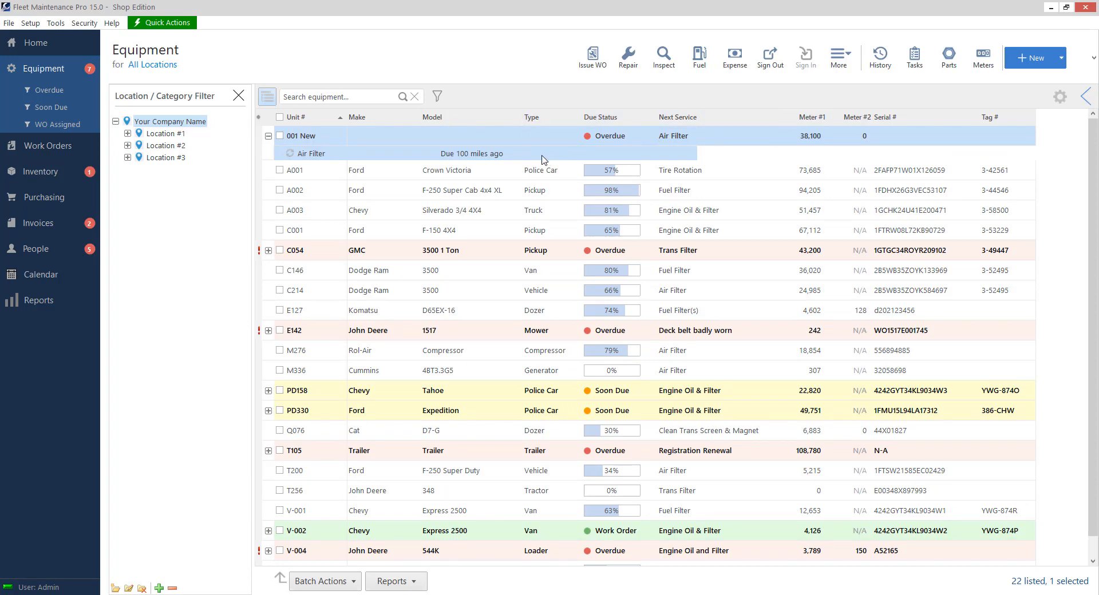